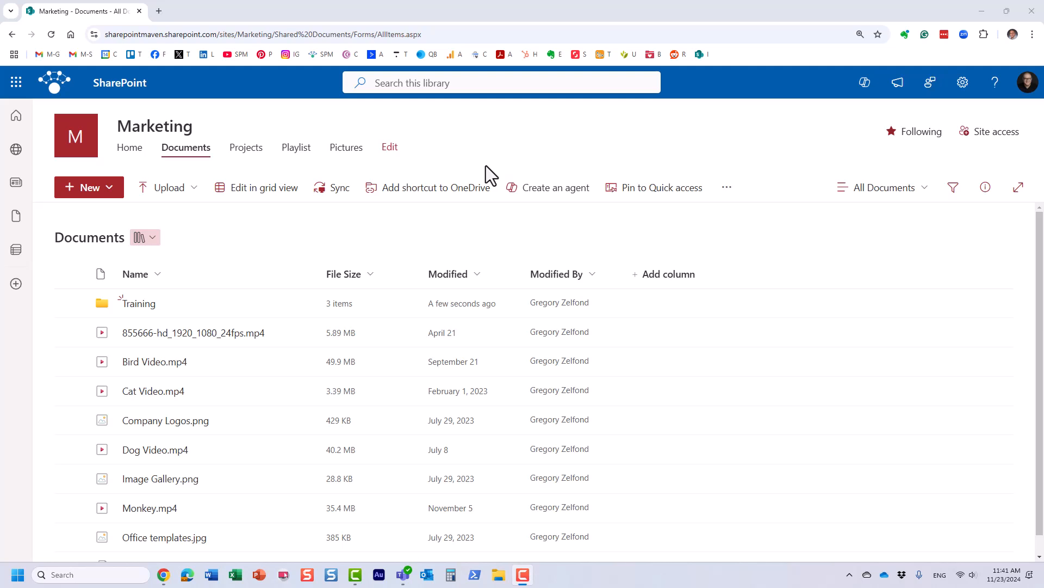
pyautogui.moveTo(393, 413)
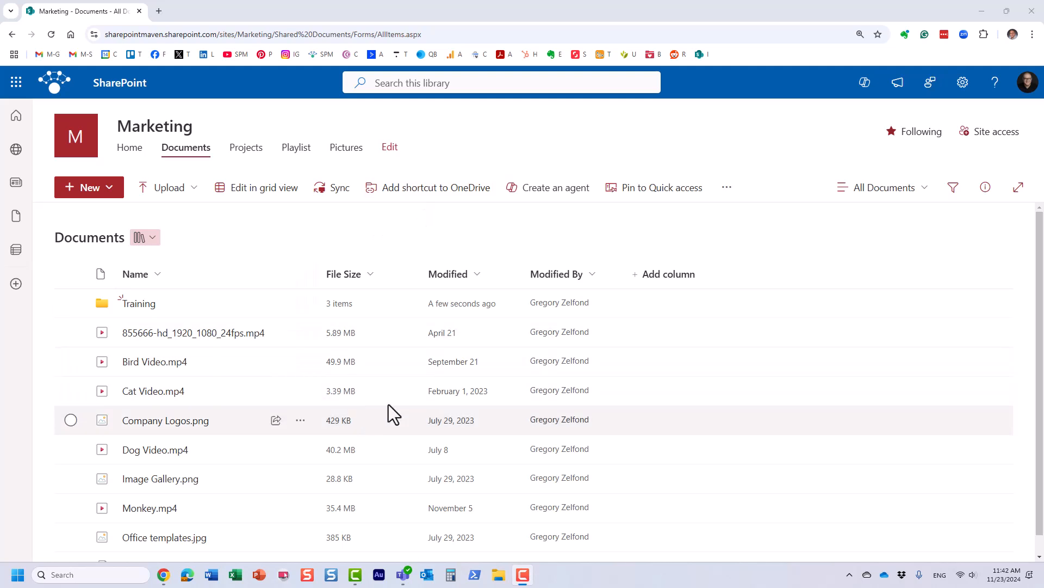
pyautogui.moveTo(511, 378)
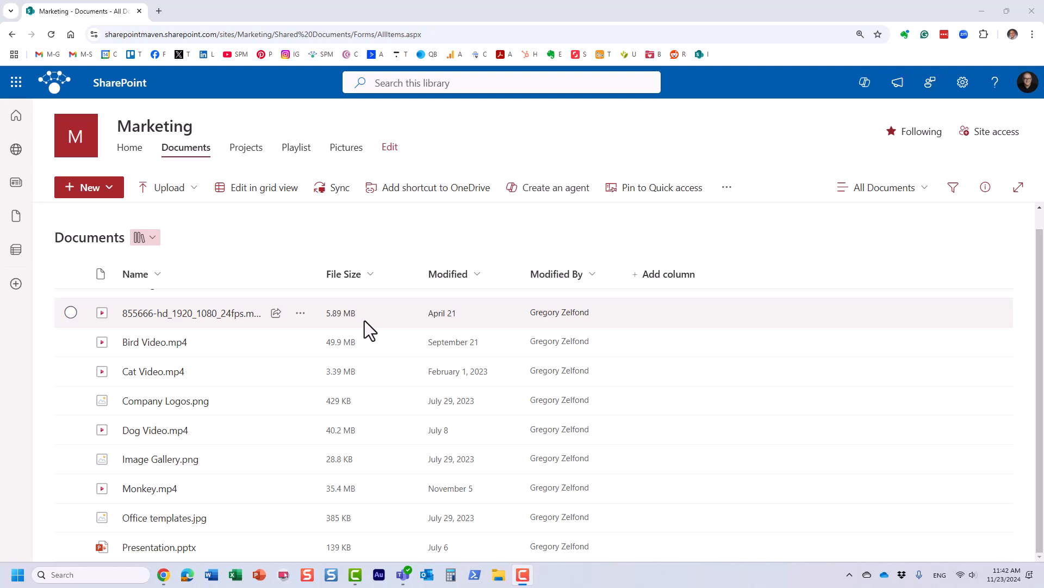
pyautogui.moveTo(474, 400)
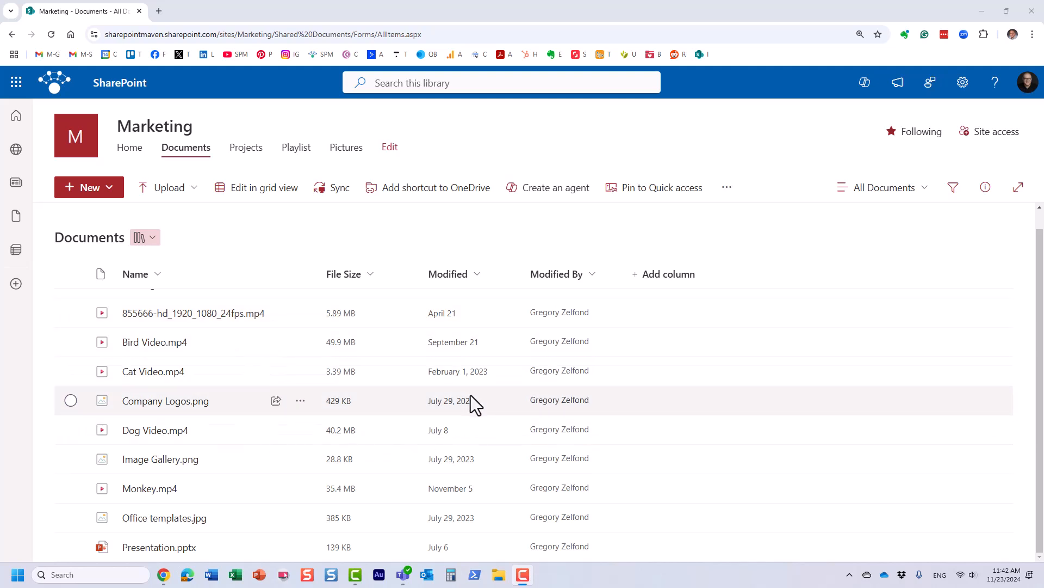
pyautogui.moveTo(323, 345)
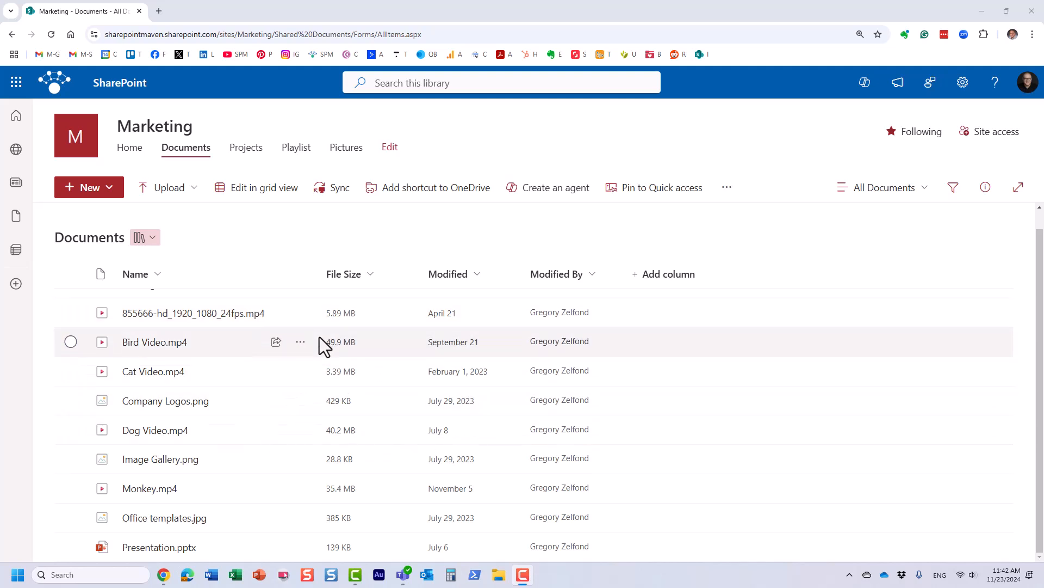
pyautogui.moveTo(219, 347)
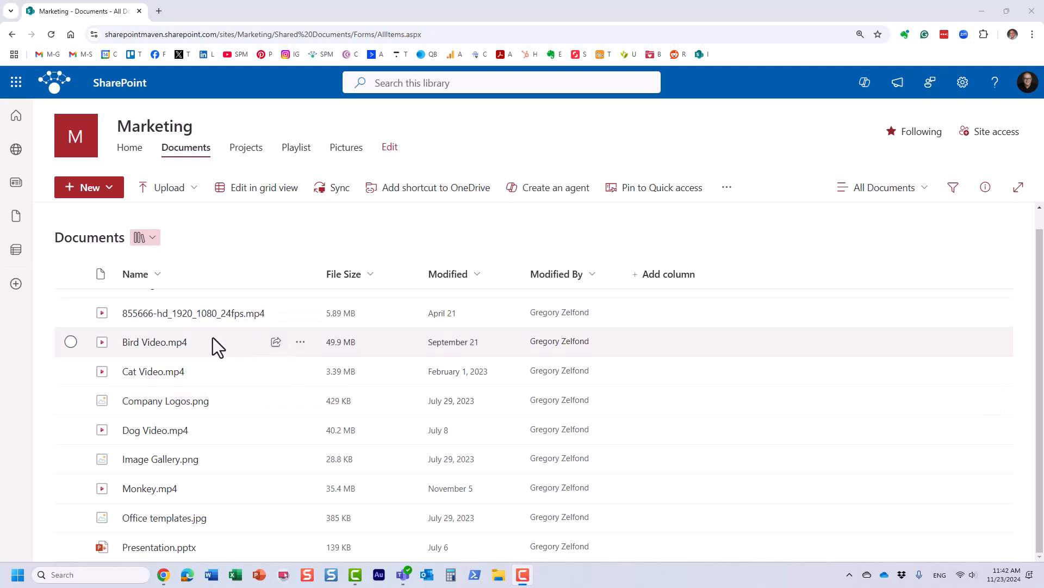
pyautogui.moveTo(234, 379)
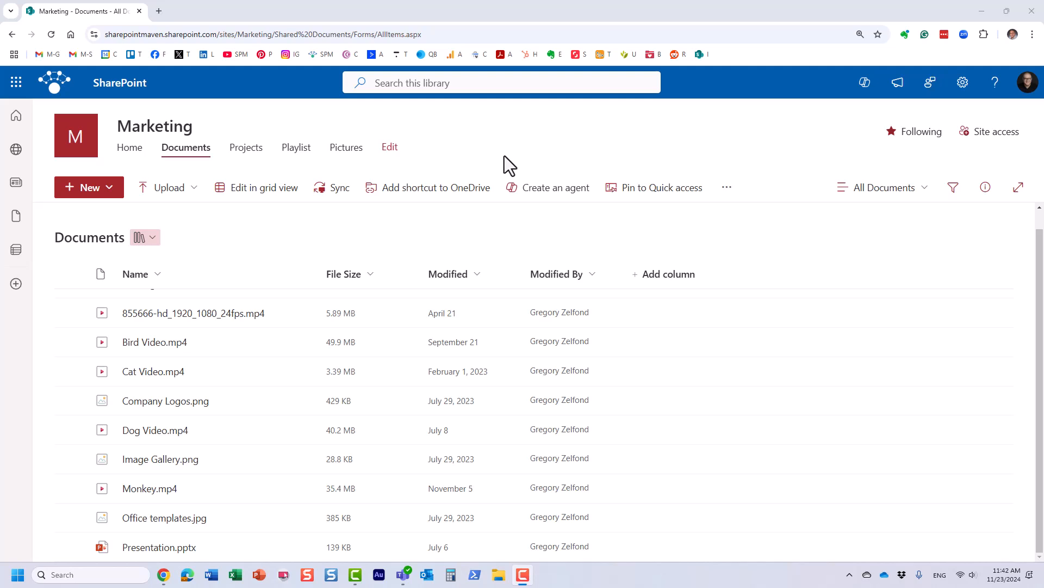
pyautogui.moveTo(426, 119)
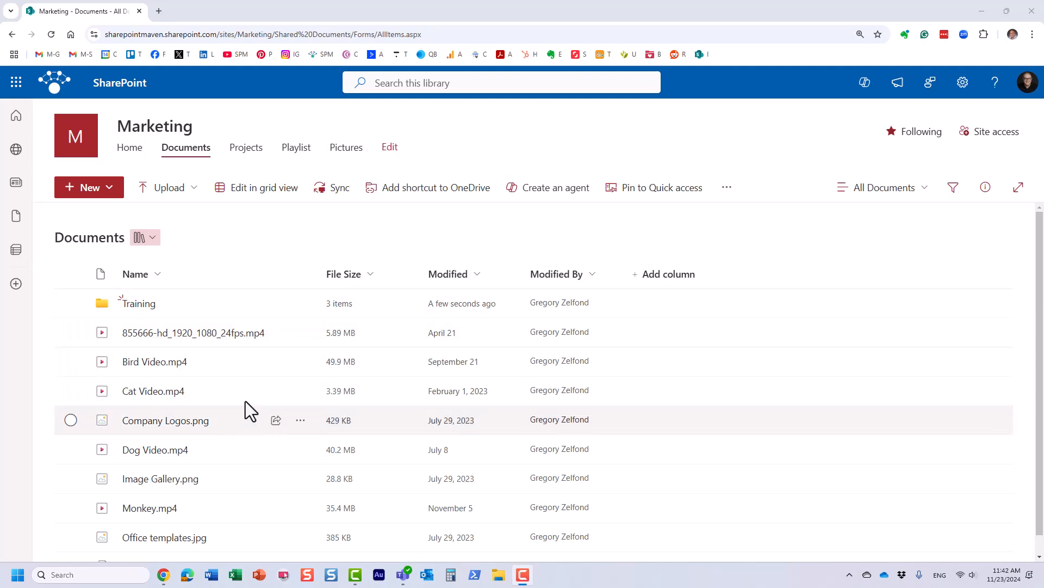
# - From the Marketing site home page, choose New > Page to reach the page templates
pyautogui.scroll(-3)
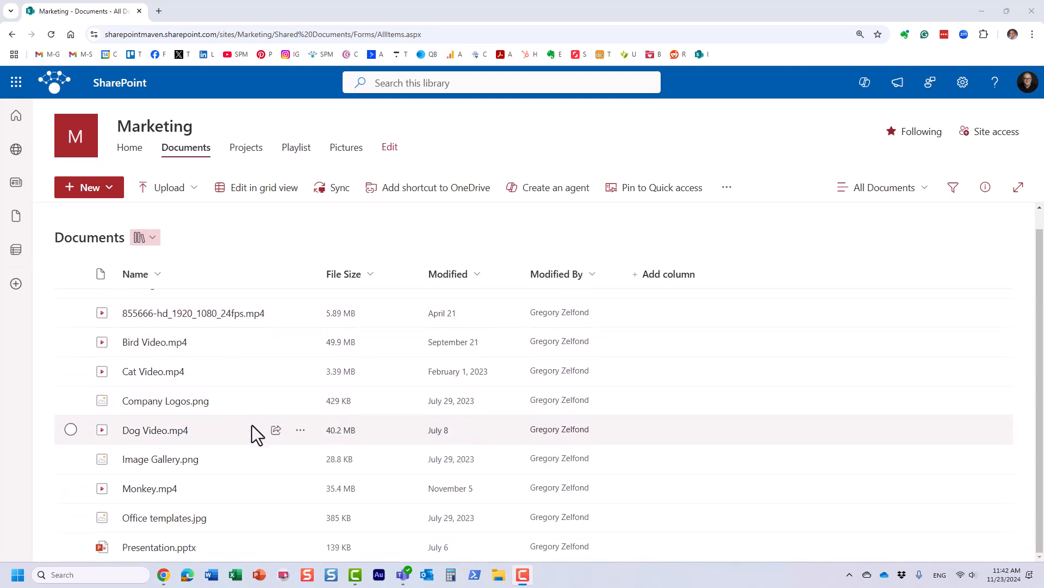
pyautogui.moveTo(500, 241)
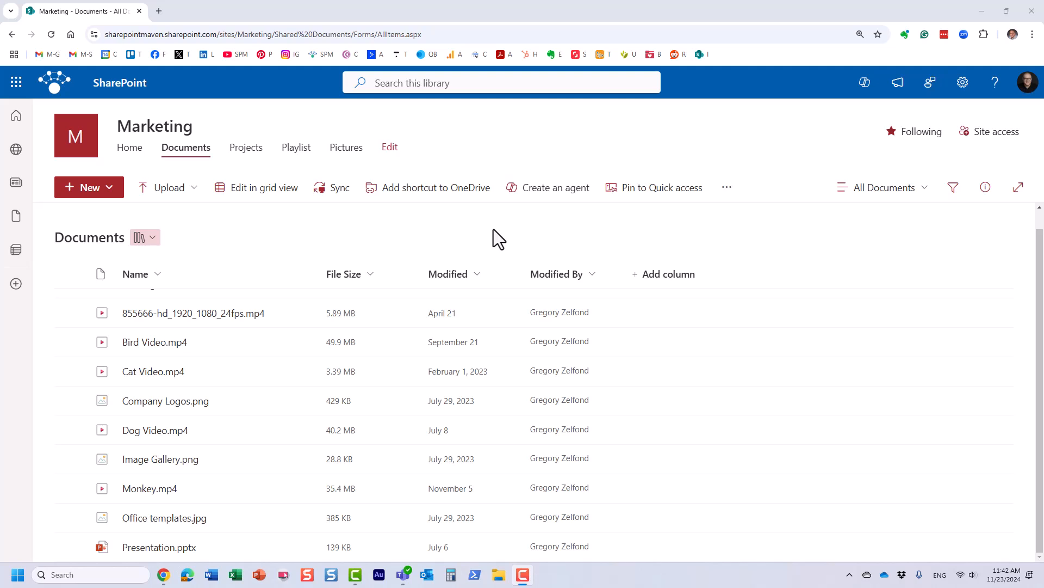
pyautogui.moveTo(112, 242)
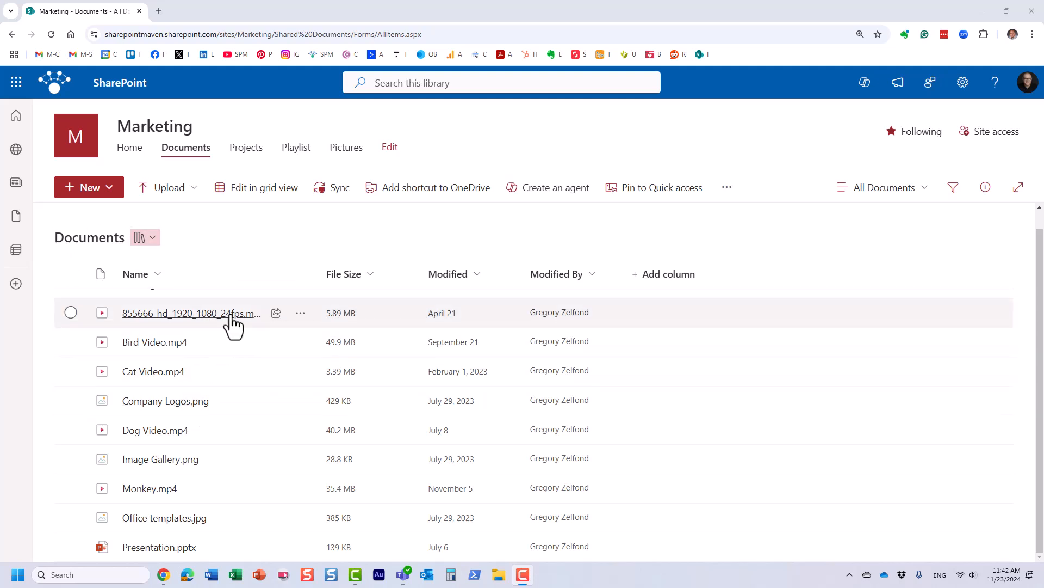
pyautogui.moveTo(459, 245)
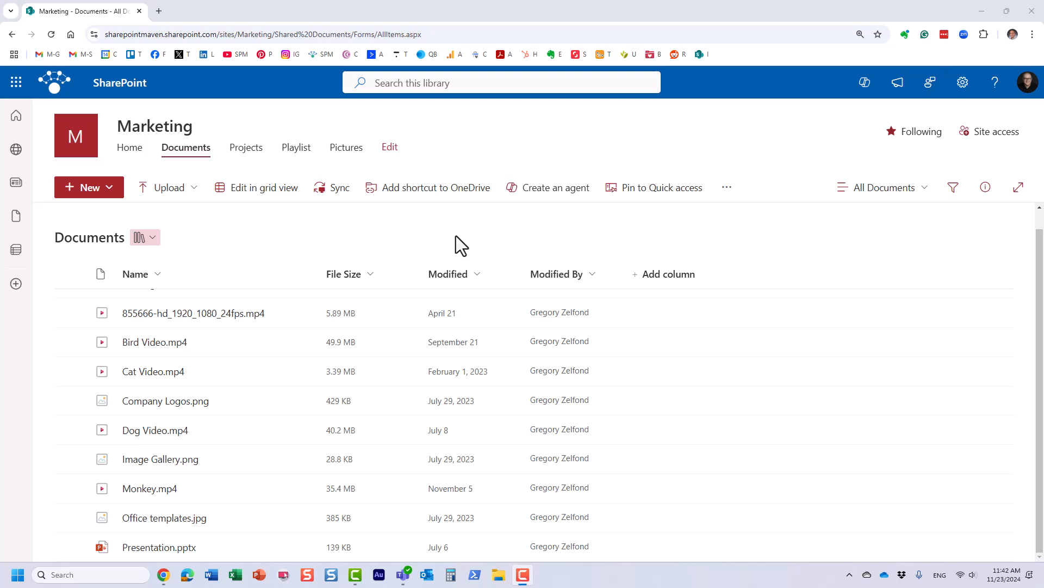
pyautogui.moveTo(413, 240)
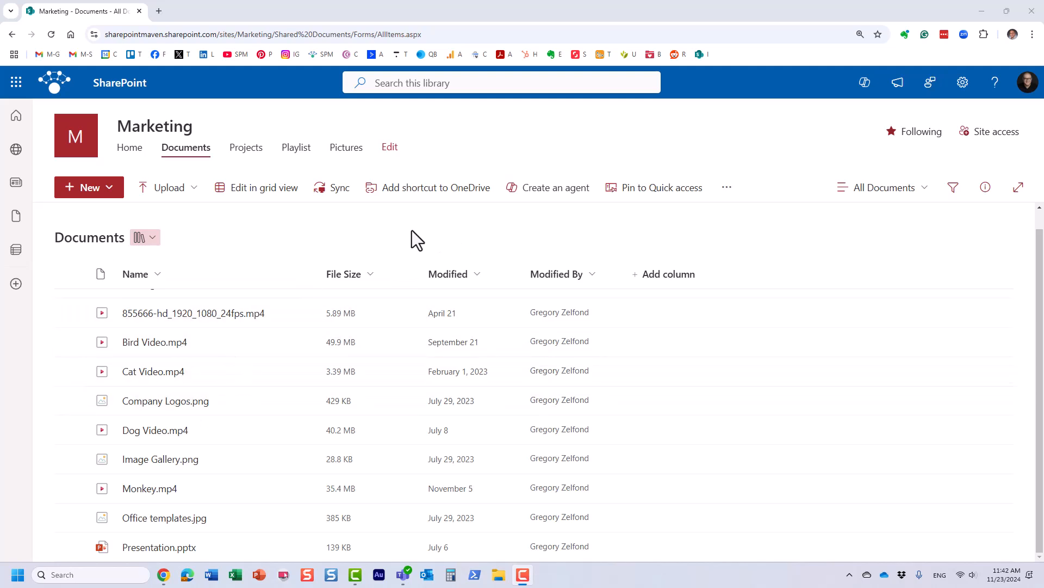
pyautogui.click(130, 148)
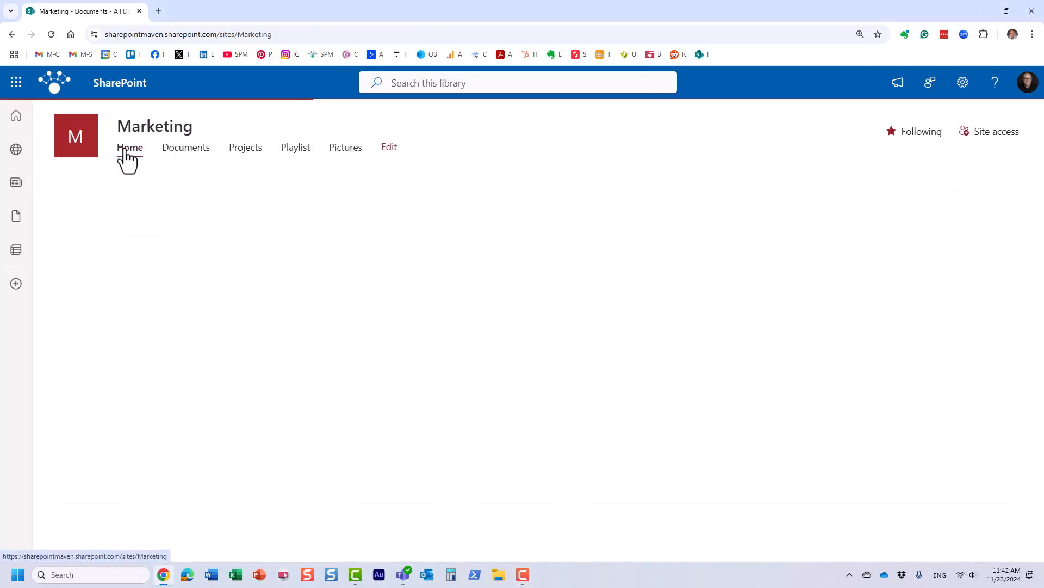
pyautogui.click(130, 147)
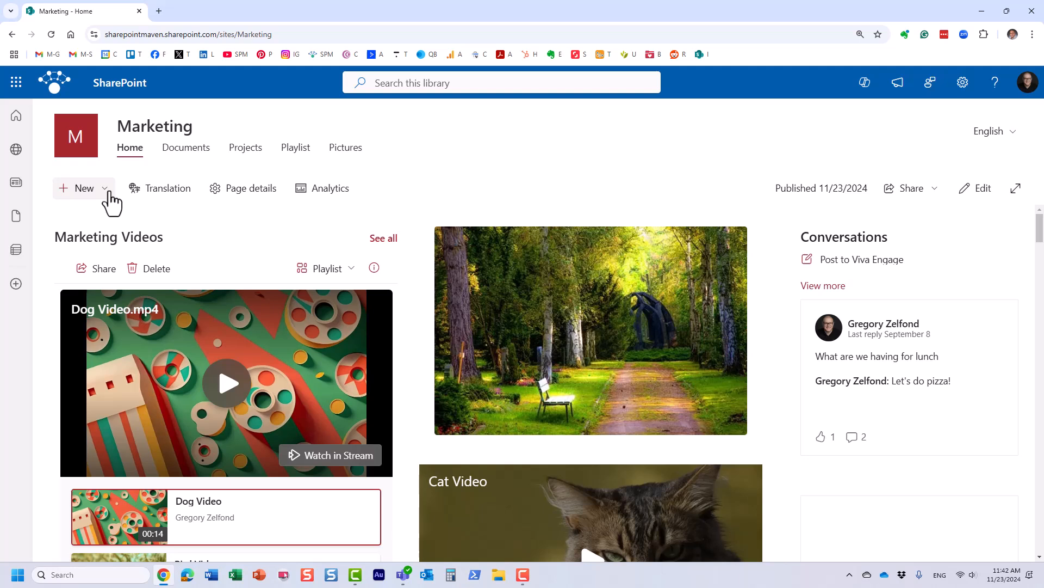
pyautogui.click(83, 187)
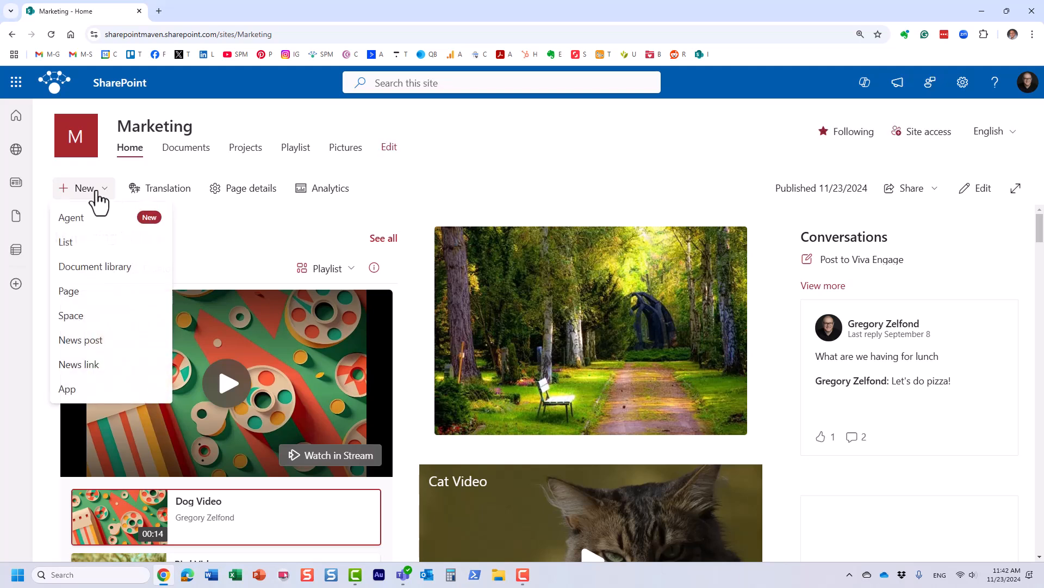
pyautogui.click(69, 291)
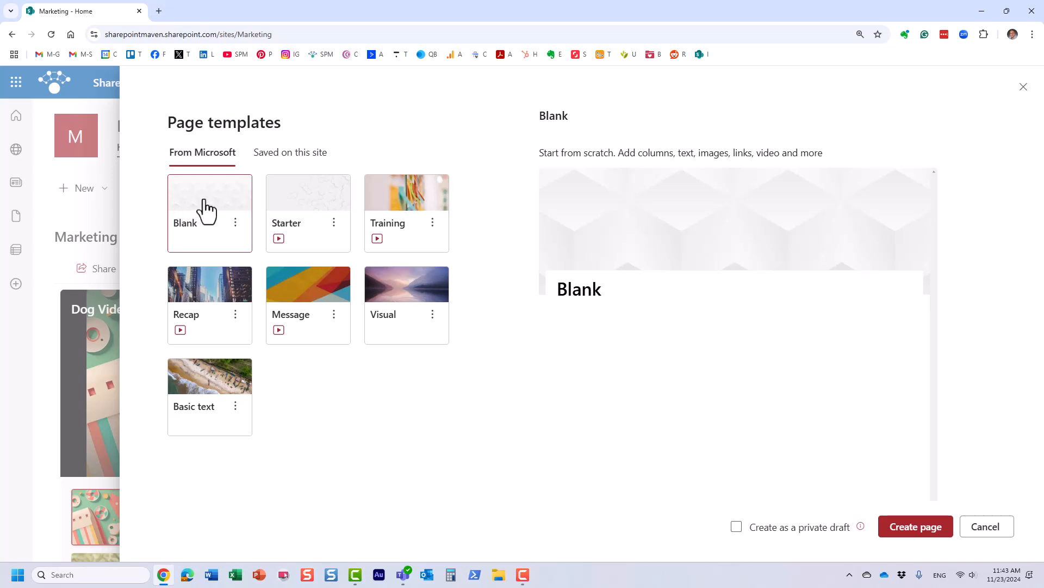
# - Create a page from the Blank template, close the toolbox, and title it 'Training Videos'
pyautogui.click(915, 526)
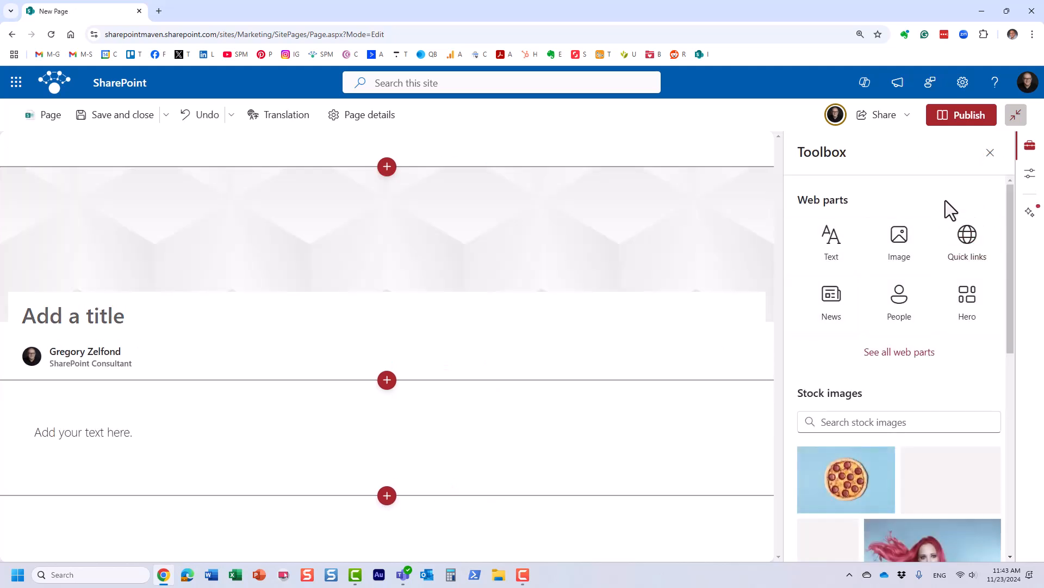
pyautogui.click(991, 152)
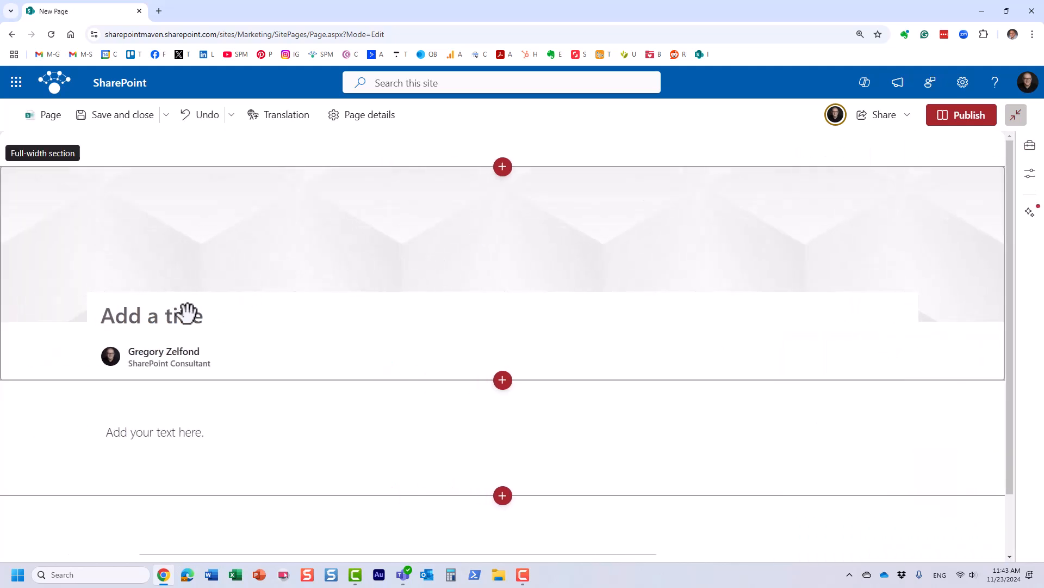
pyautogui.click(151, 314)
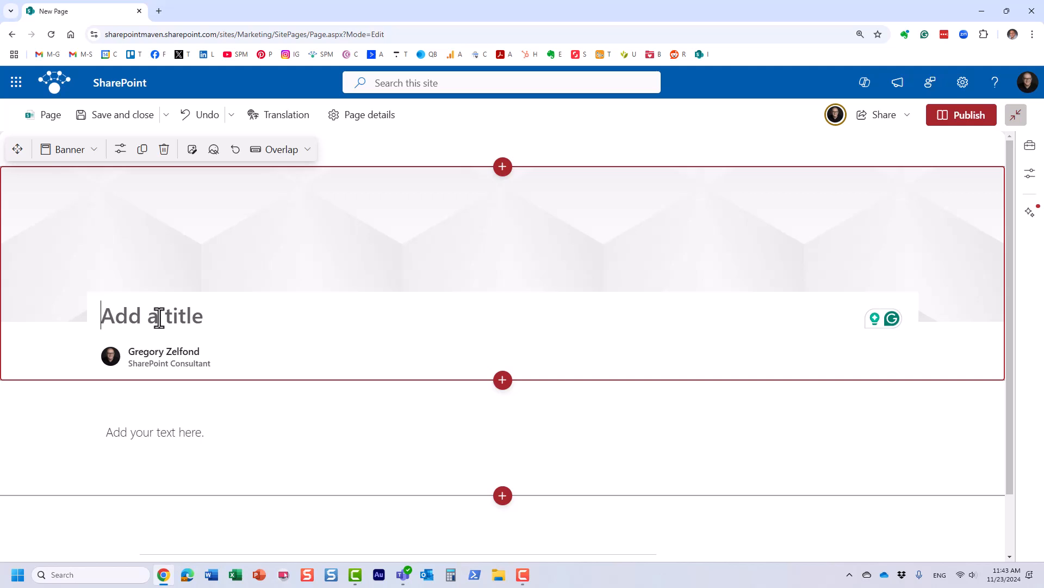
pyautogui.write('Training Videos')
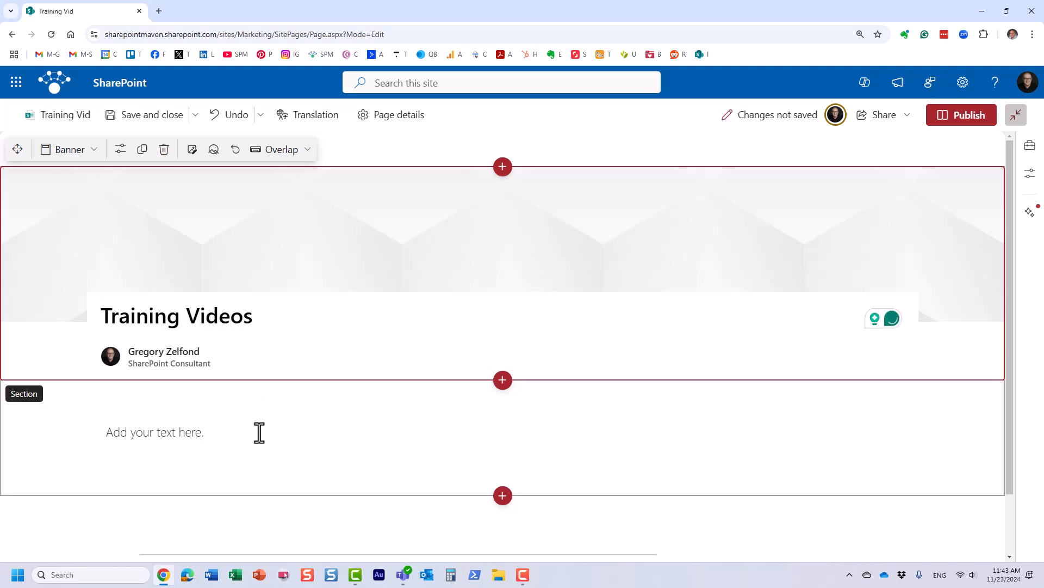
pyautogui.click(462, 453)
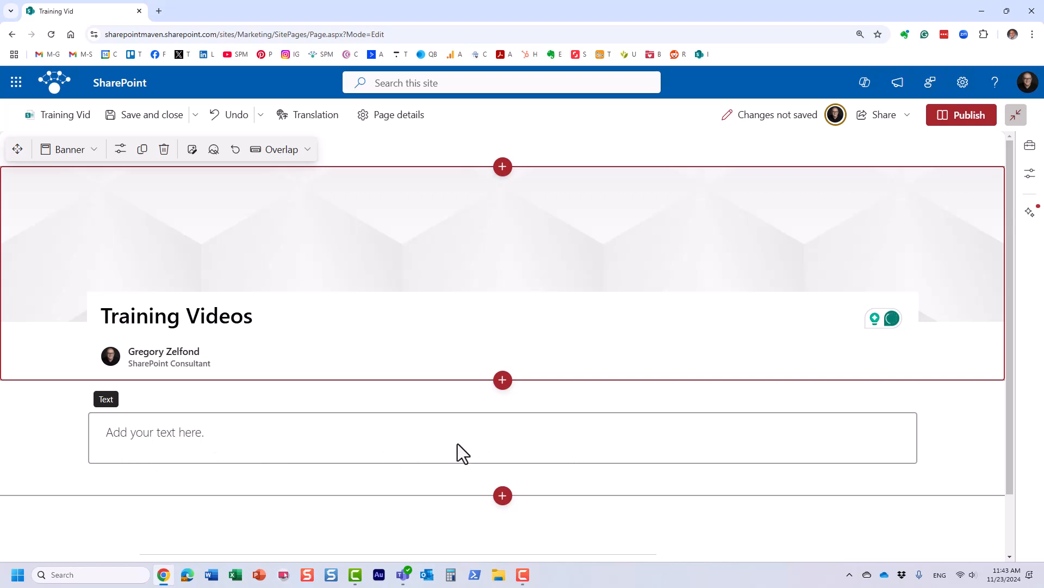
pyautogui.click(466, 437)
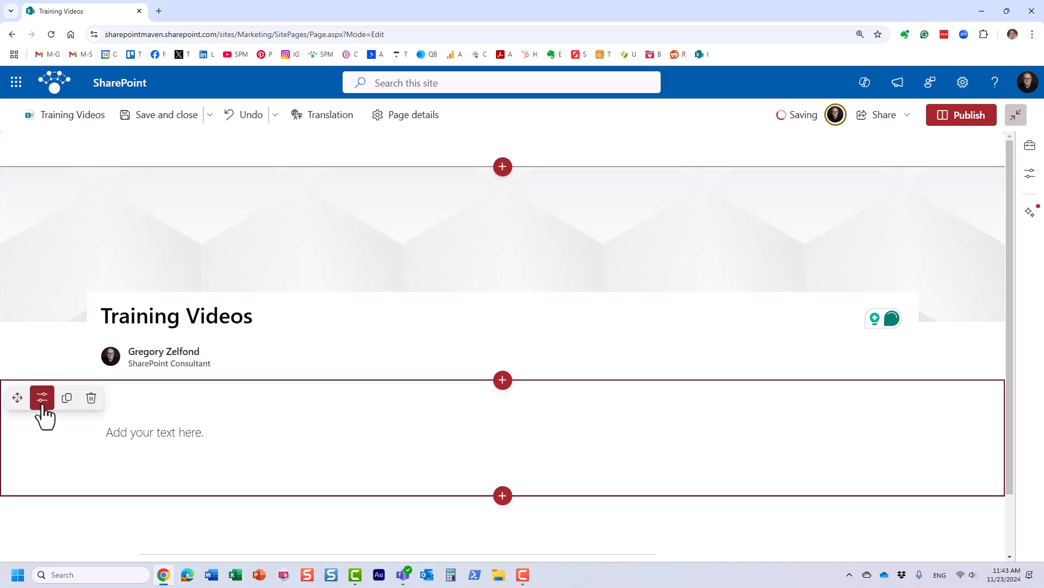
# - Set the section below the title to the Three columns layout in Edit section
pyautogui.click(41, 398)
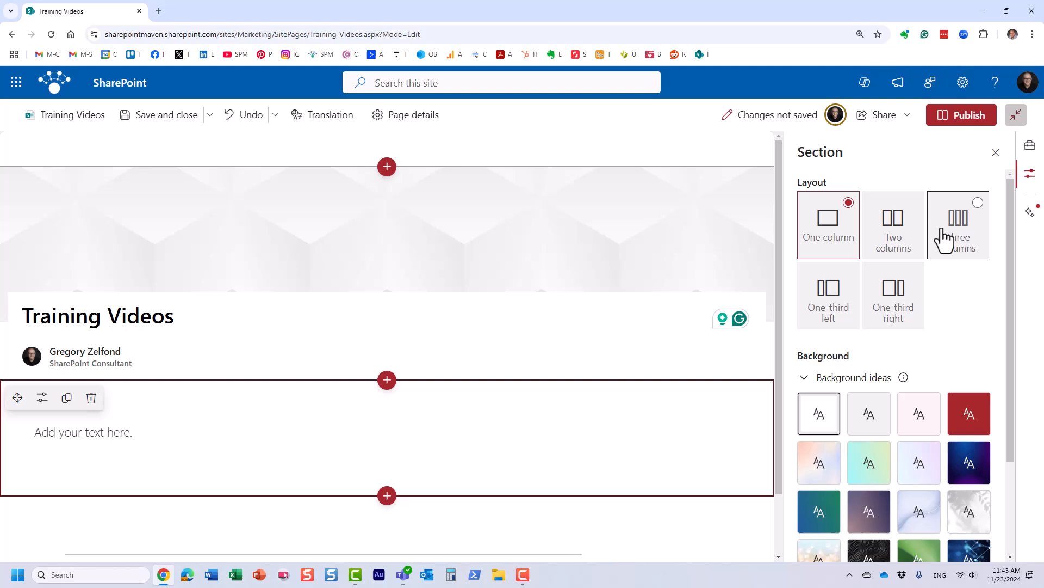
pyautogui.click(958, 225)
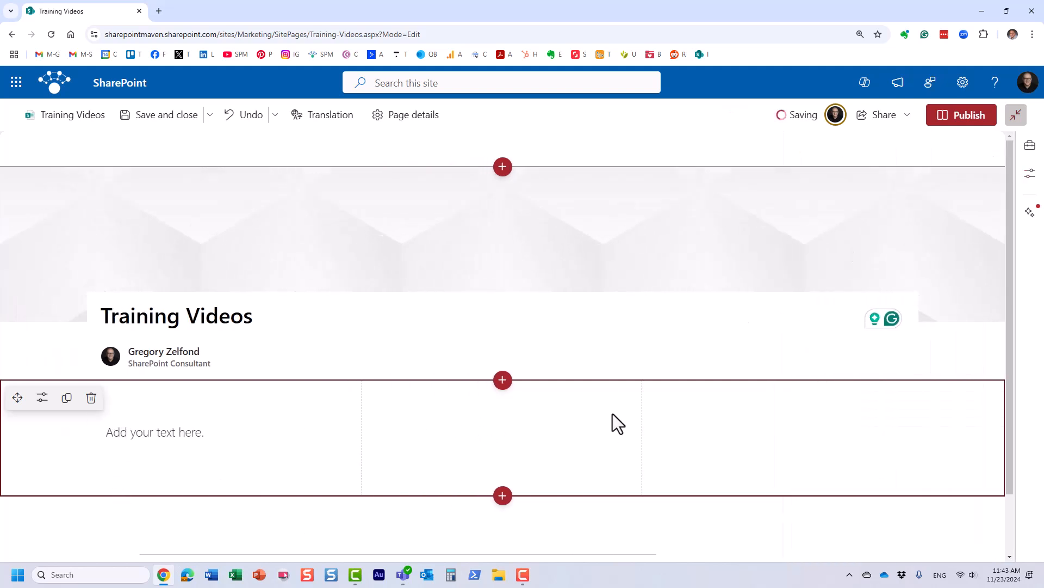
pyautogui.moveTo(391, 446)
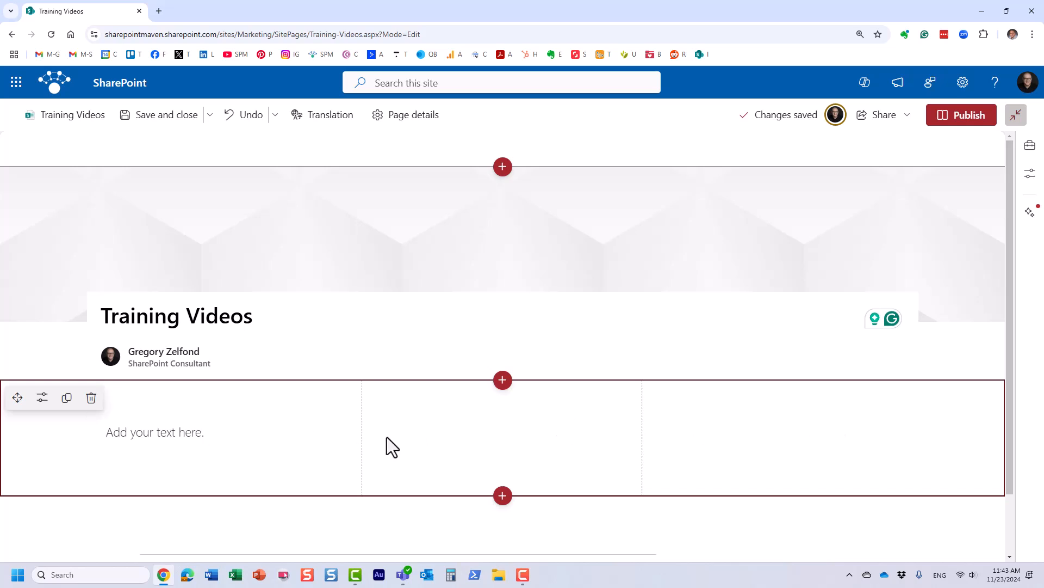
pyautogui.moveTo(502, 401)
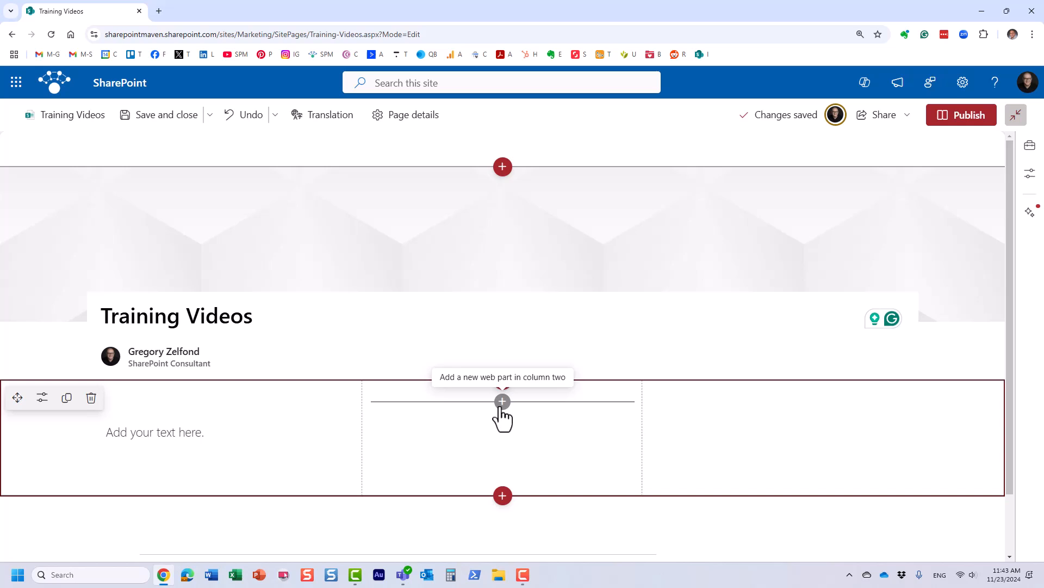
# - Search the toolbox for 'stre' and insert the Stream web part into the middle column
pyautogui.click(502, 401)
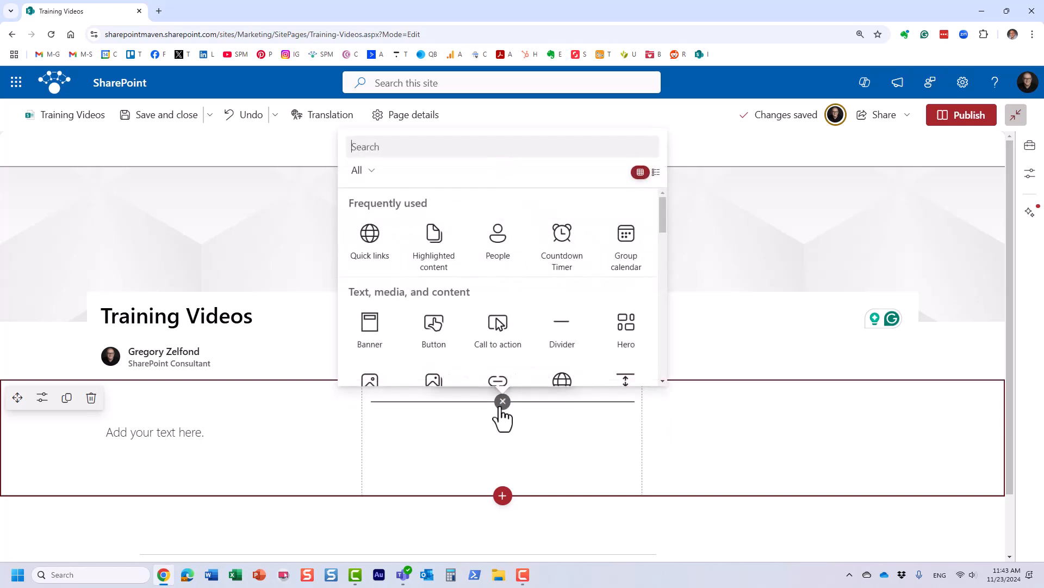
pyautogui.moveTo(379, 172)
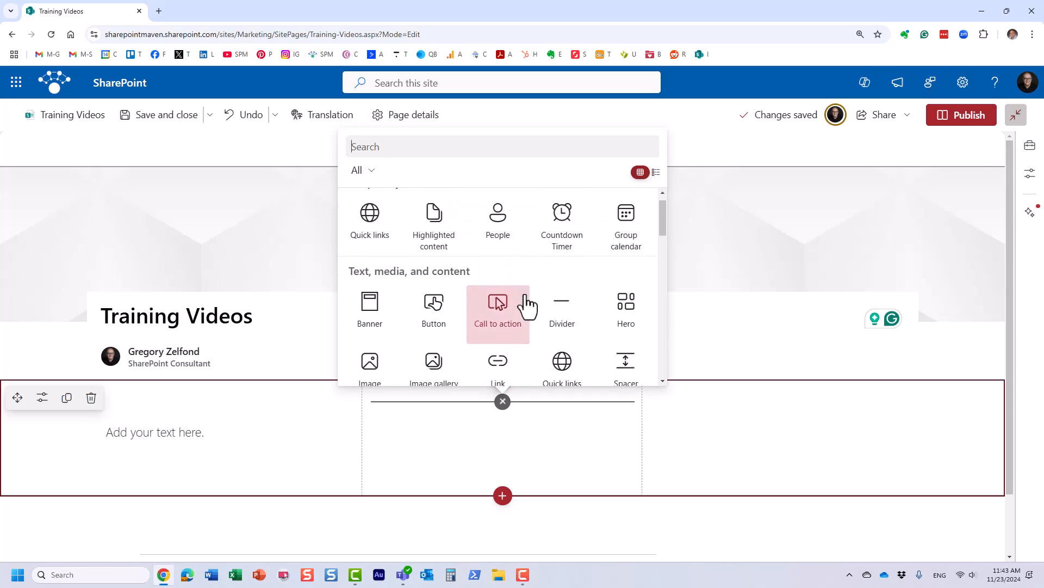
pyautogui.scroll(-3)
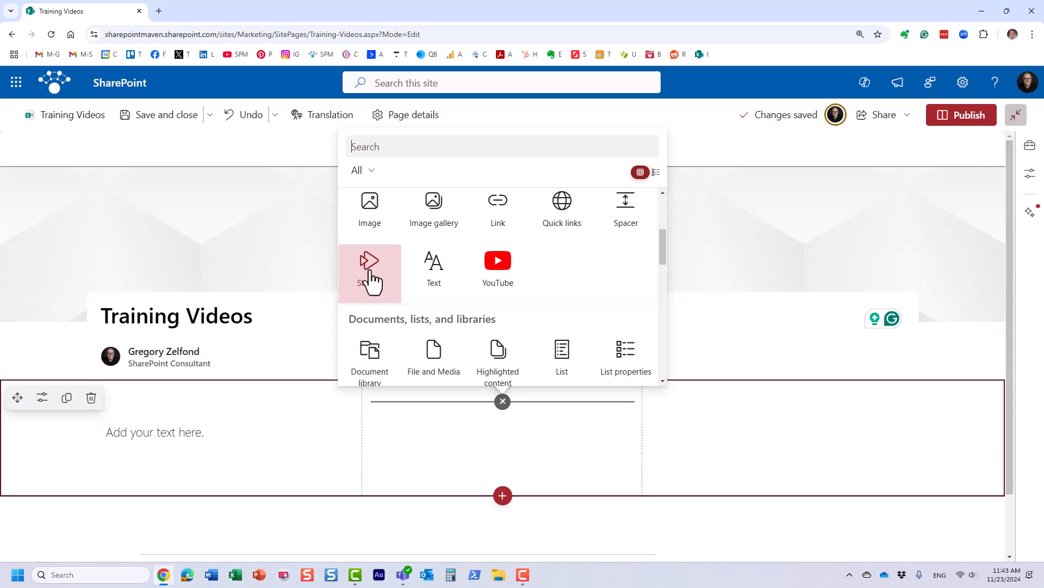
pyautogui.write('s')
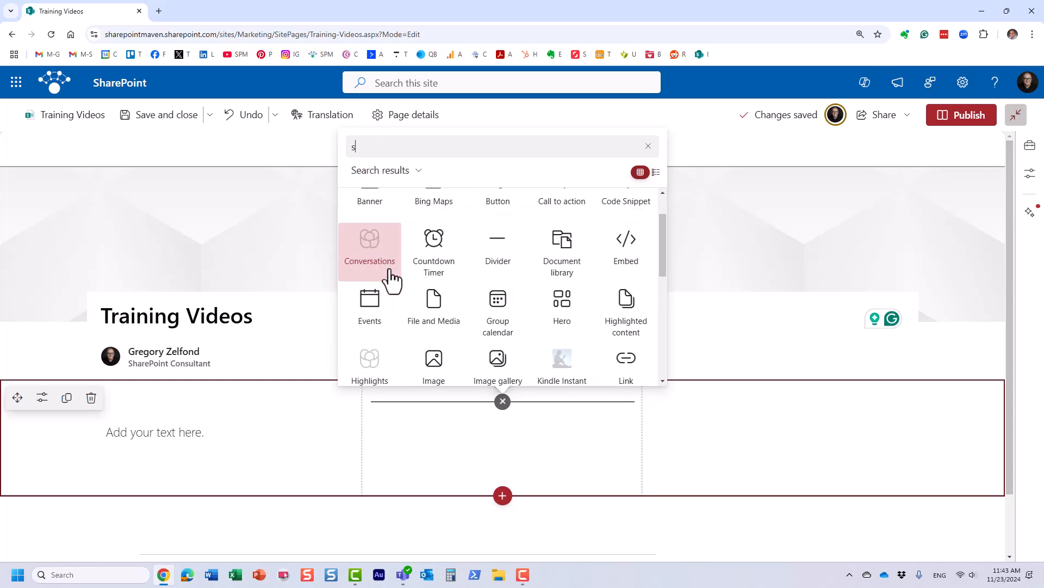
pyautogui.write('tre')
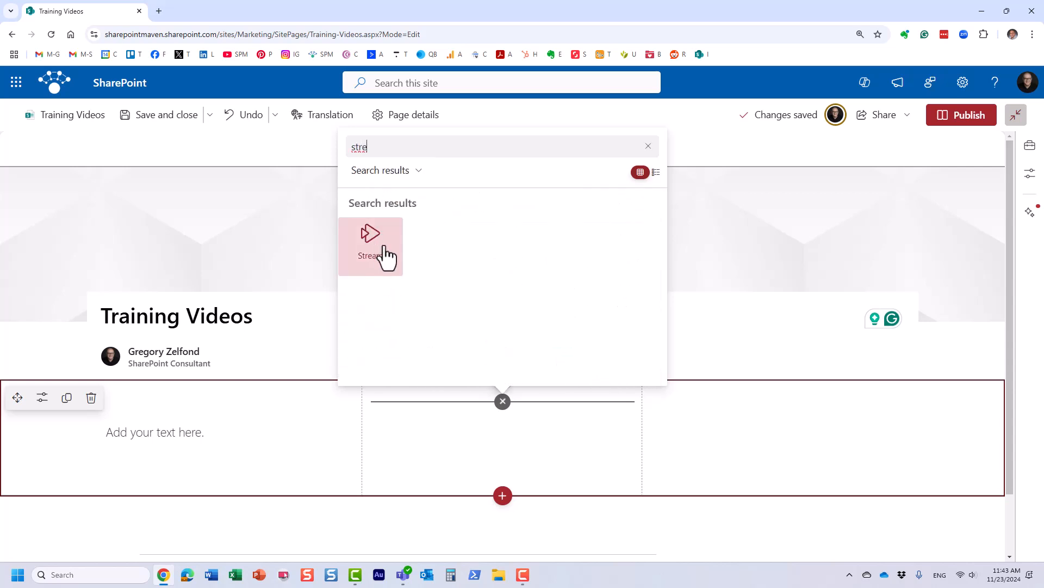
pyautogui.click(371, 247)
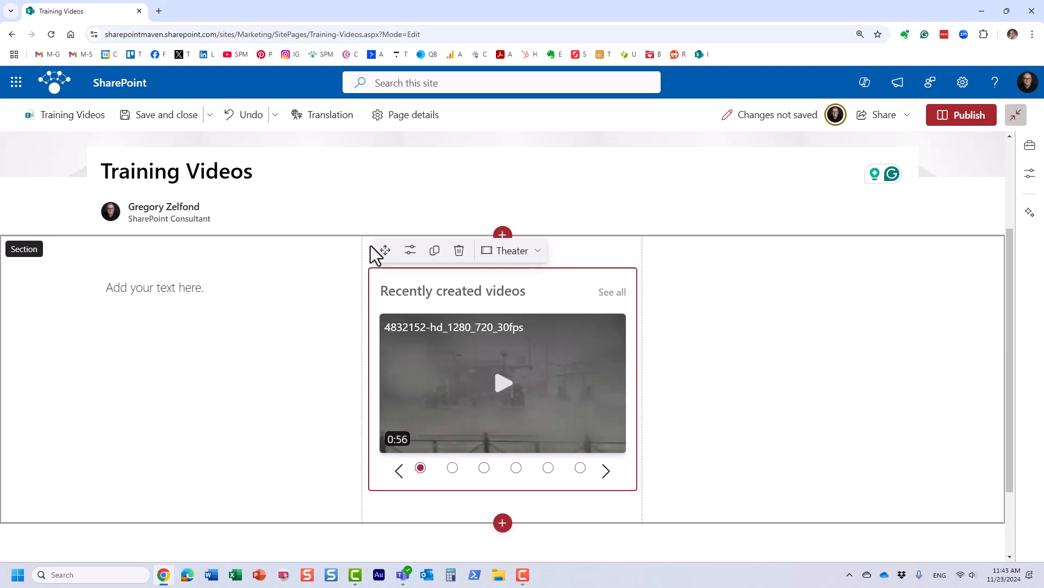
pyautogui.moveTo(536, 326)
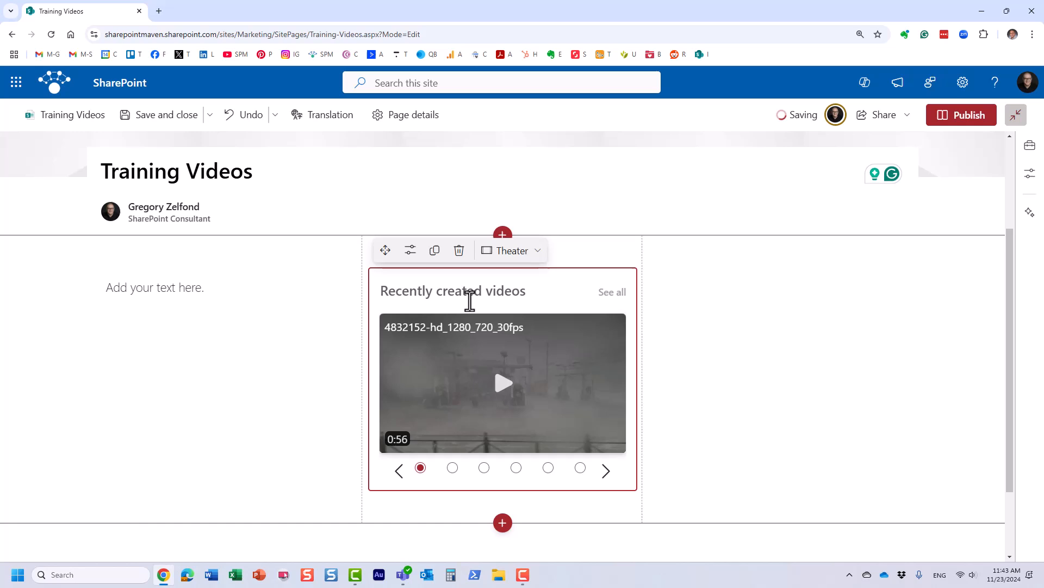
pyautogui.moveTo(567, 365)
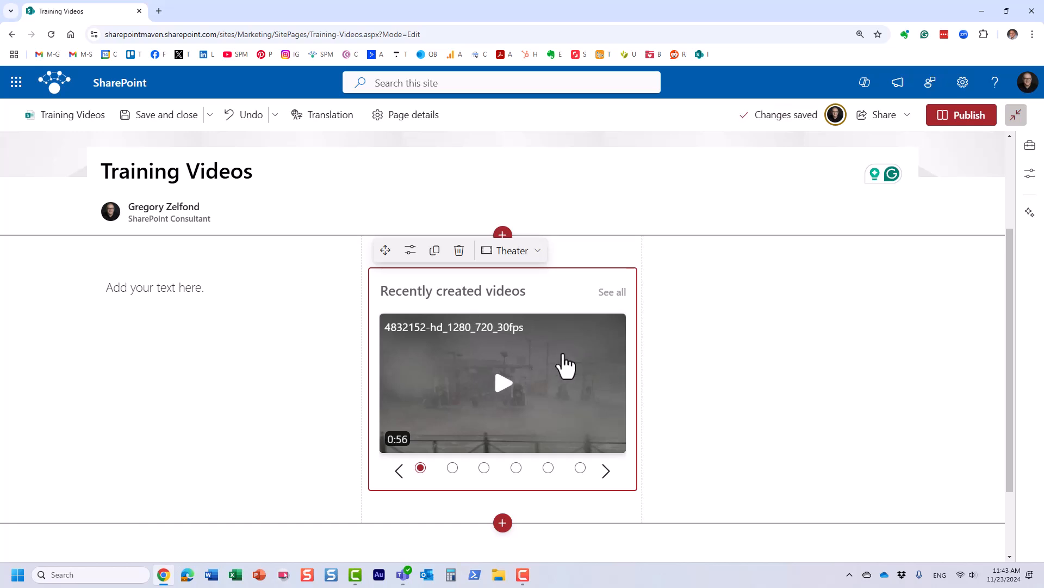
pyautogui.moveTo(555, 372)
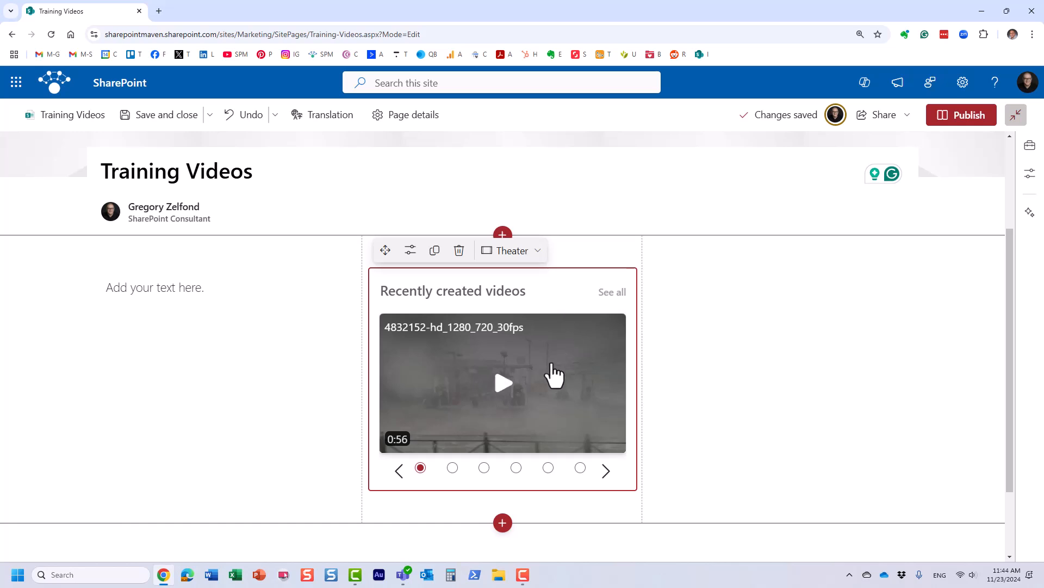
pyautogui.moveTo(531, 294)
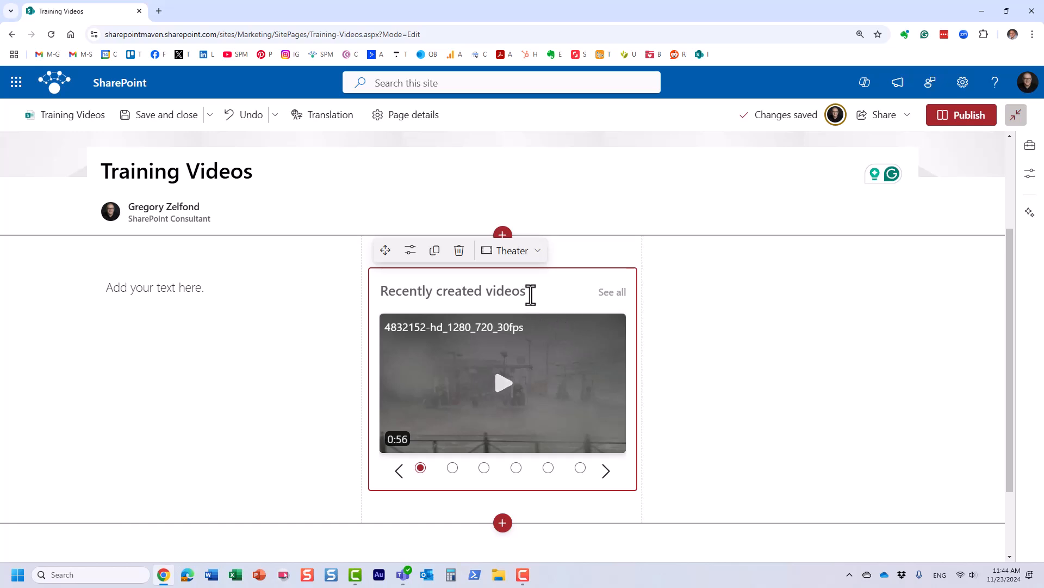
pyautogui.moveTo(410, 249)
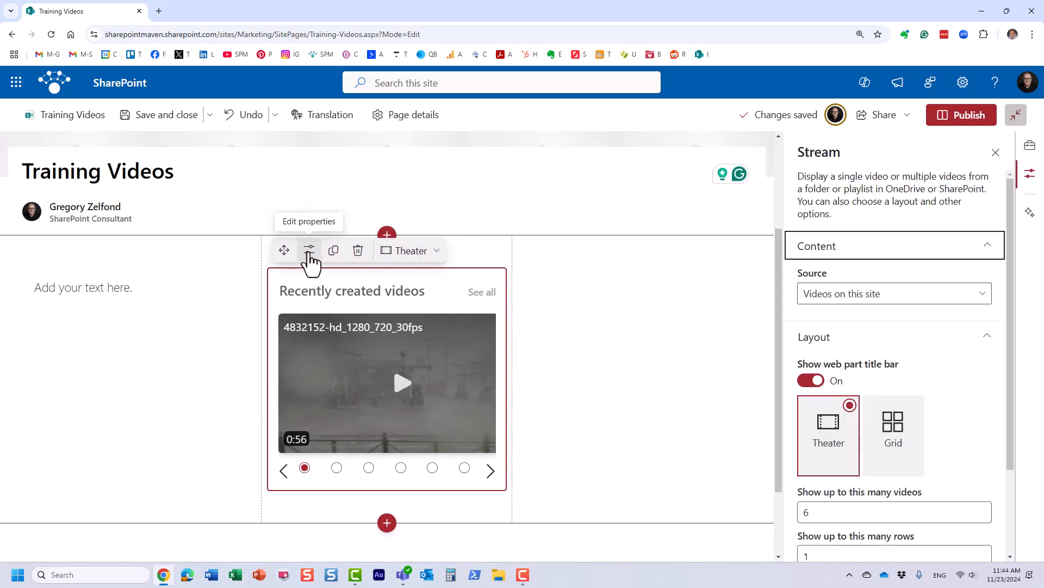
pyautogui.moveTo(882, 300)
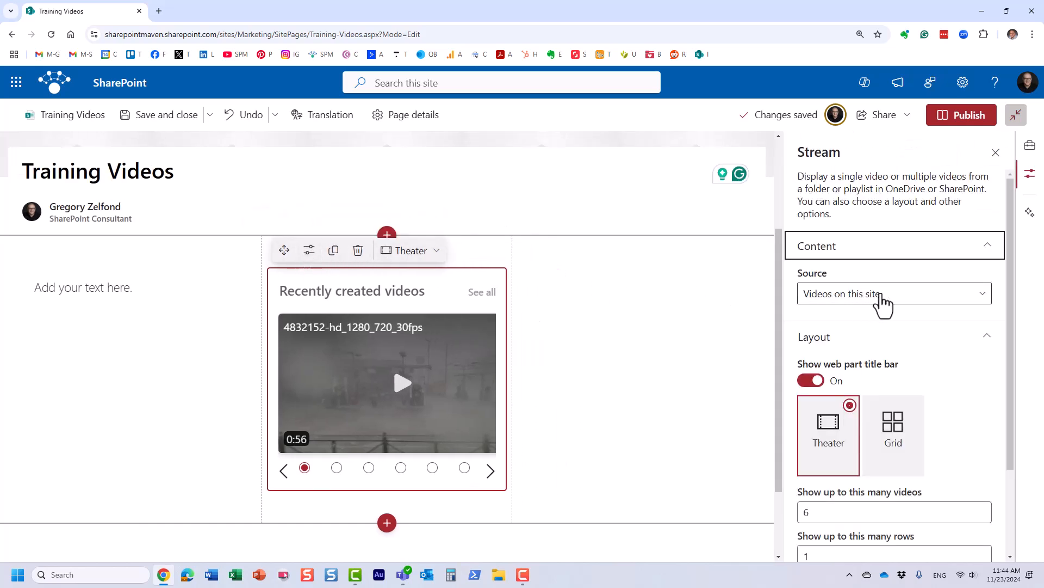
# - Change the Stream web part's Source dropdown to Single video
pyautogui.click(894, 293)
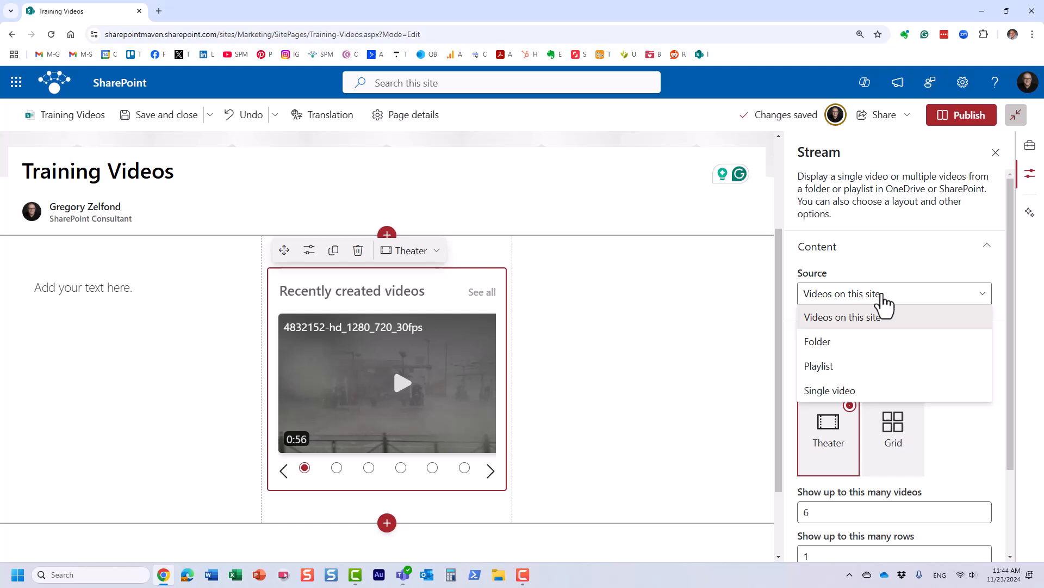
pyautogui.moveTo(882, 323)
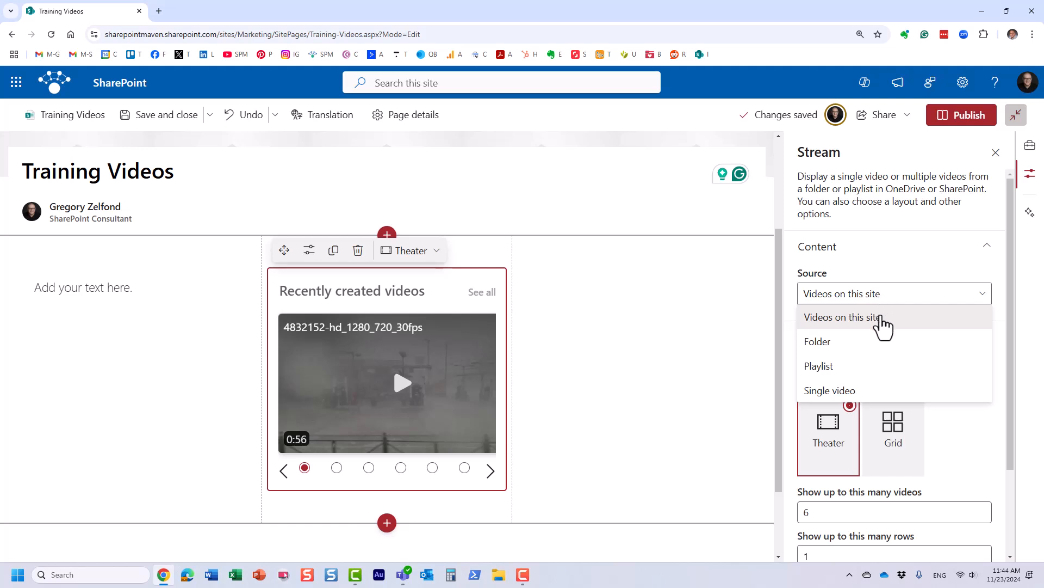
pyautogui.moveTo(874, 409)
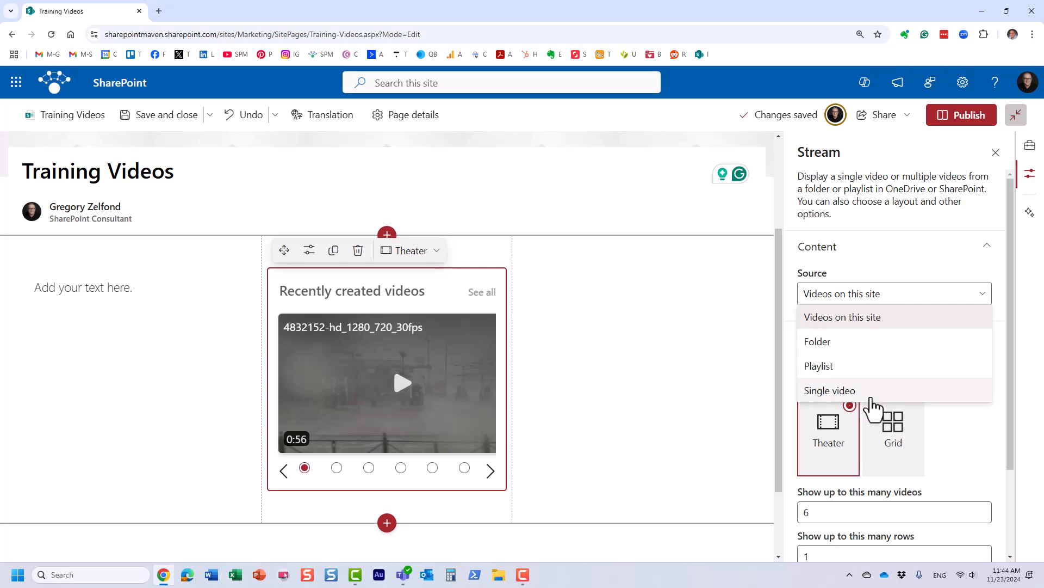
pyautogui.click(829, 391)
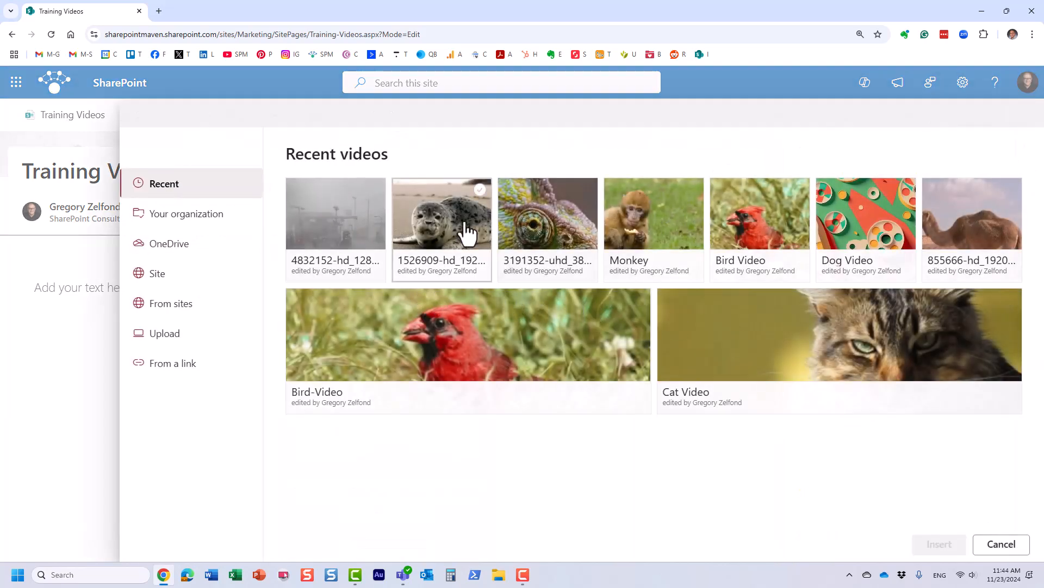
# - Browse the site's Documents library and select Cat Video.mp4 as the web part's video
pyautogui.click(653, 213)
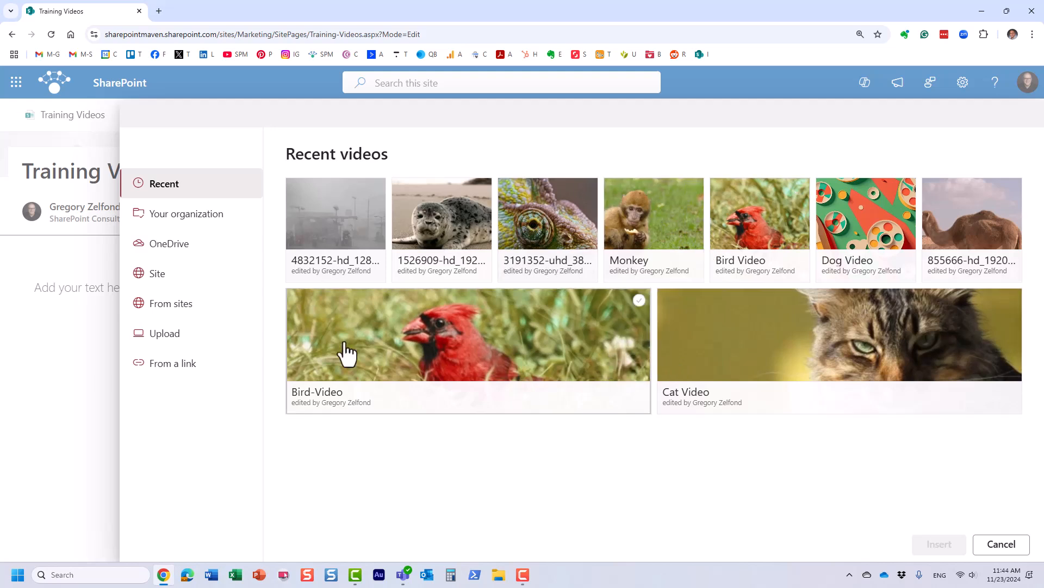
pyautogui.click(158, 273)
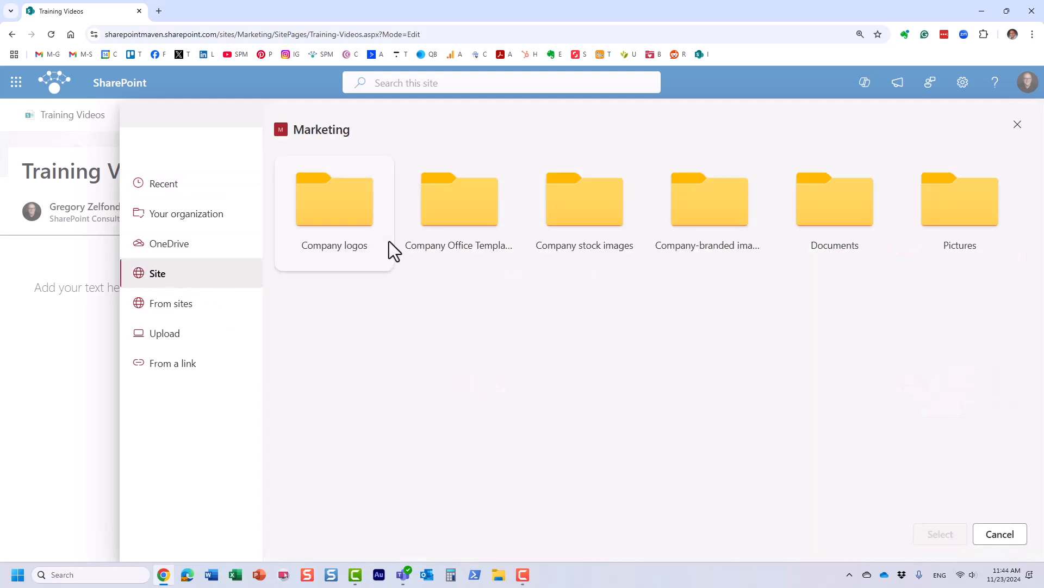
pyautogui.moveTo(835, 207)
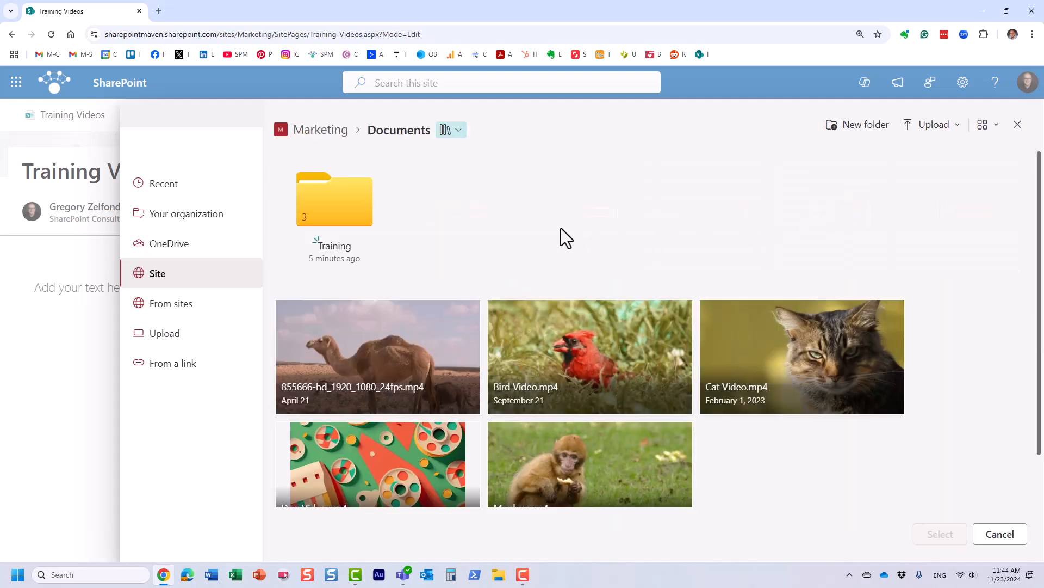
pyautogui.moveTo(516, 450)
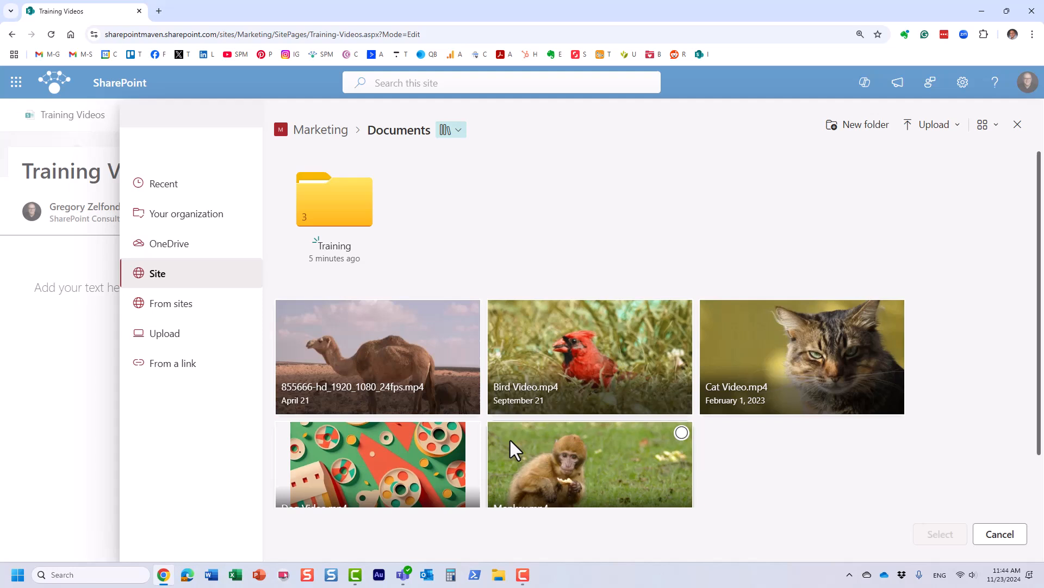
pyautogui.click(894, 310)
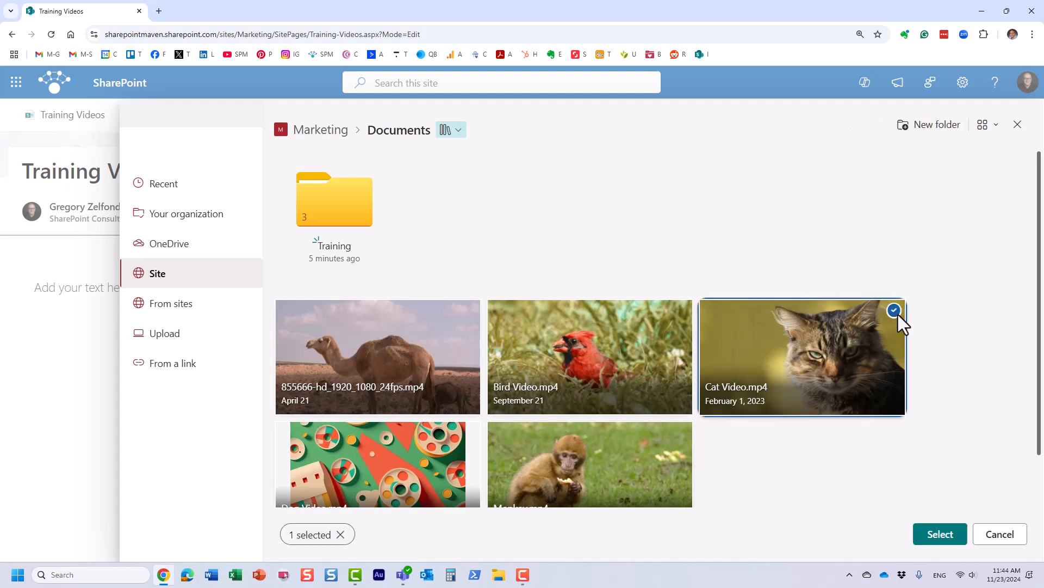
pyautogui.moveTo(956, 508)
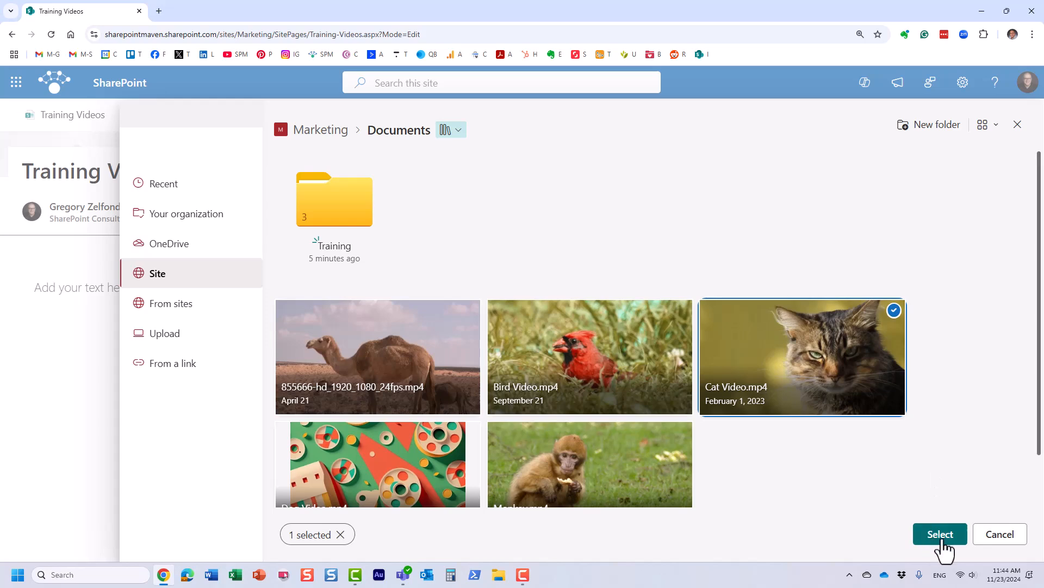
pyautogui.click(940, 534)
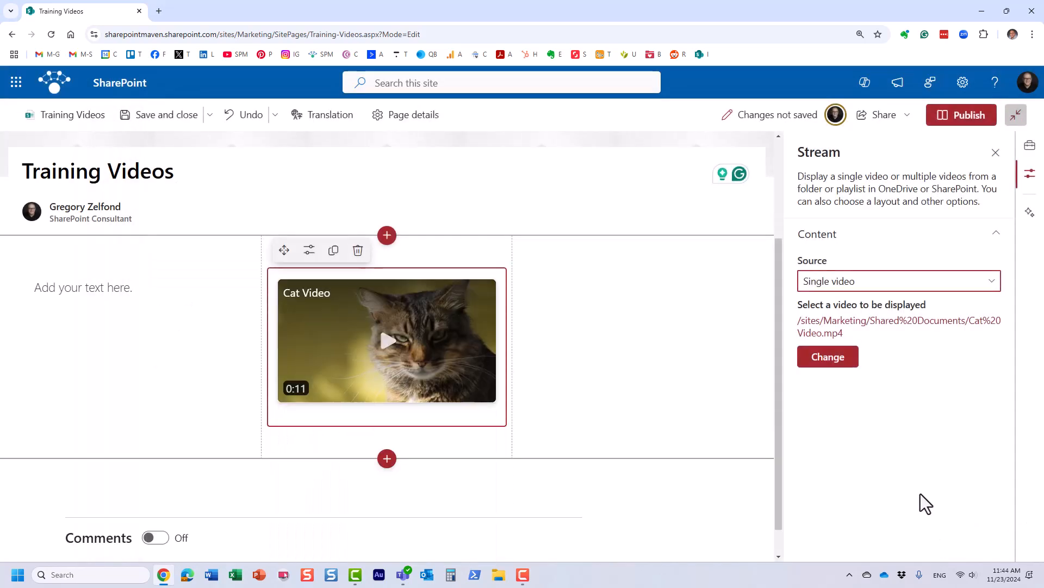
pyautogui.moveTo(866, 440)
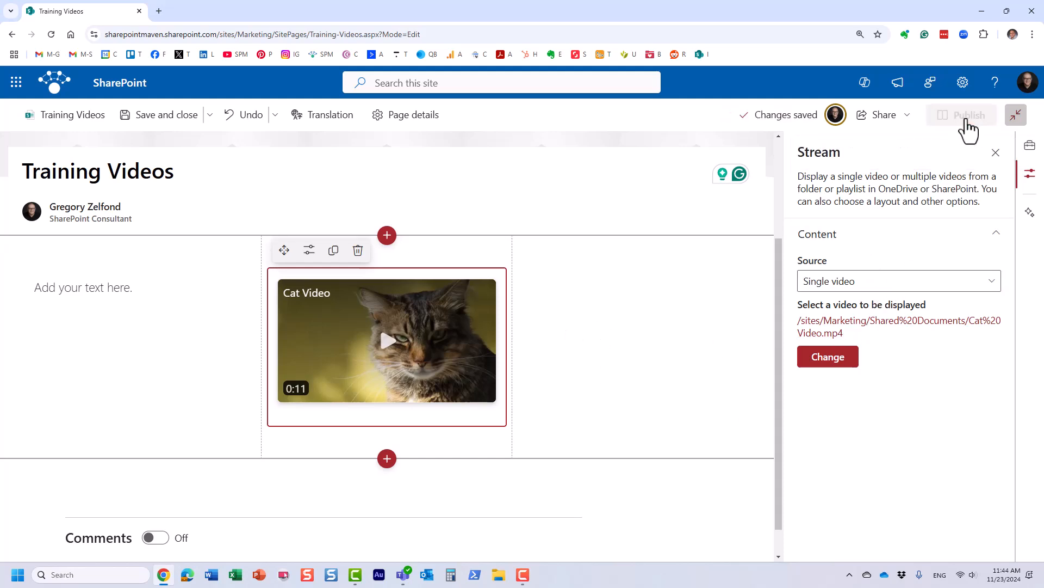
pyautogui.click(970, 114)
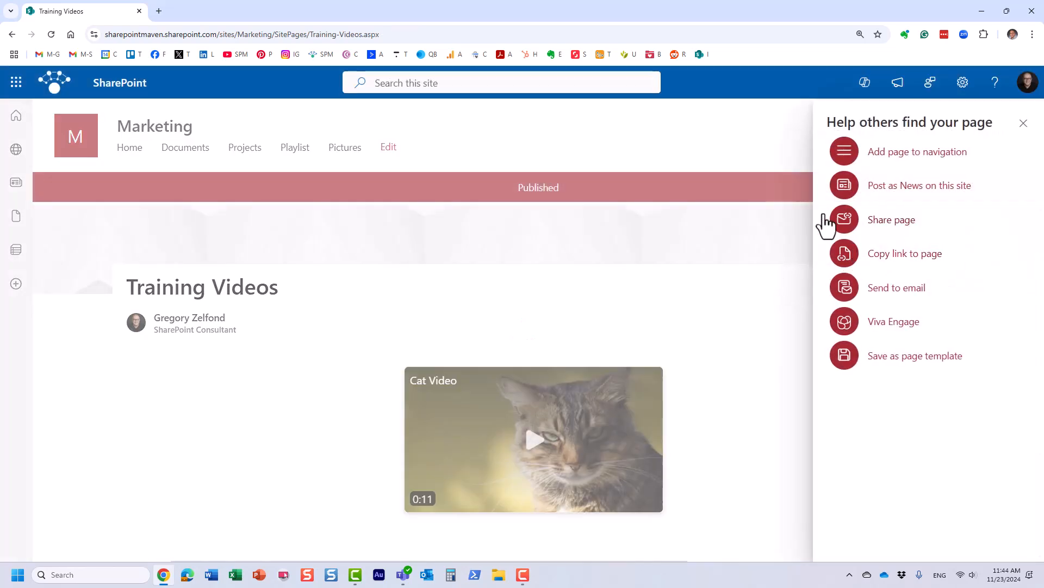
pyautogui.click(1024, 124)
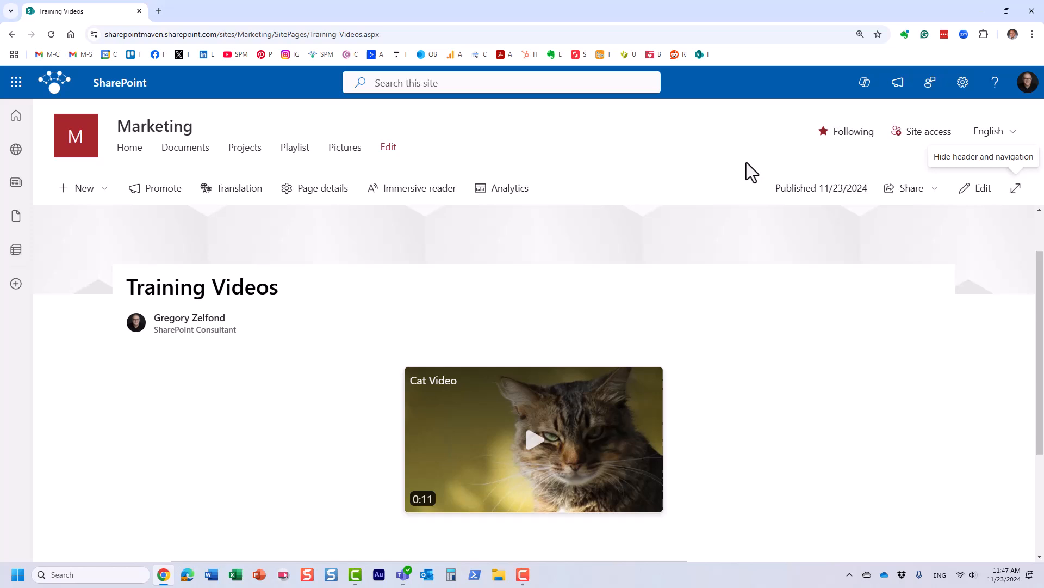
pyautogui.moveTo(734, 300)
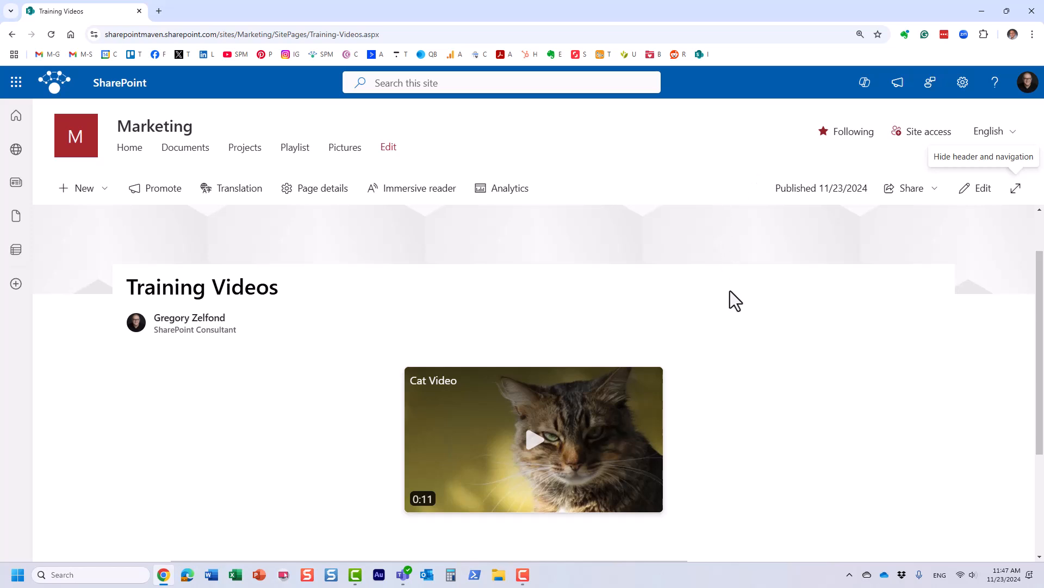
pyautogui.scroll(-3)
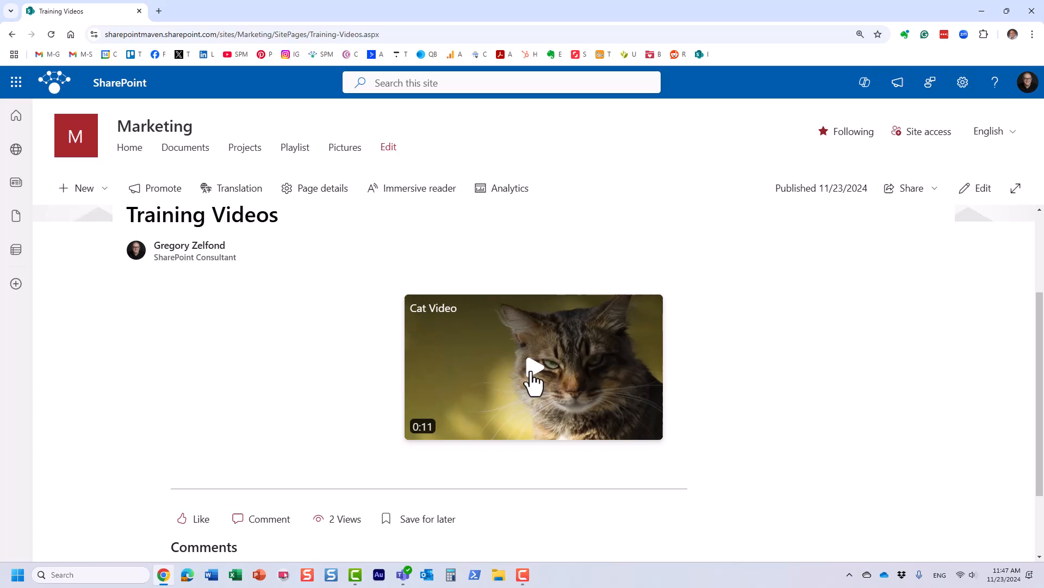
pyautogui.click(534, 366)
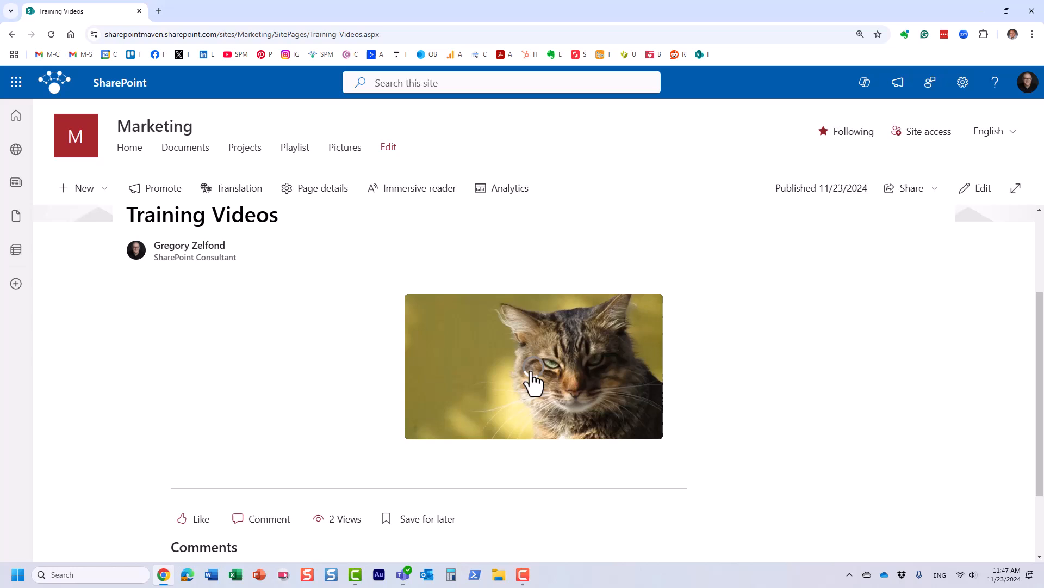
pyautogui.click(533, 366)
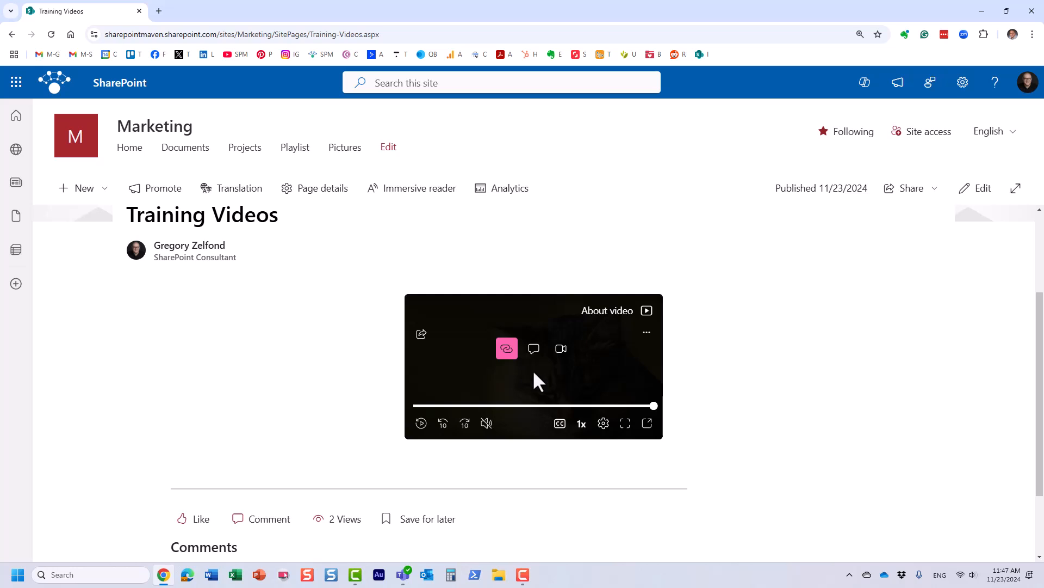
pyautogui.moveTo(343, 333)
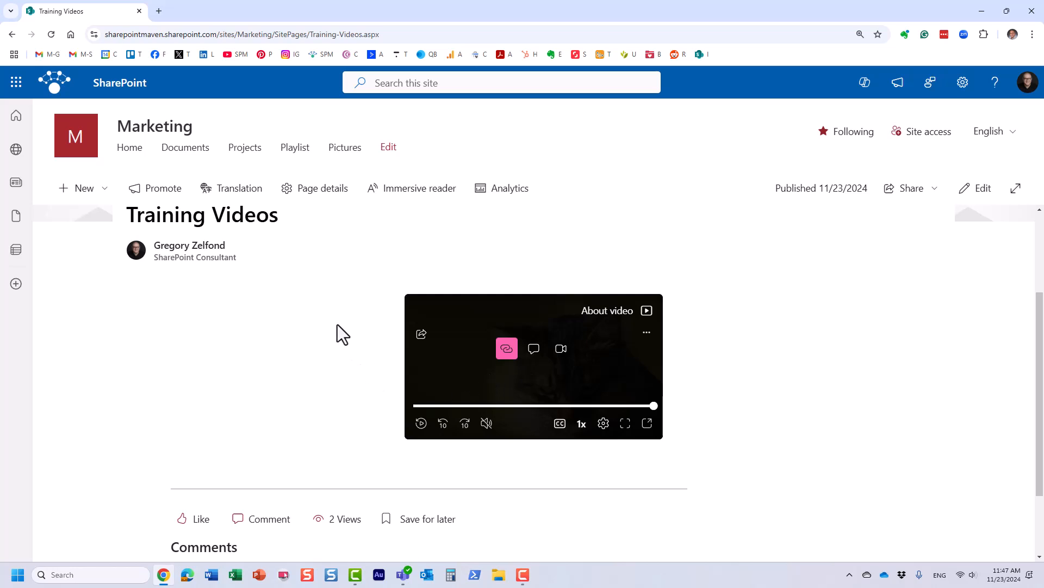
pyautogui.moveTo(546, 344)
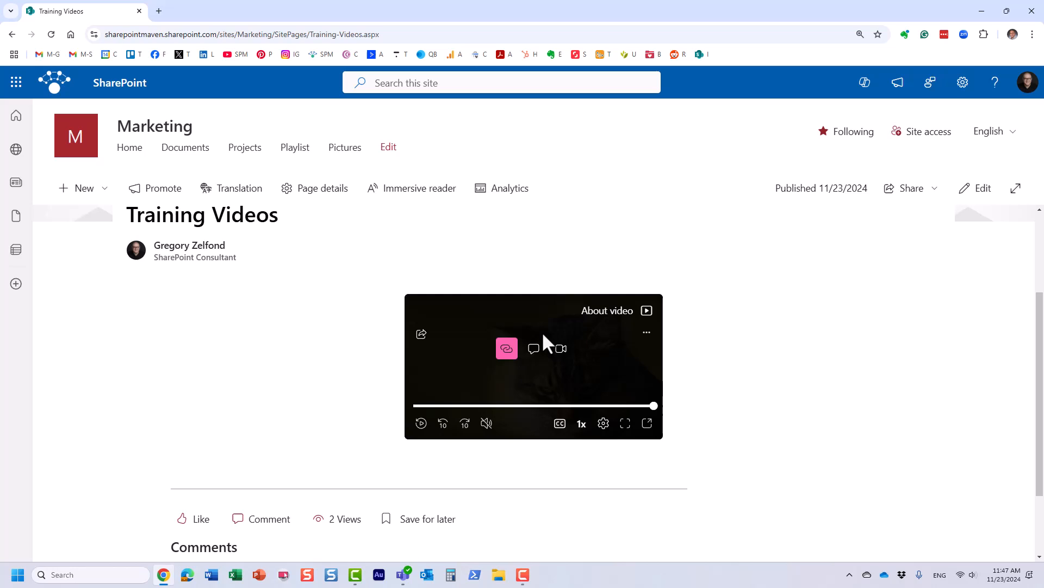
pyautogui.moveTo(658, 375)
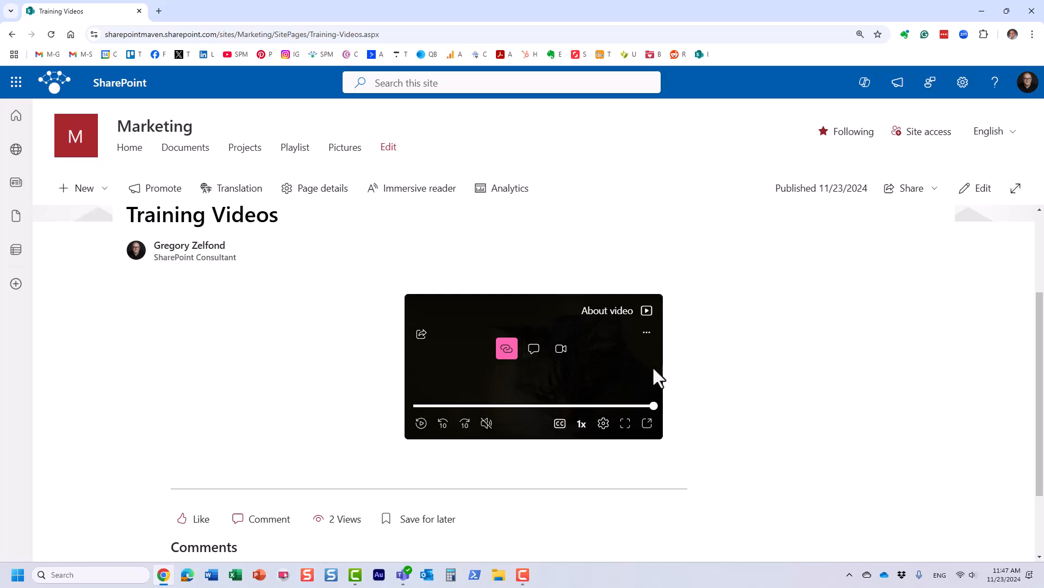
pyautogui.moveTo(698, 336)
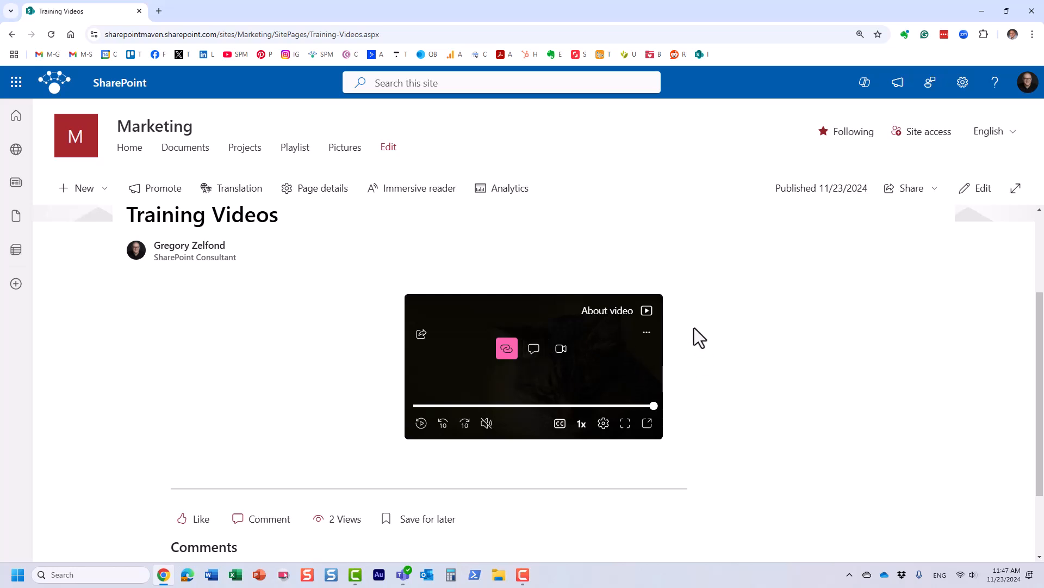
pyautogui.moveTo(711, 310)
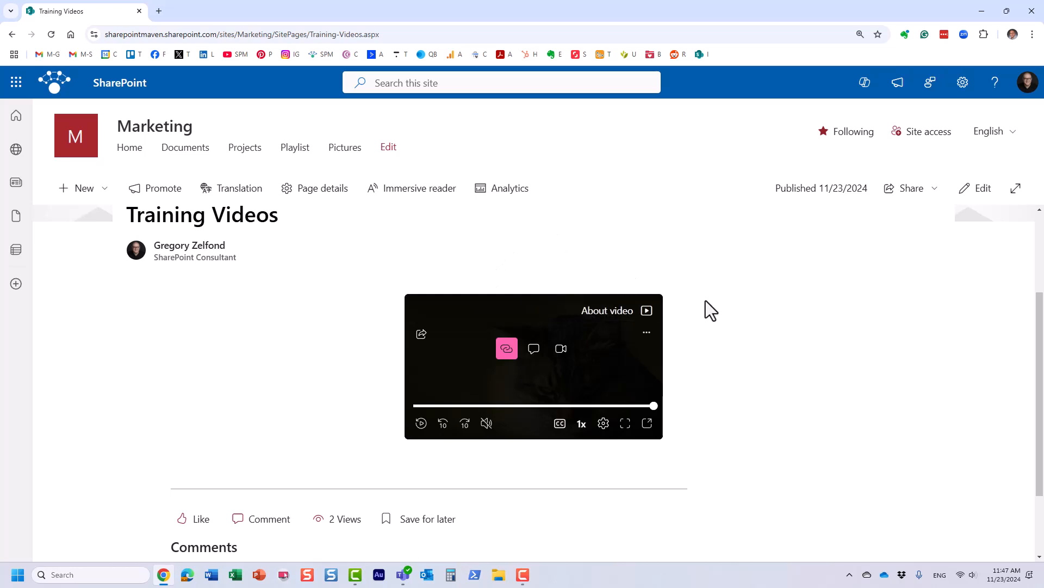
pyautogui.moveTo(793, 356)
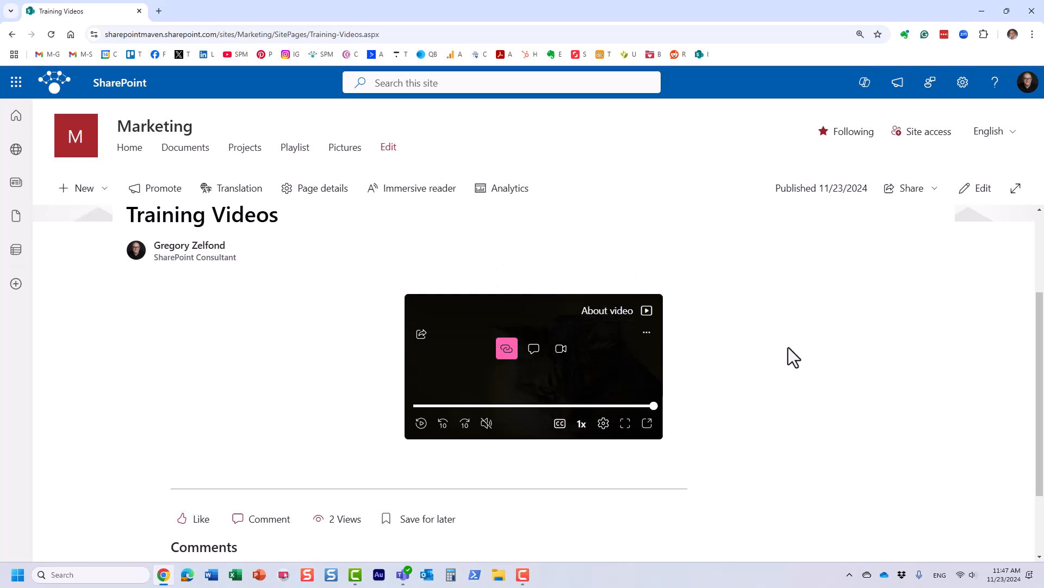
pyautogui.moveTo(769, 358)
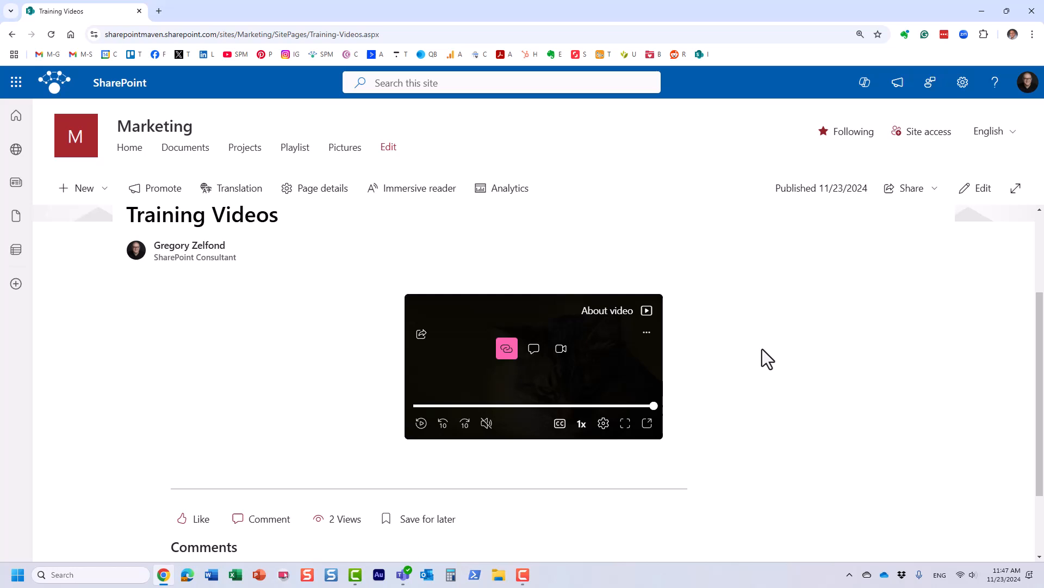
pyautogui.moveTo(969, 249)
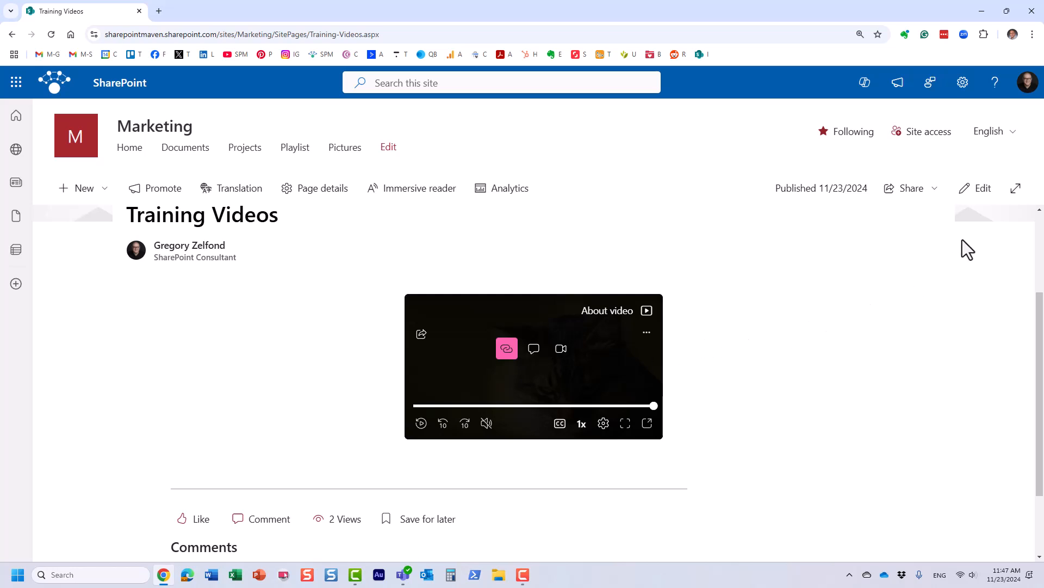
pyautogui.moveTo(983, 188)
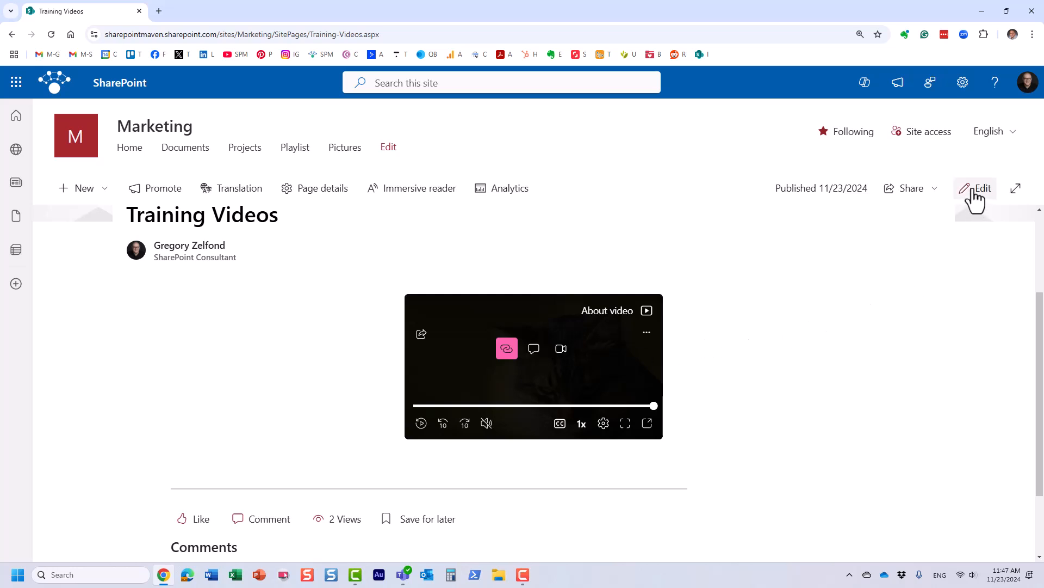
# - Return the page to edit mode and insert a Stream web part, found via 'str', in column two
pyautogui.click(981, 188)
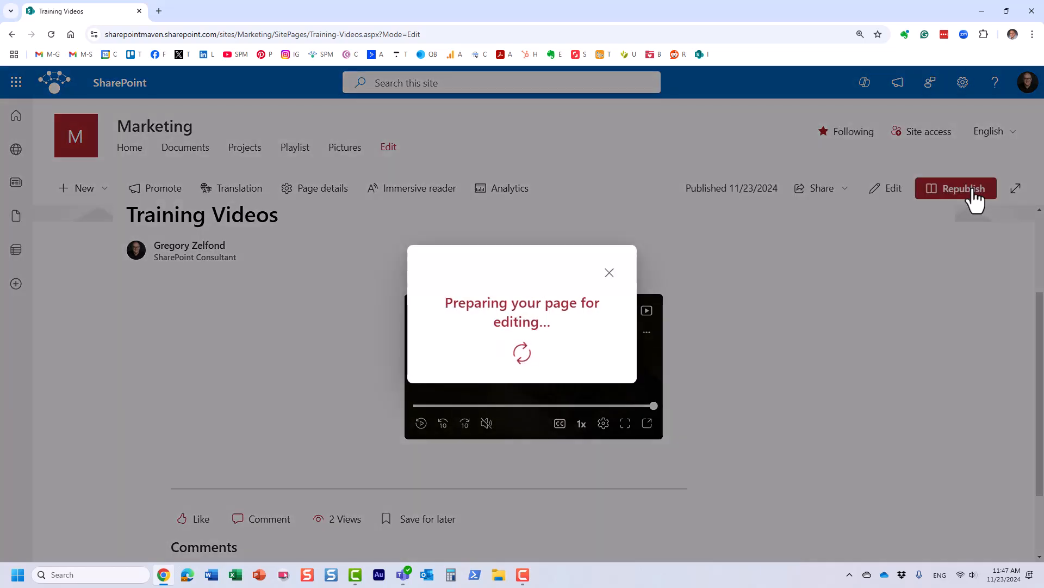
pyautogui.click(955, 189)
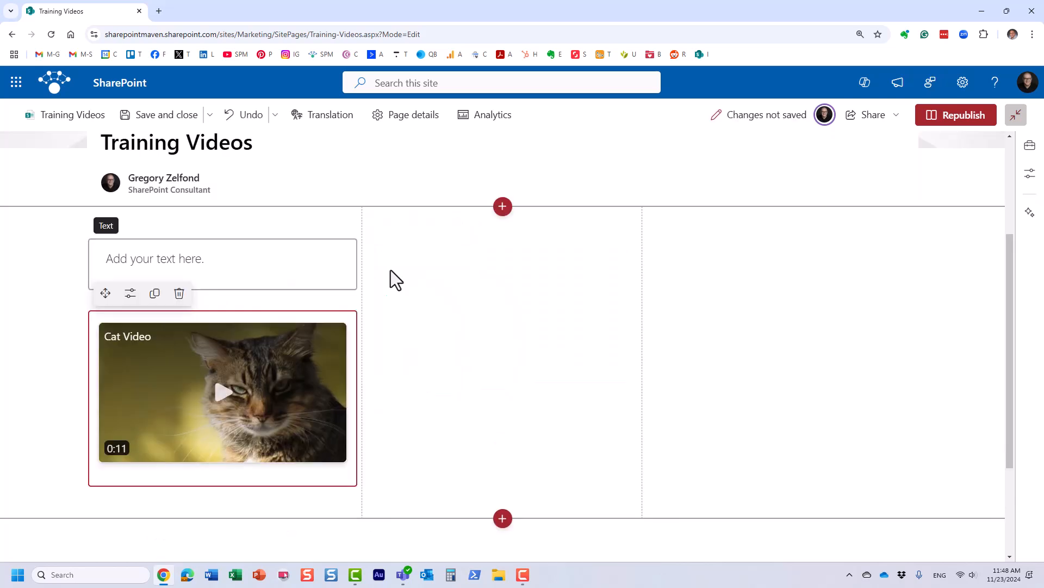
pyautogui.click(502, 206)
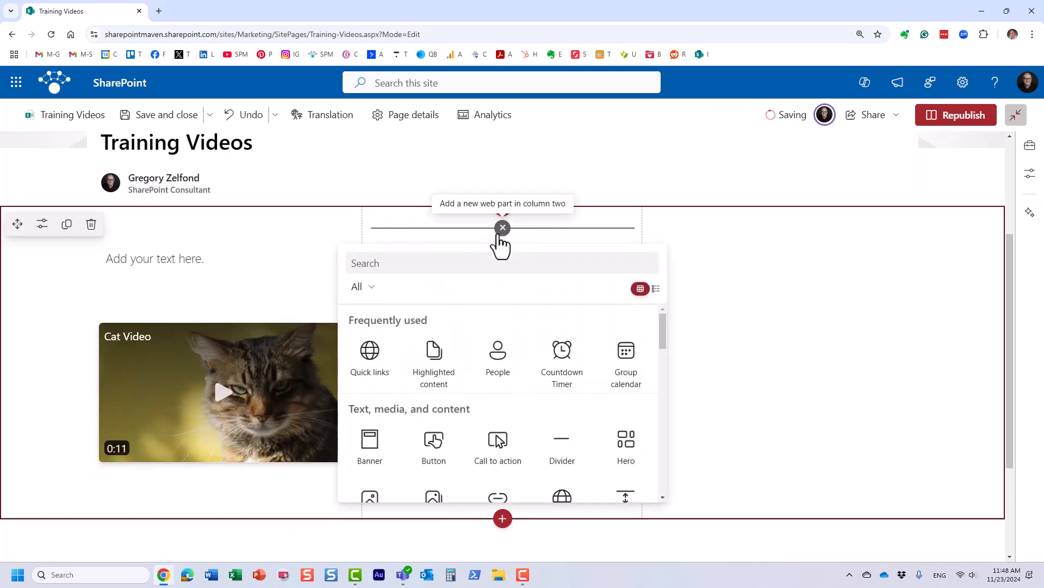
pyautogui.write('str')
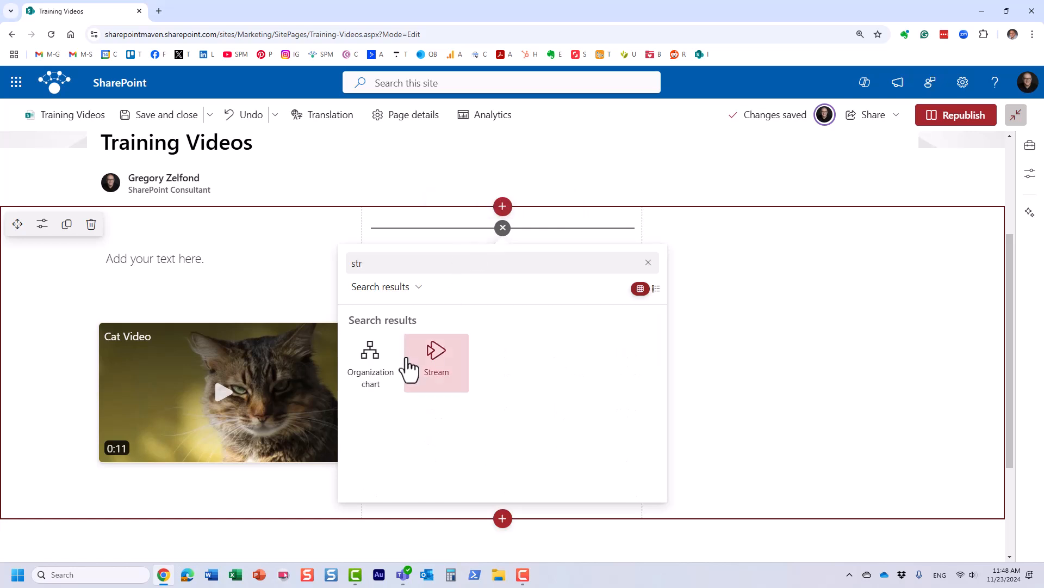
pyautogui.click(436, 349)
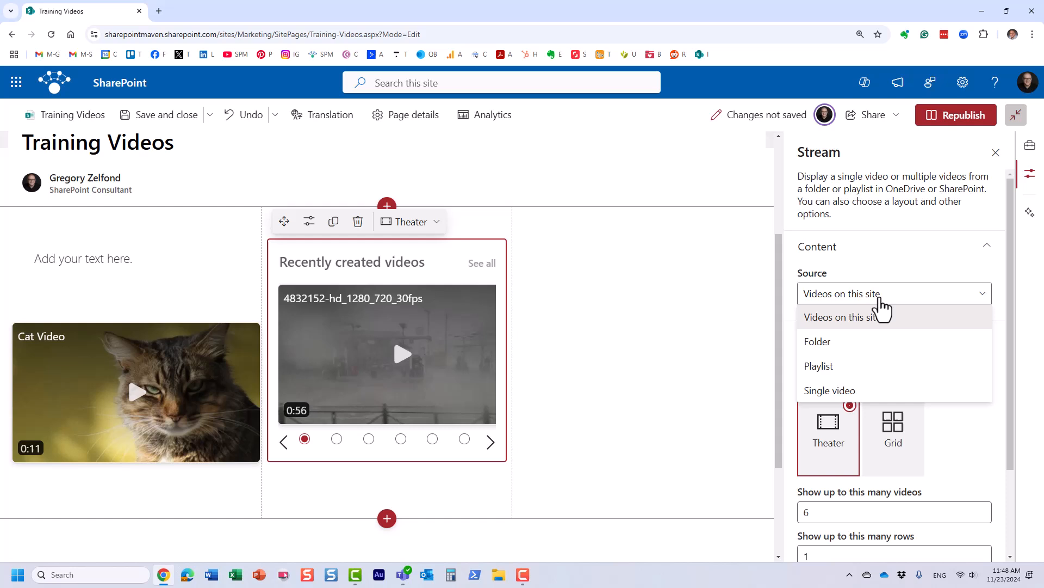
pyautogui.moveTo(859, 350)
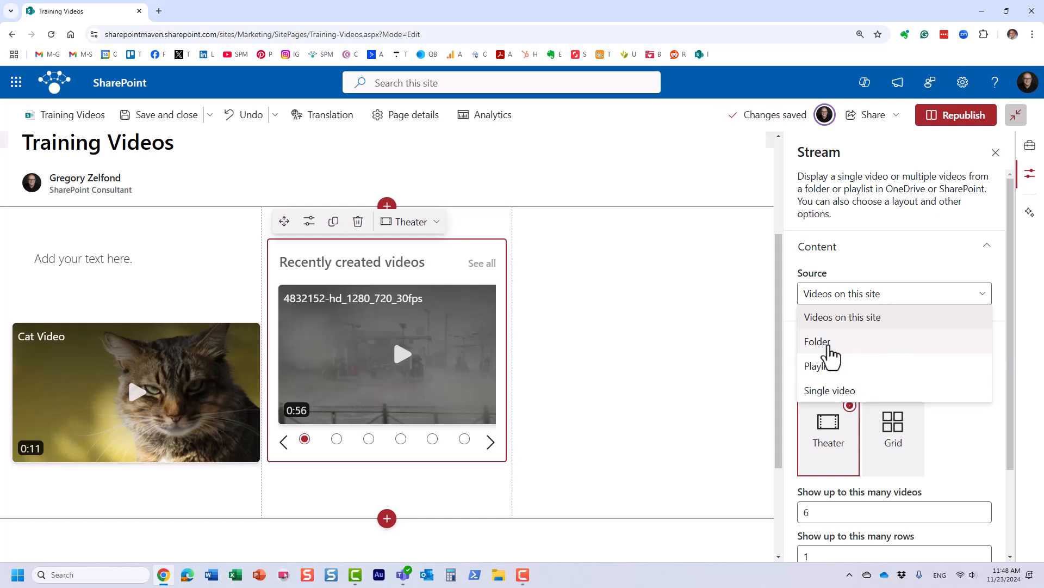
pyautogui.moveTo(846, 371)
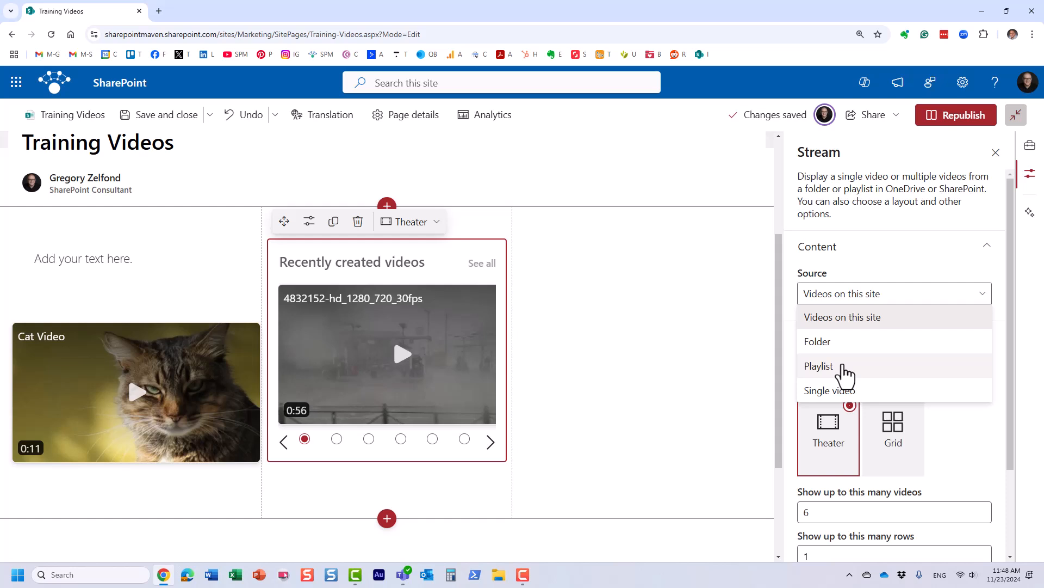
pyautogui.moveTo(855, 381)
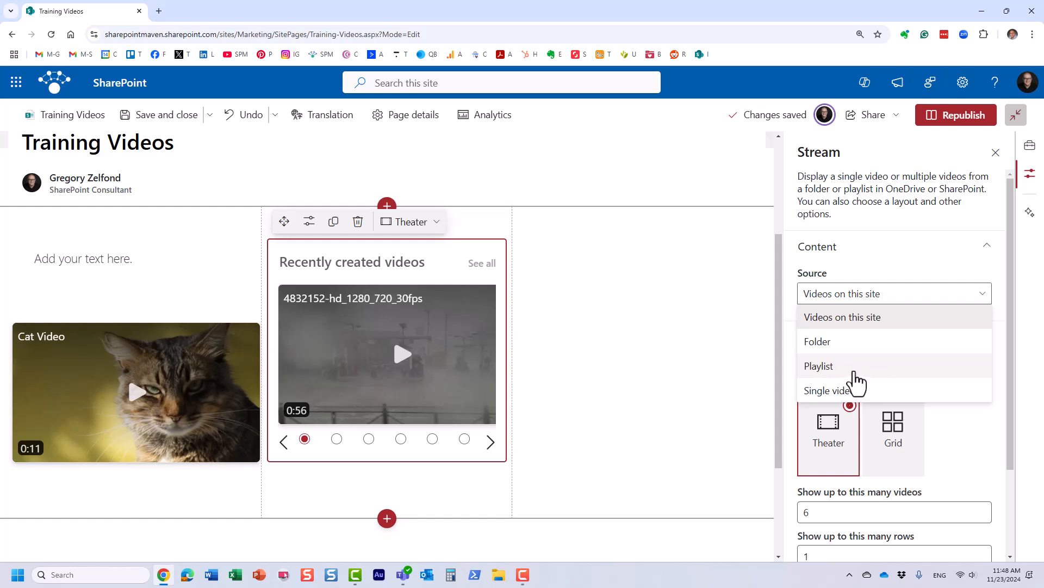
pyautogui.moveTo(846, 350)
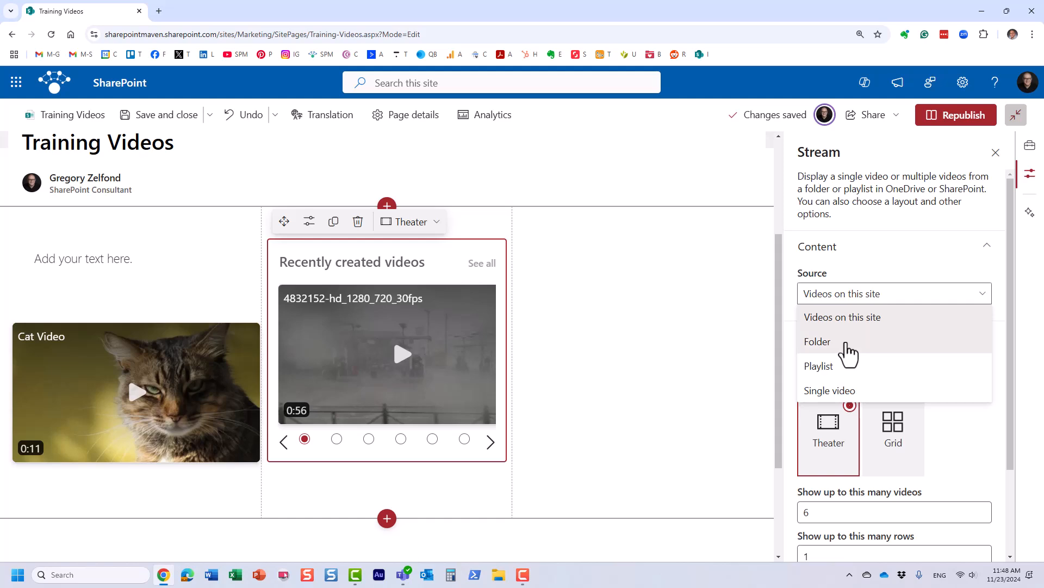
# - Set the new Stream web part's Source to Folder and cancel the folder picker
pyautogui.click(817, 341)
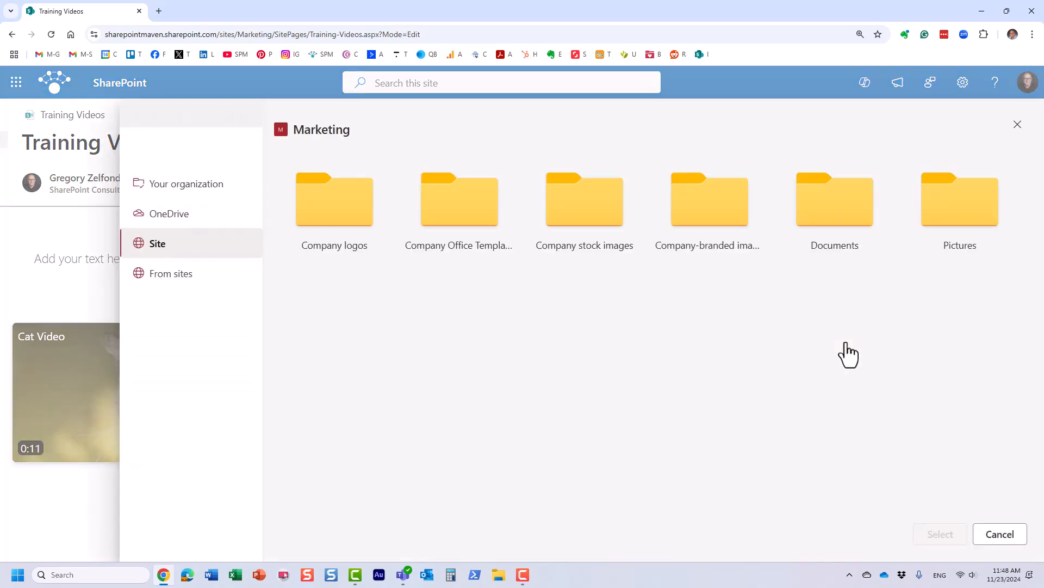
pyautogui.moveTo(517, 343)
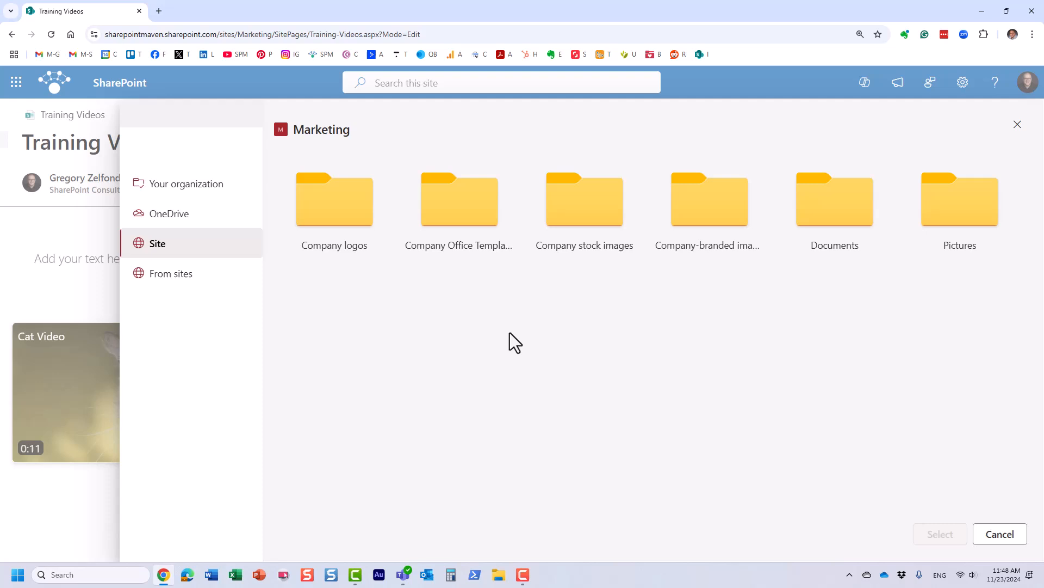
pyautogui.moveTo(510, 341)
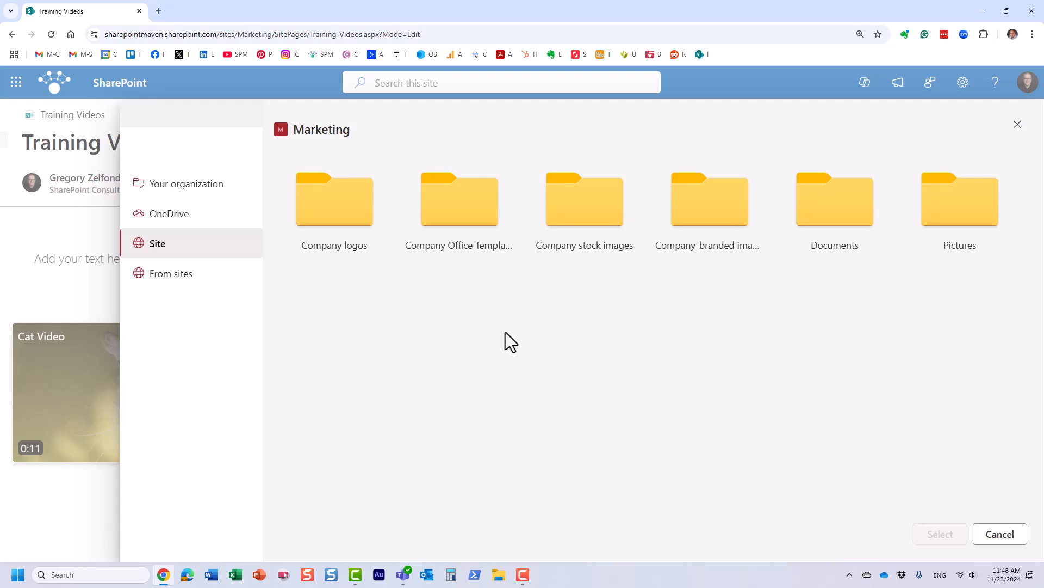
pyautogui.moveTo(1000, 534)
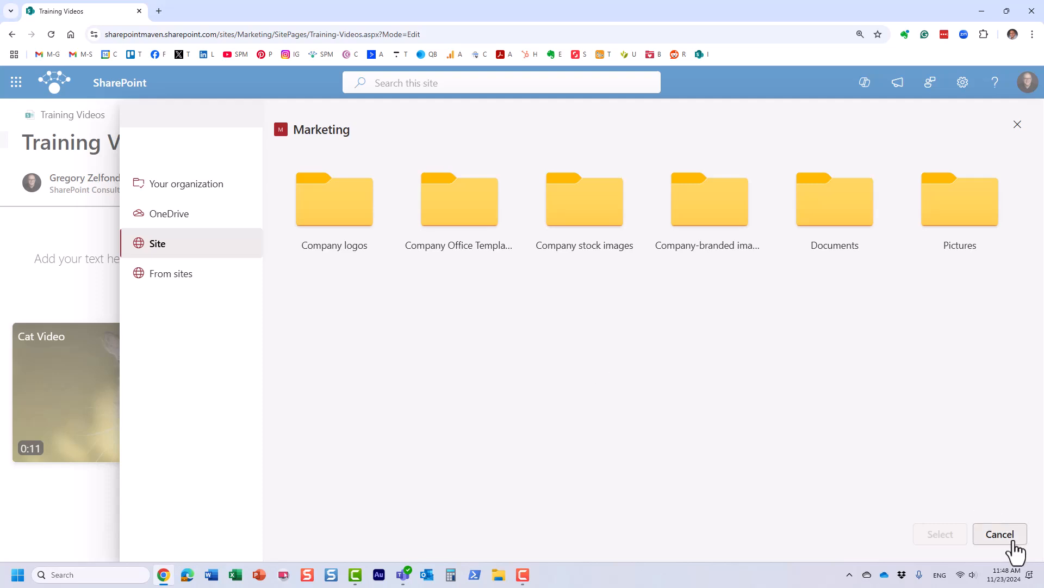
pyautogui.click(999, 534)
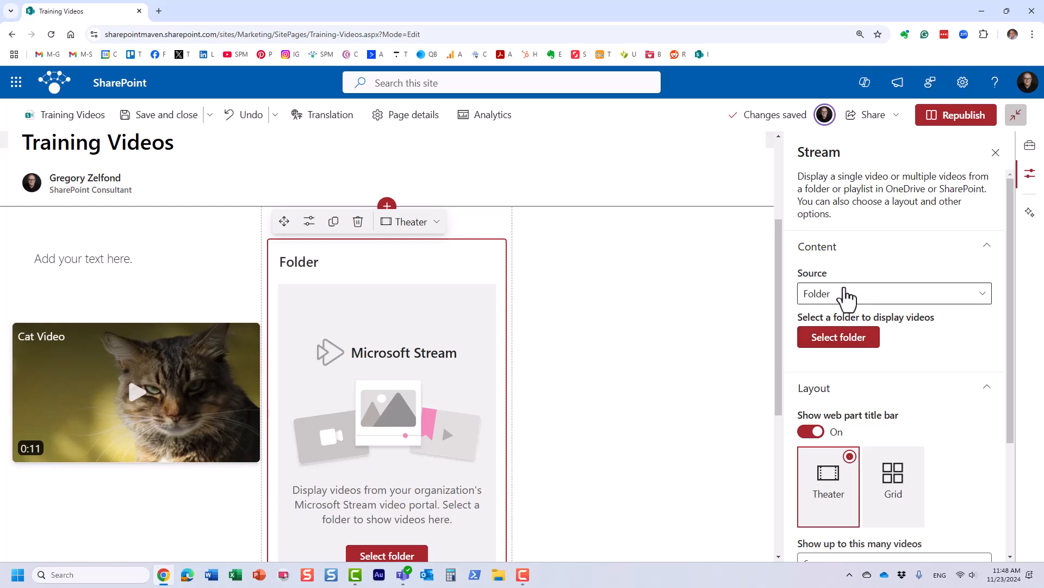
# - Pick the Training folder under Marketing > Documents as the Stream web part's source folder
pyautogui.click(893, 293)
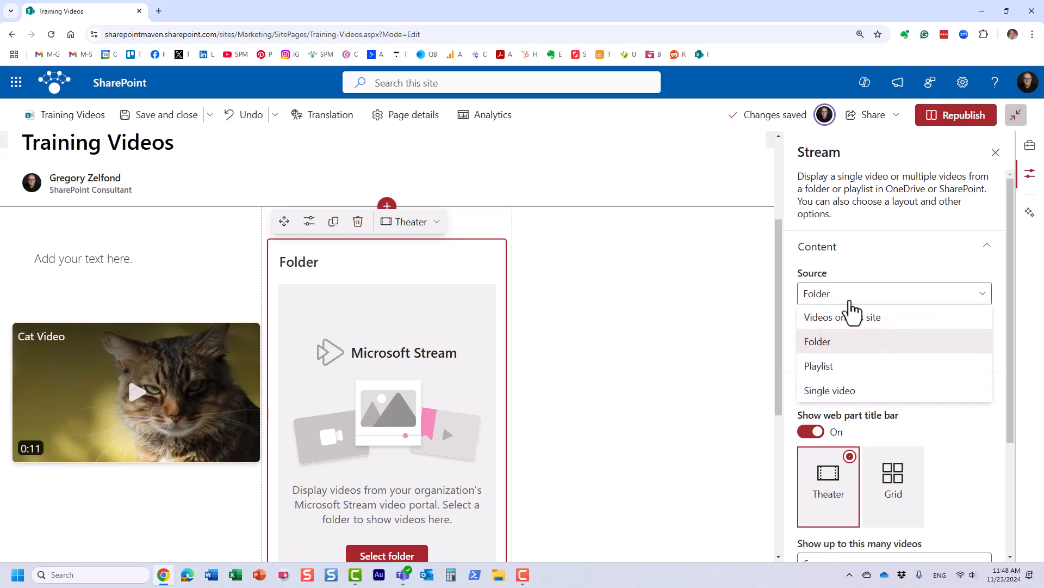
pyautogui.moveTo(849, 323)
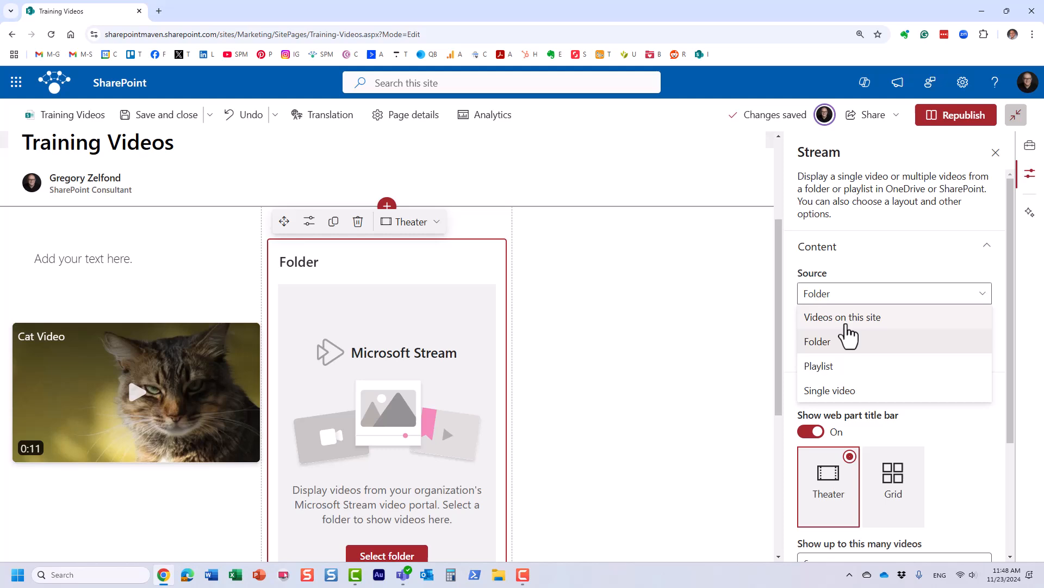
pyautogui.click(817, 341)
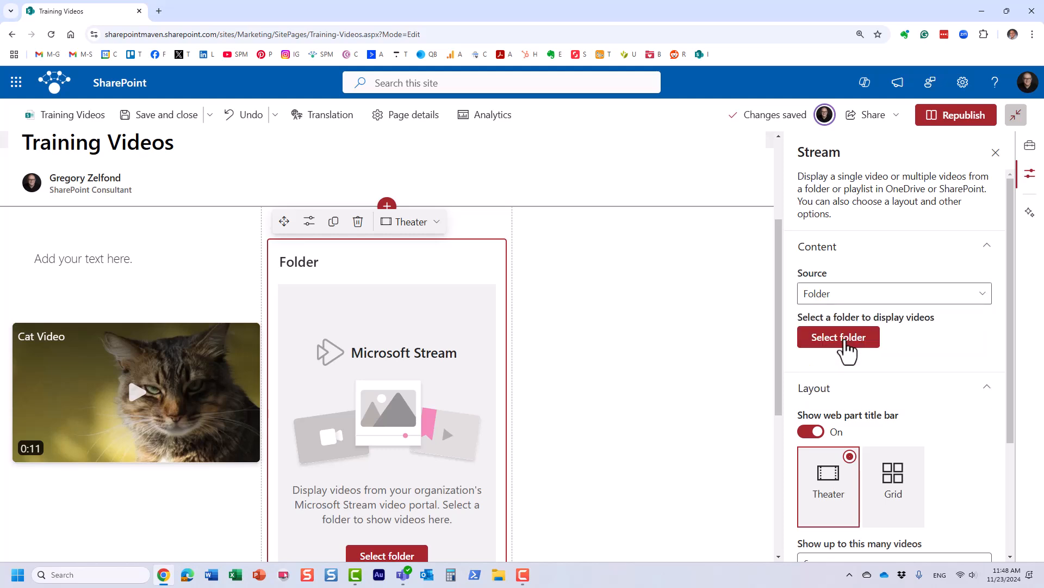
pyautogui.click(838, 337)
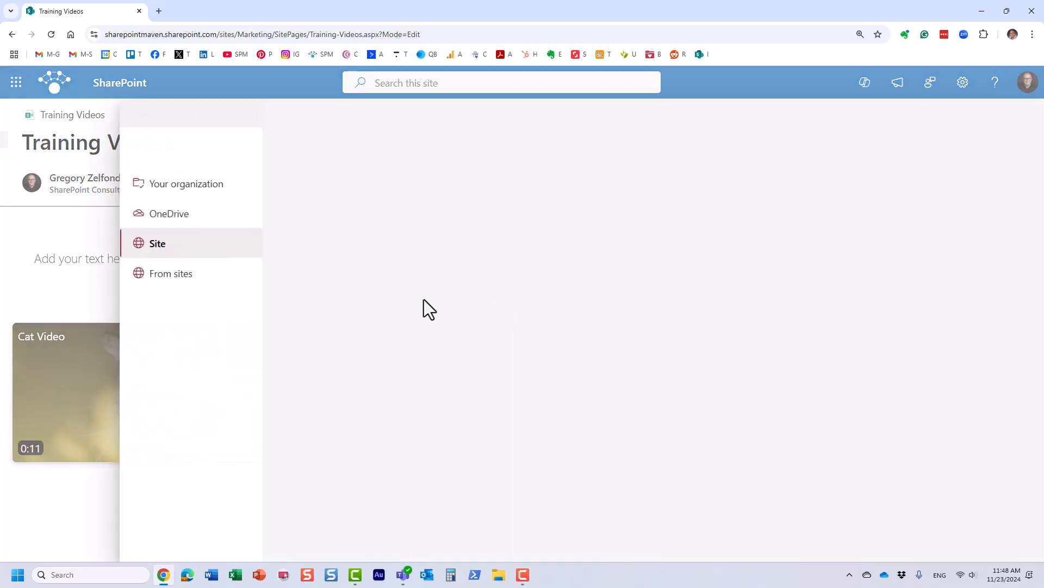
pyautogui.click(157, 243)
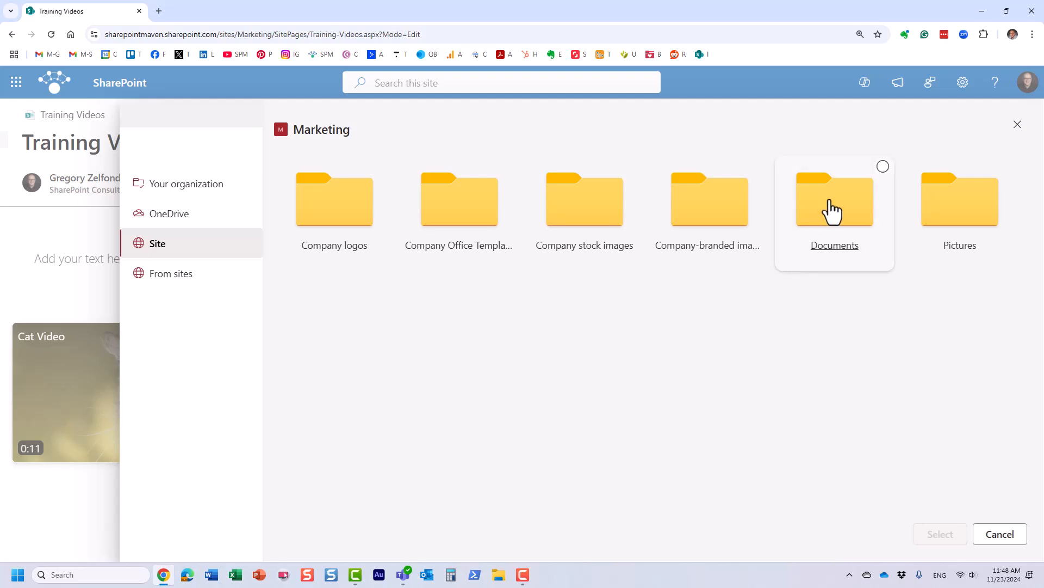
pyautogui.moveTo(878, 178)
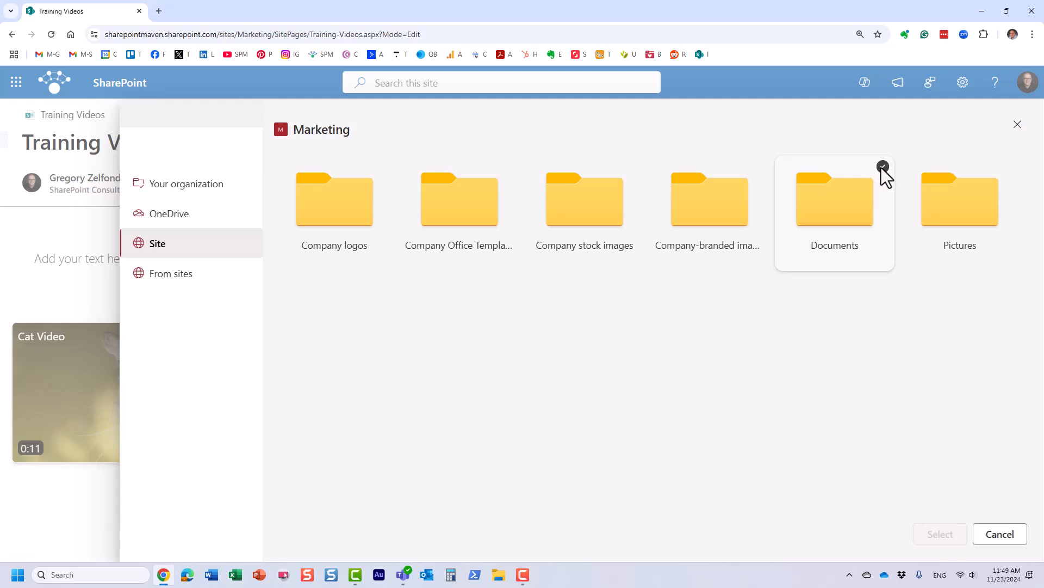
pyautogui.moveTo(857, 213)
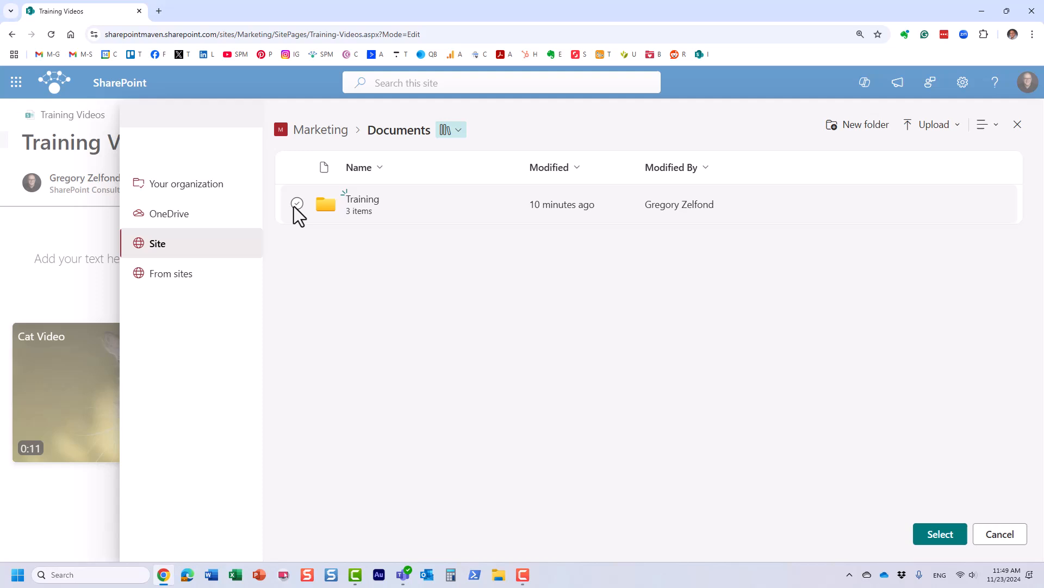
pyautogui.click(297, 203)
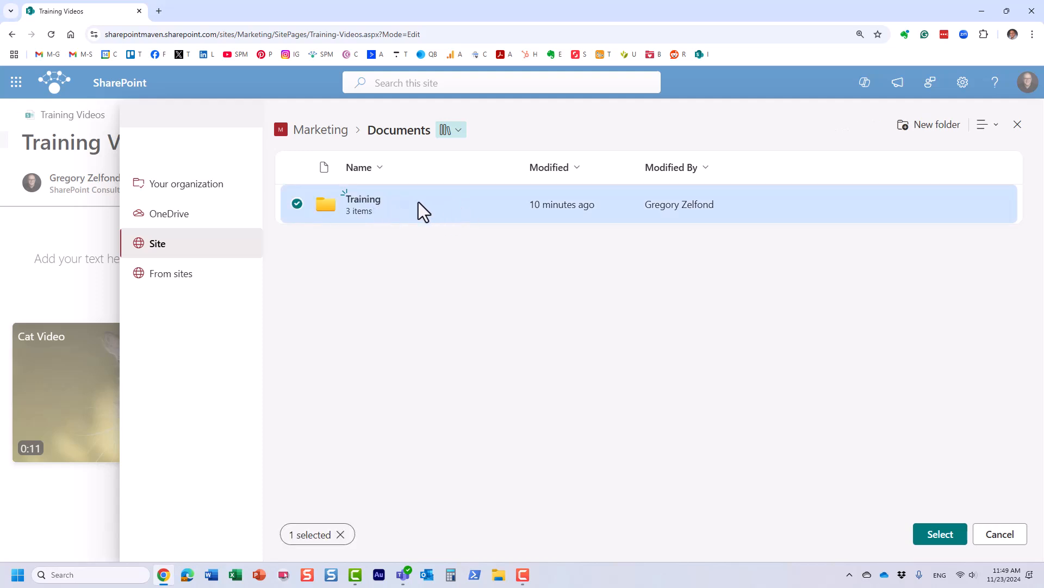
pyautogui.moveTo(699, 303)
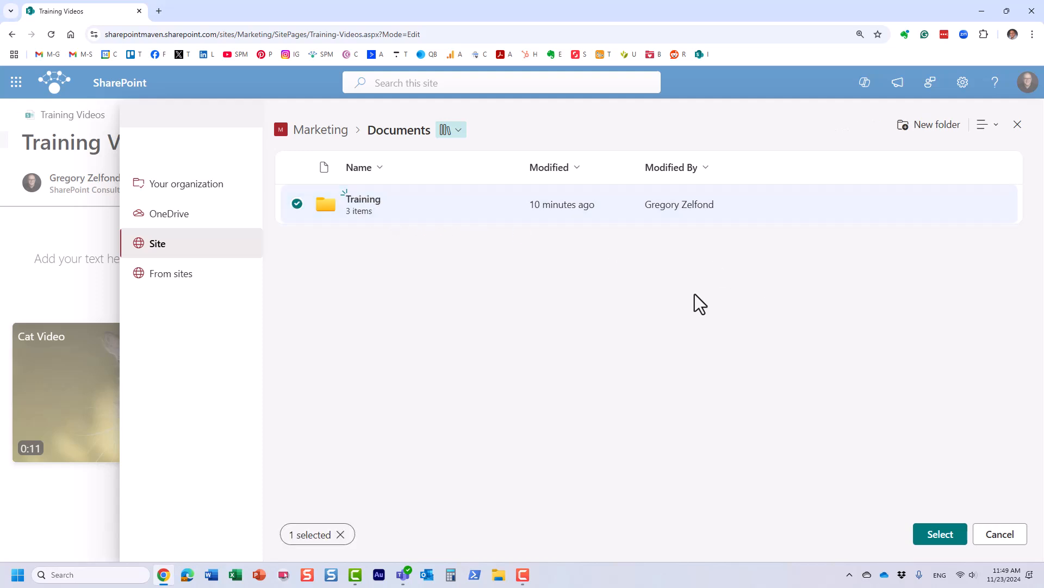
pyautogui.moveTo(943, 463)
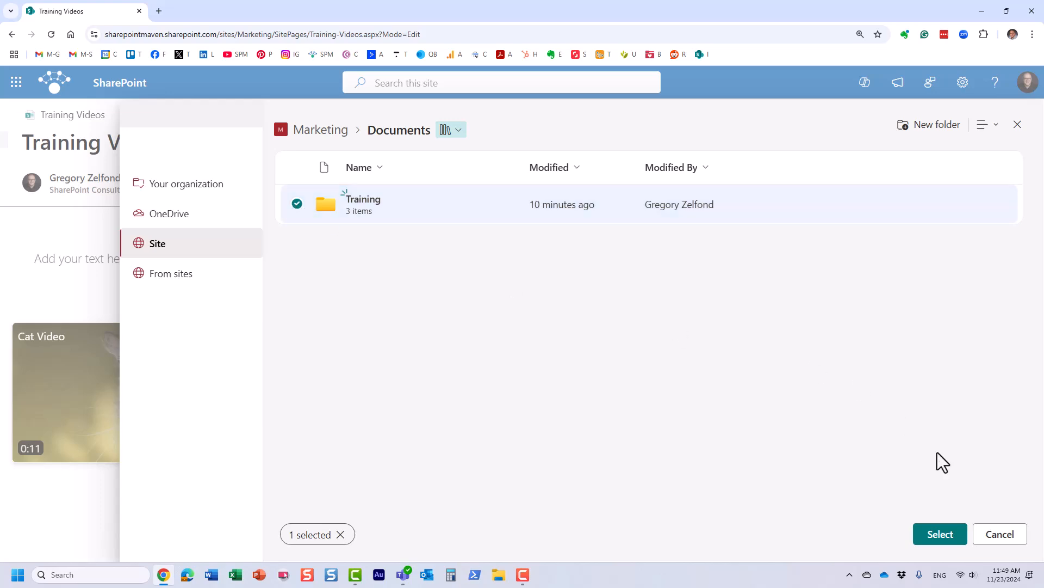
pyautogui.click(940, 533)
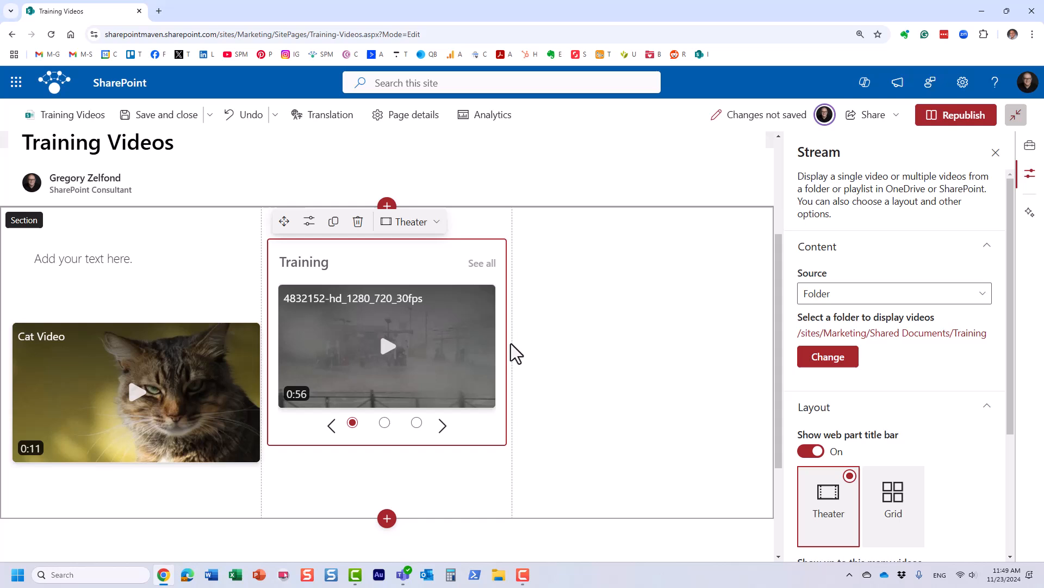
pyautogui.moveTo(433, 429)
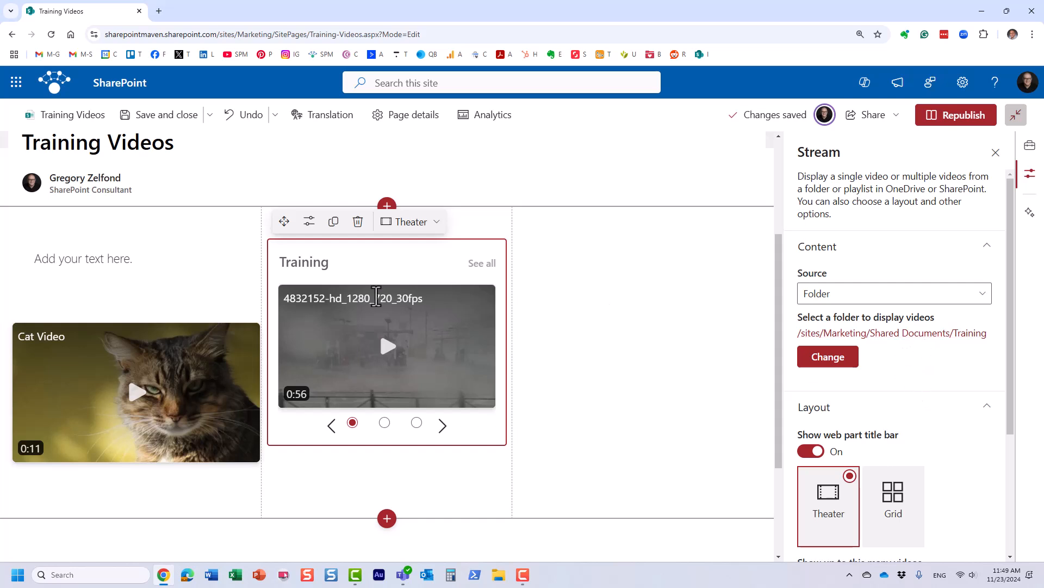
pyautogui.moveTo(905, 333)
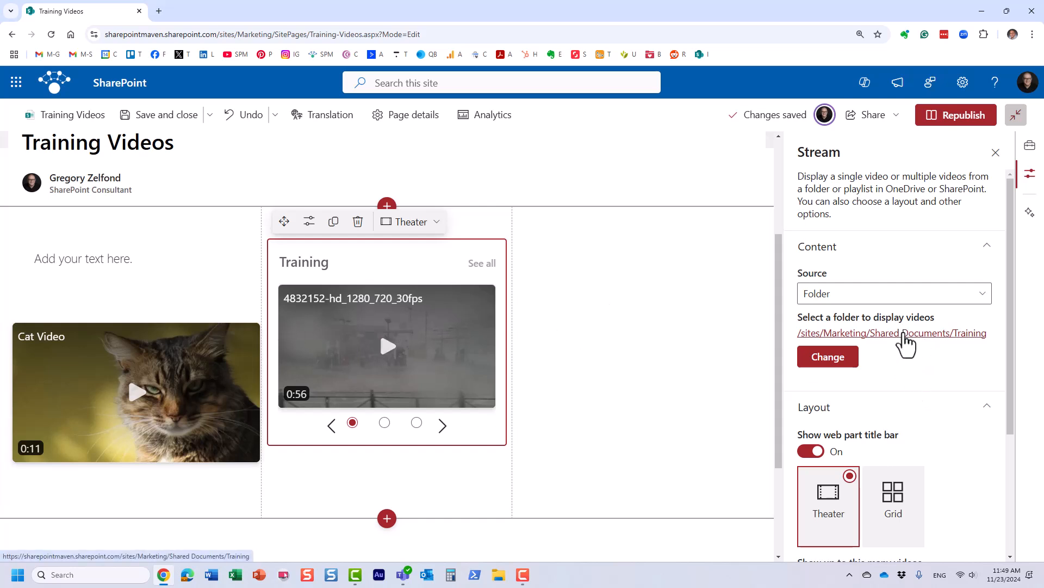
# - Preview the Grid layout for the Training web part, switching back to the large player twice
pyautogui.scroll(-3)
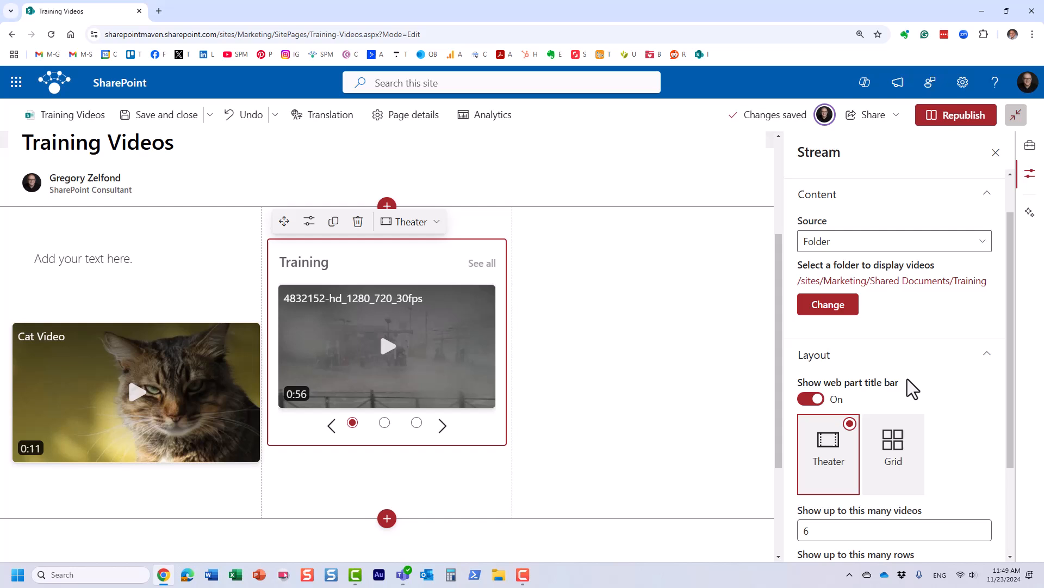
pyautogui.scroll(-3)
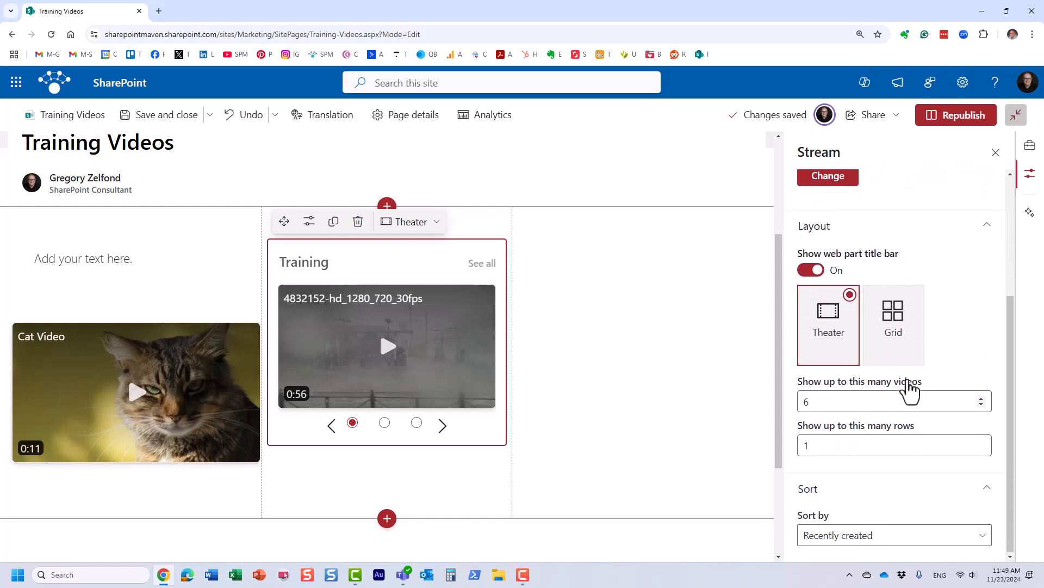
pyautogui.click(893, 313)
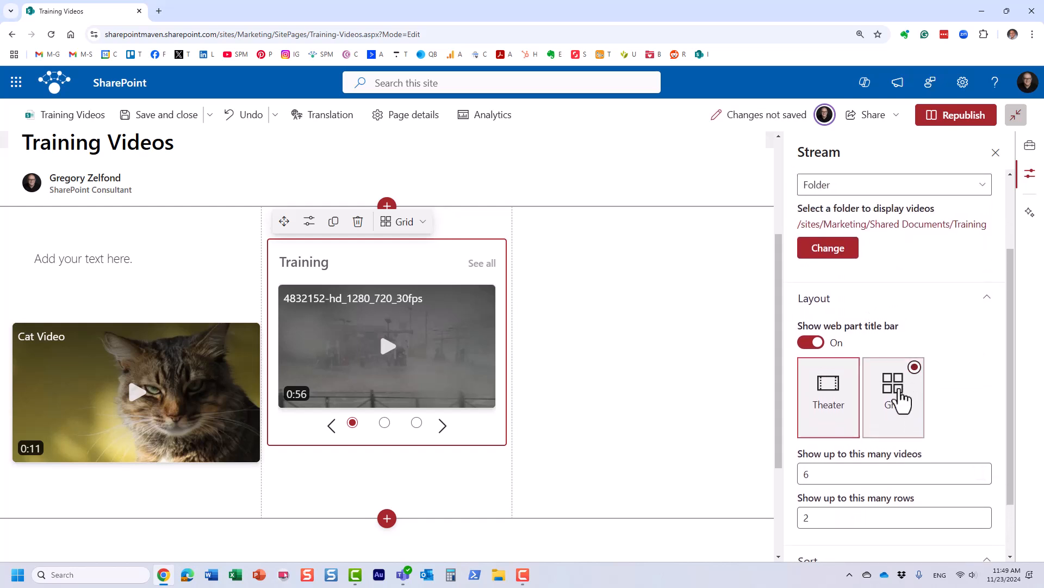
pyautogui.moveTo(828, 397)
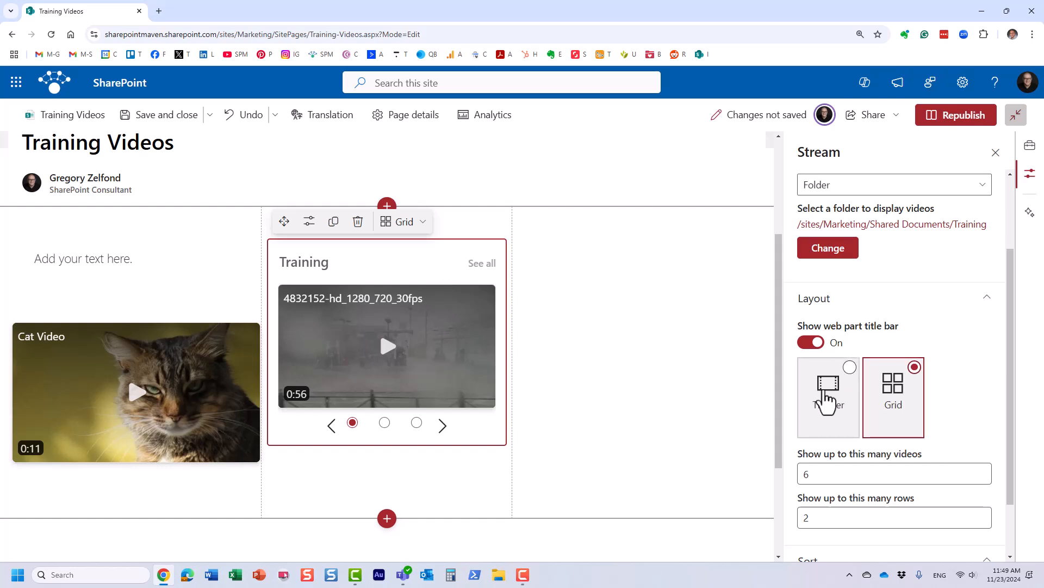
pyautogui.click(828, 397)
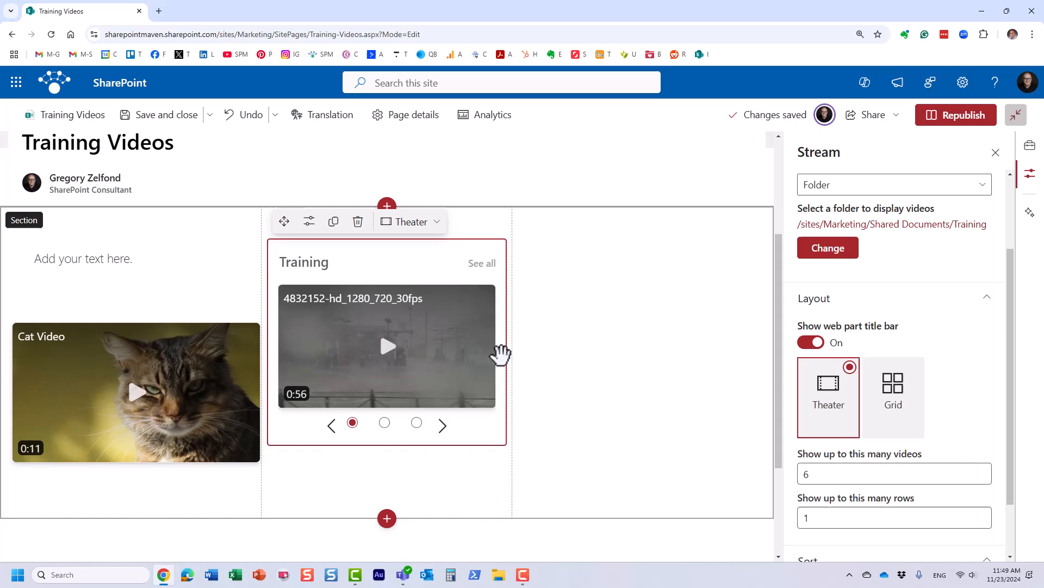
pyautogui.scroll(-3)
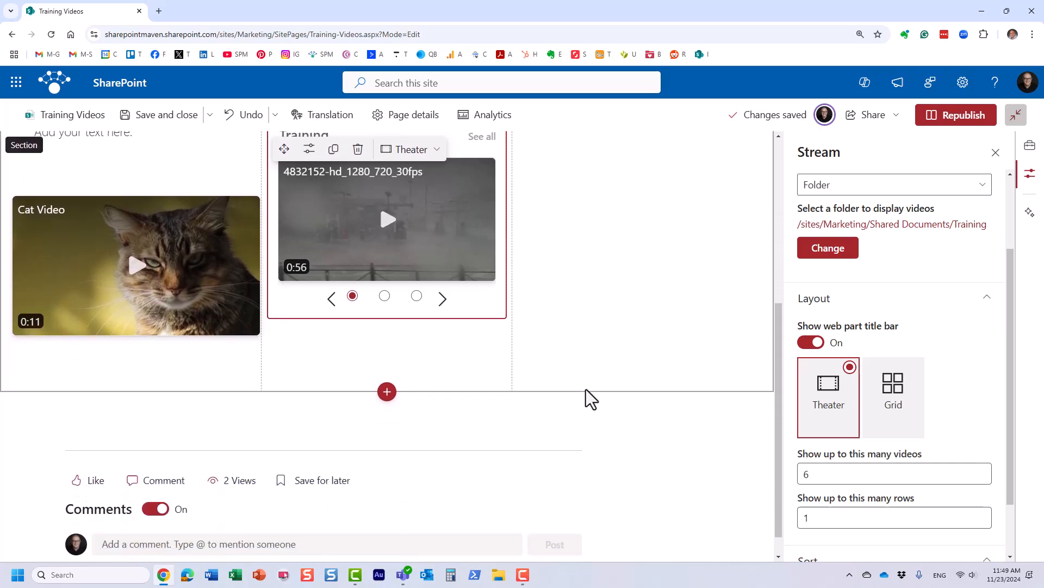
pyautogui.scroll(3)
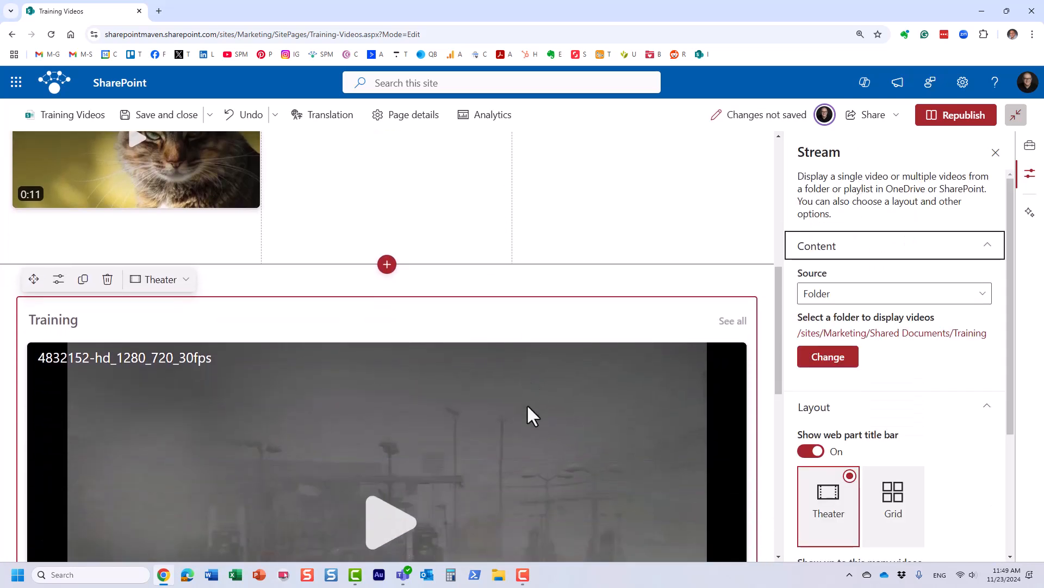
pyautogui.scroll(-3)
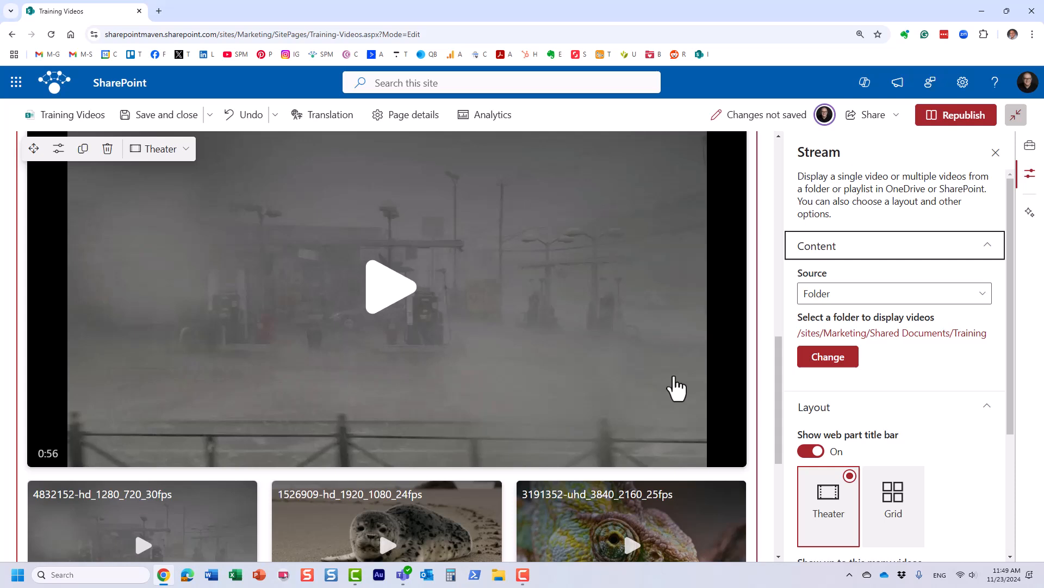
pyautogui.click(893, 496)
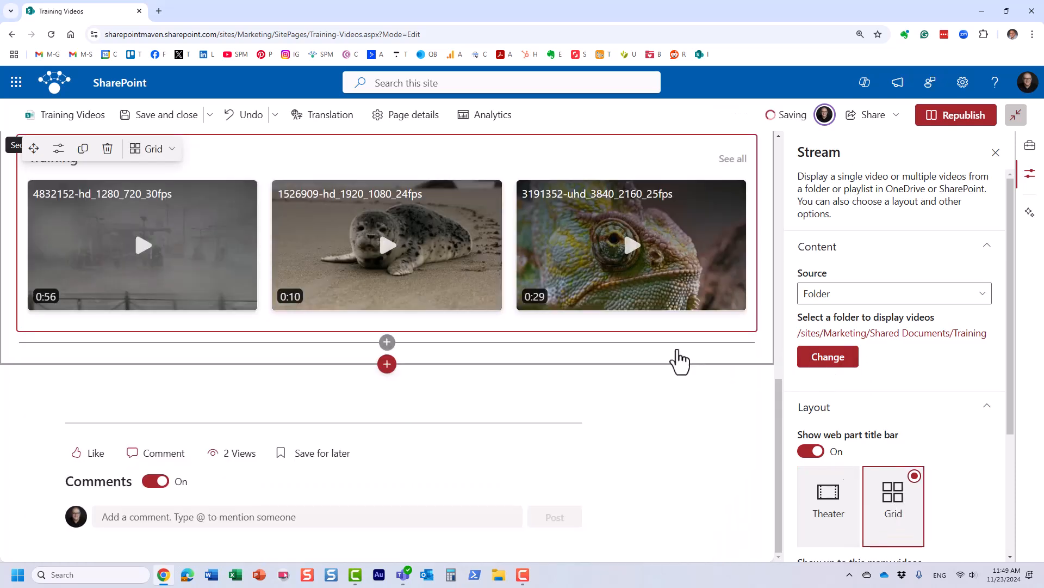
pyautogui.click(829, 496)
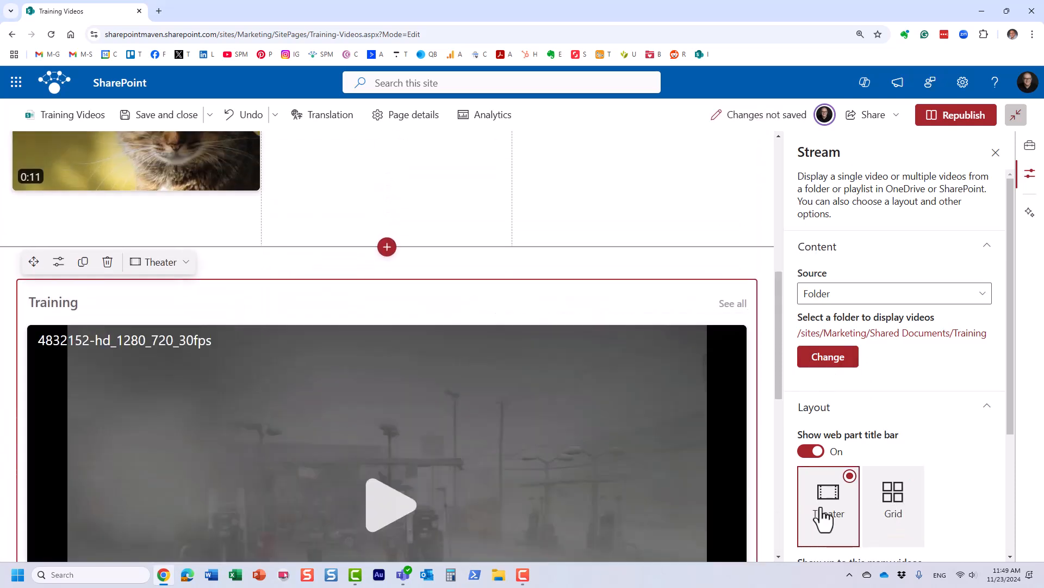
# - Apply the Grid layout, keeping 6 videos across 2 rows
pyautogui.scroll(-3)
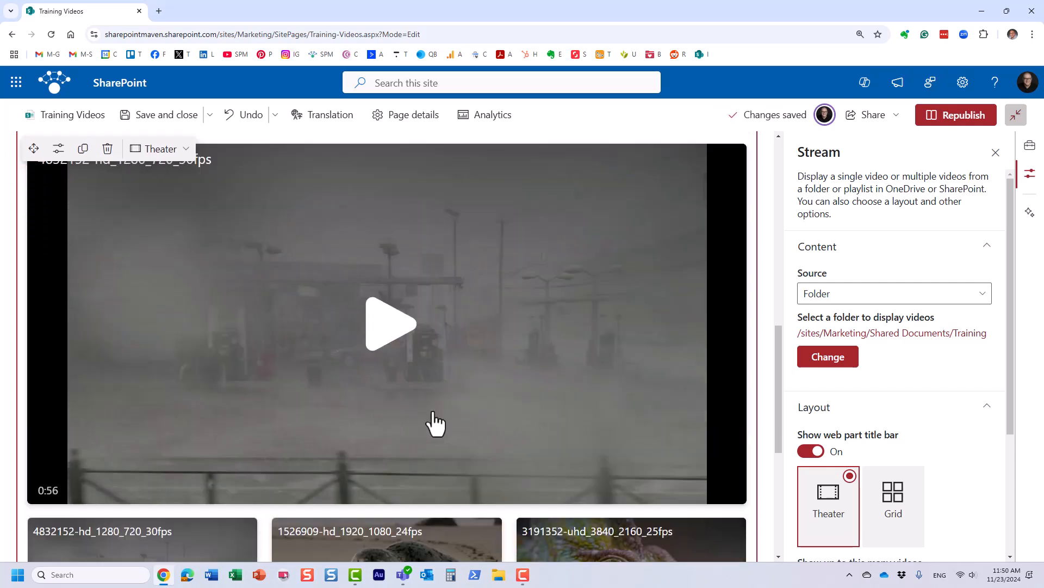
pyautogui.moveTo(413, 371)
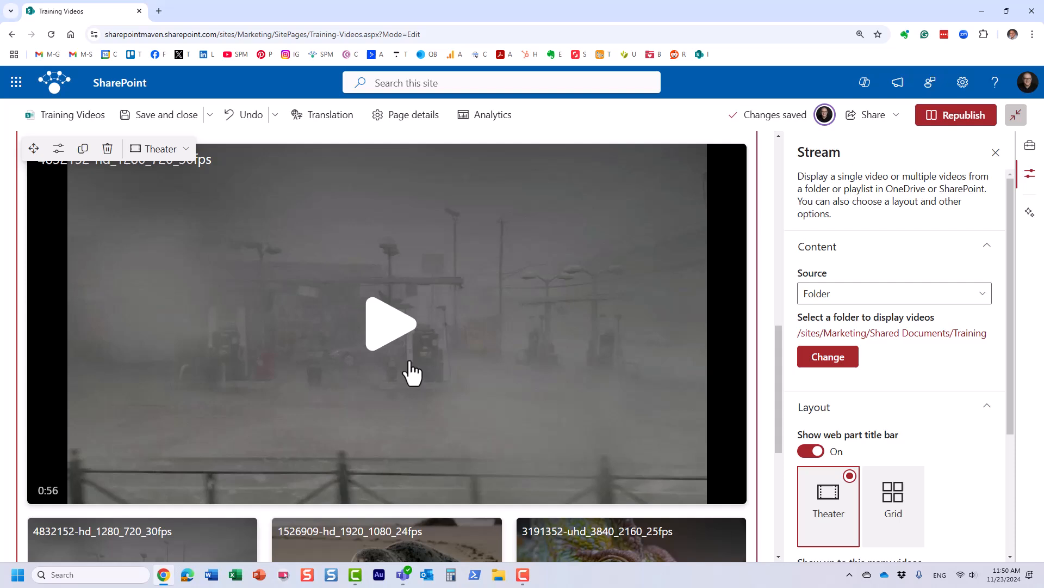
pyautogui.scroll(-3)
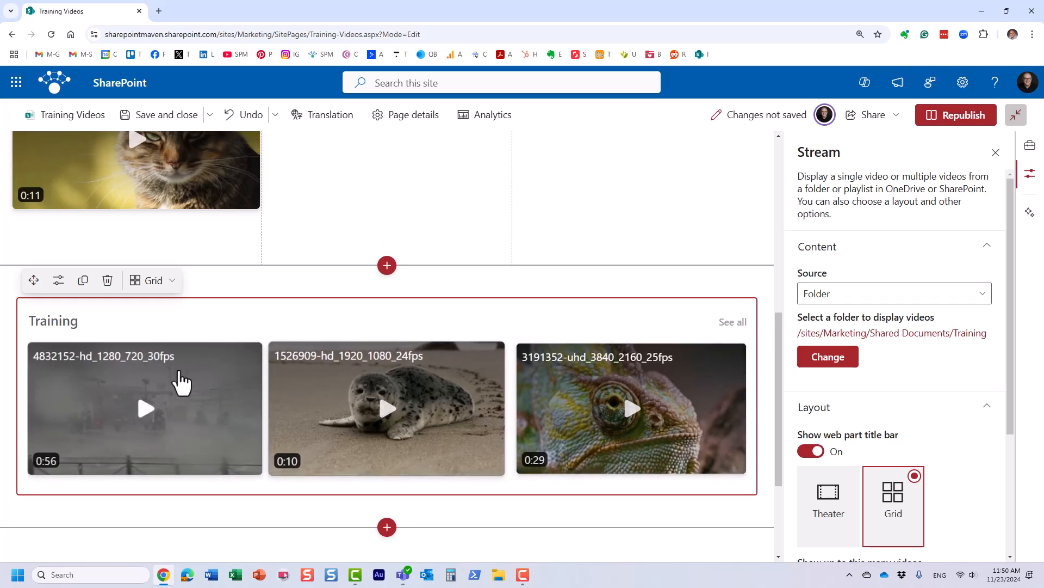
pyautogui.moveTo(626, 413)
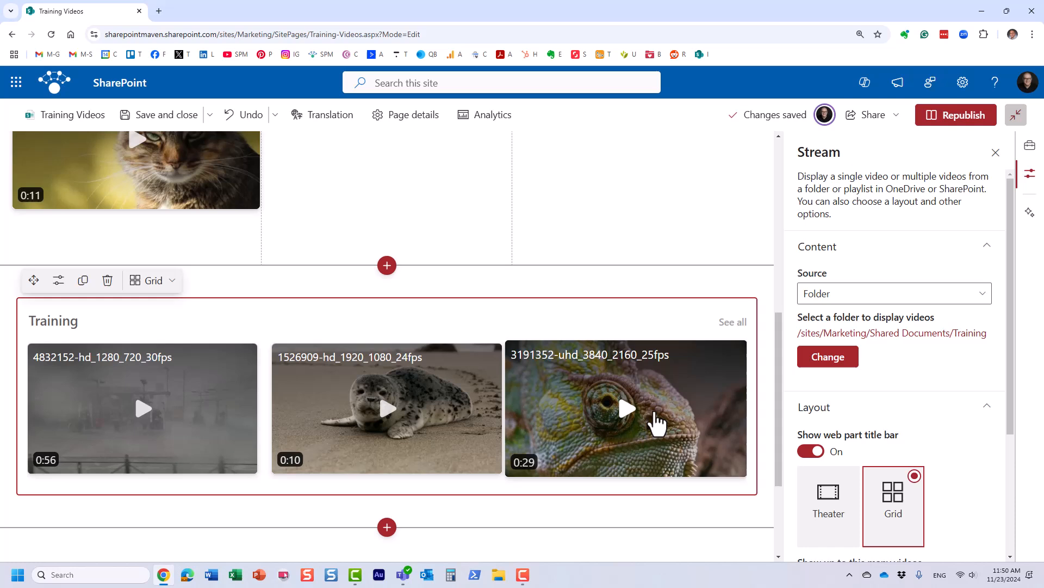
pyautogui.moveTo(594, 412)
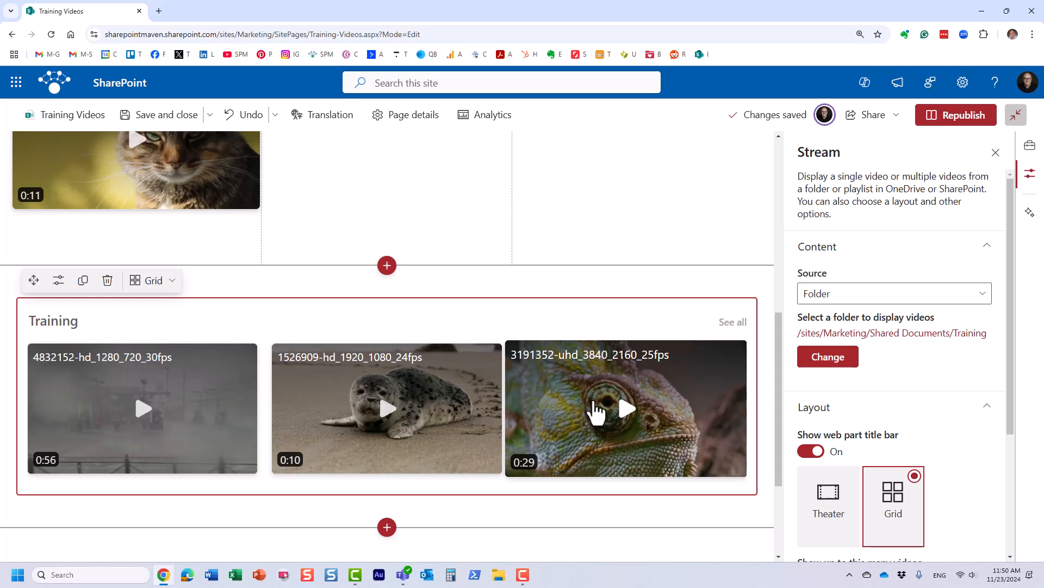
pyautogui.scroll(-3)
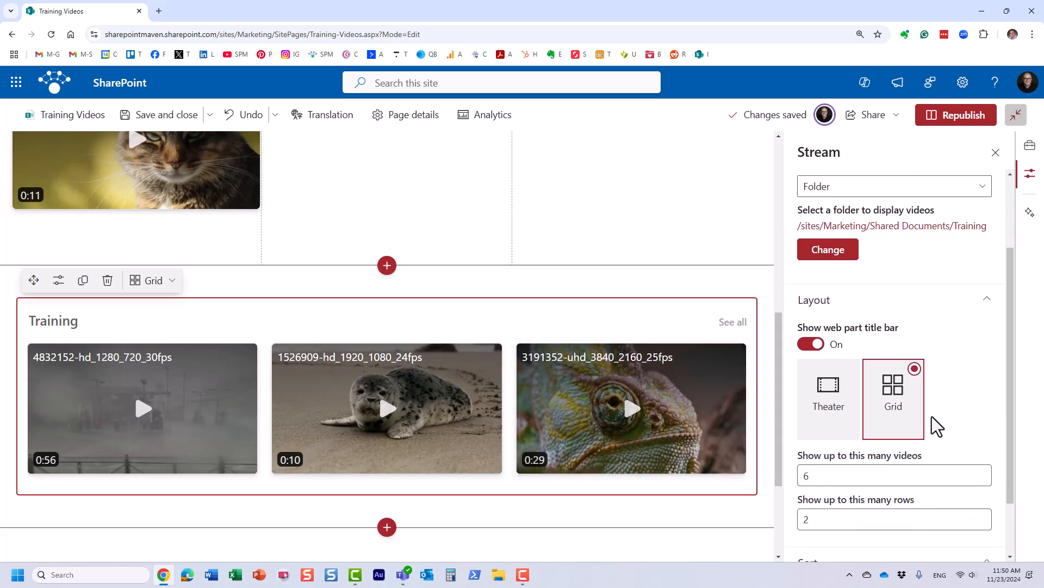
pyautogui.scroll(-3)
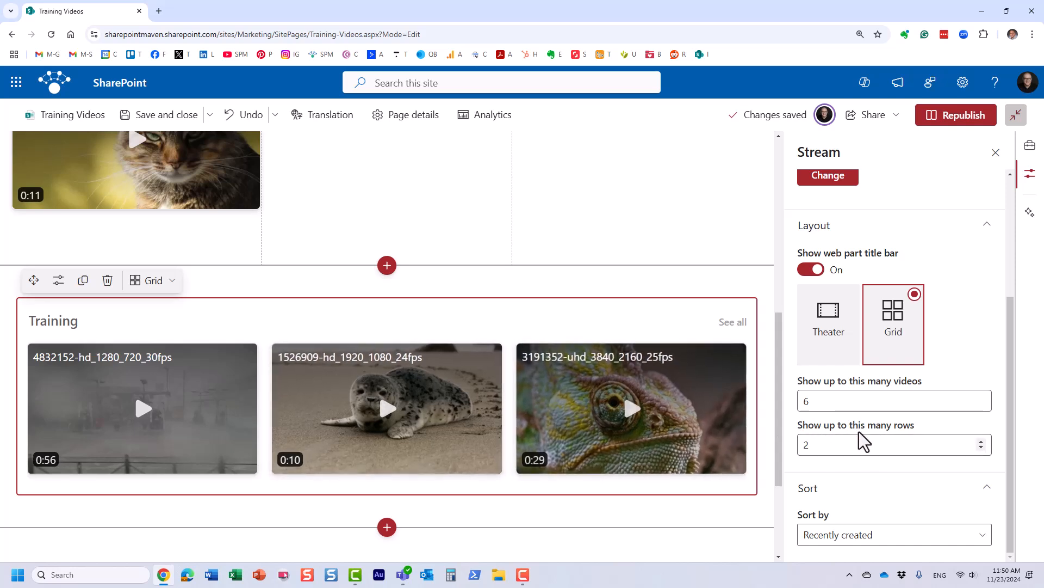
pyautogui.click(894, 535)
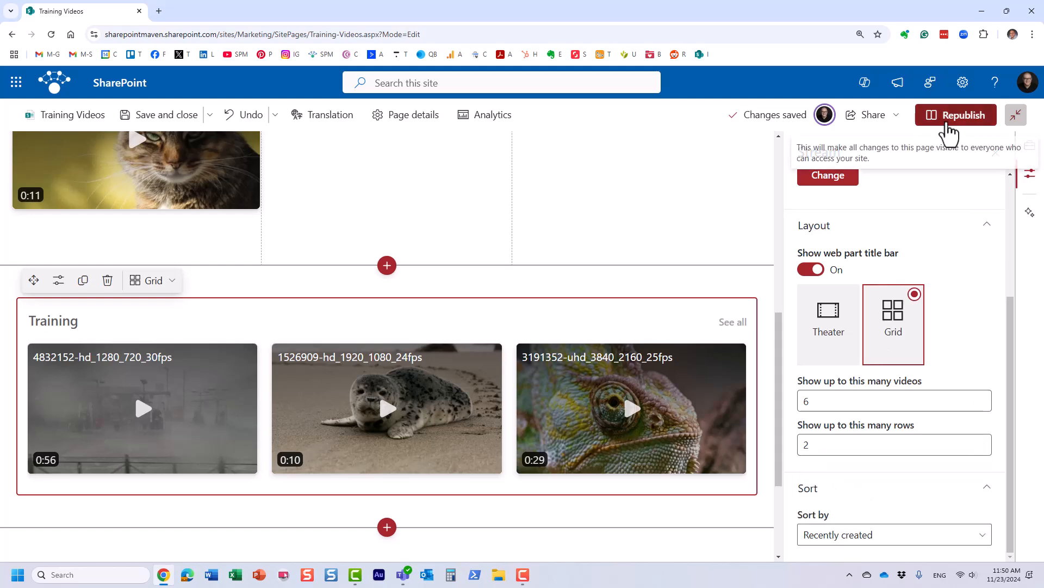
pyautogui.click(961, 115)
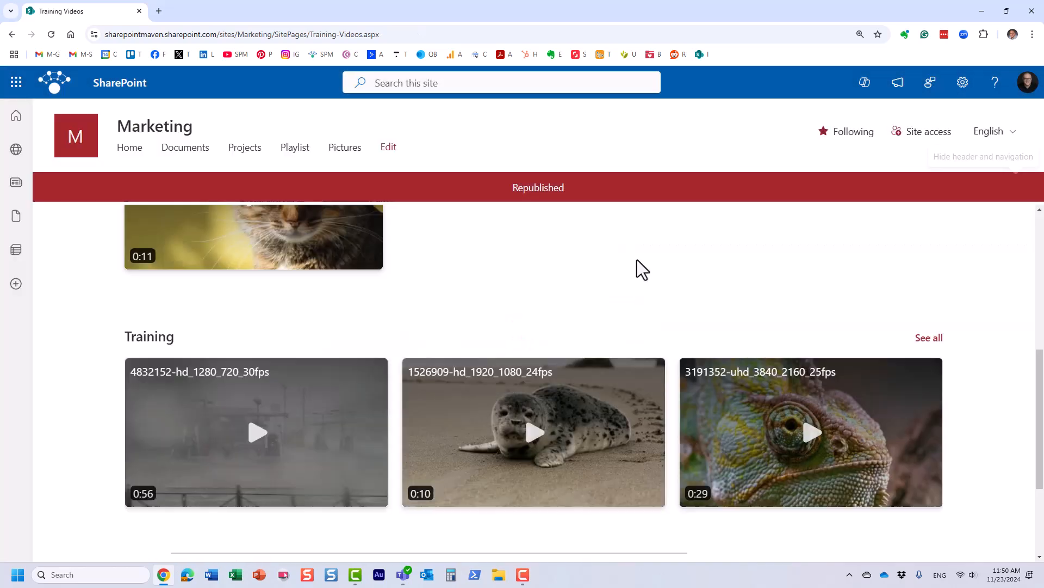
pyautogui.scroll(-3)
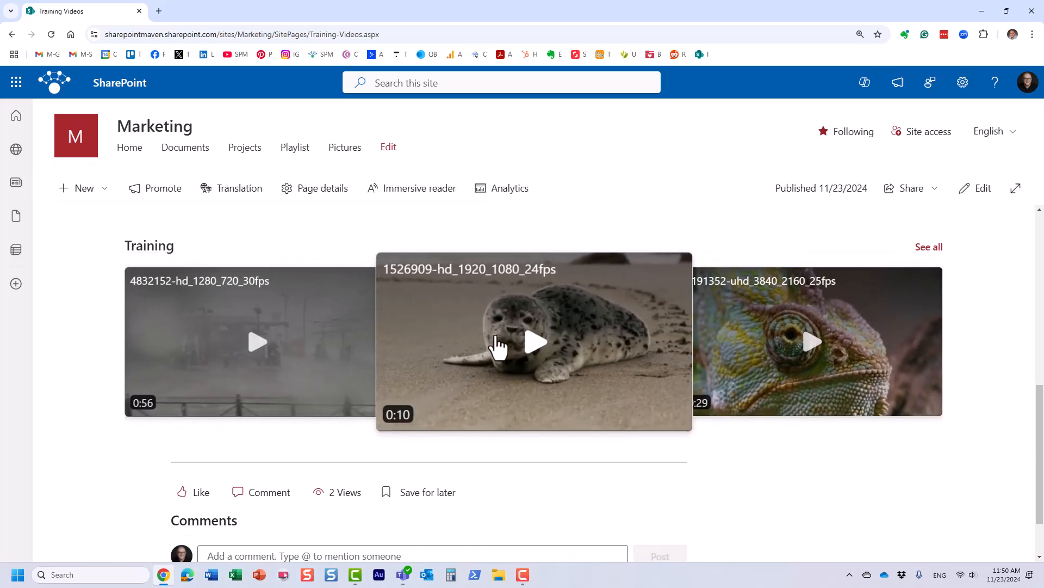
pyautogui.moveTo(529, 346)
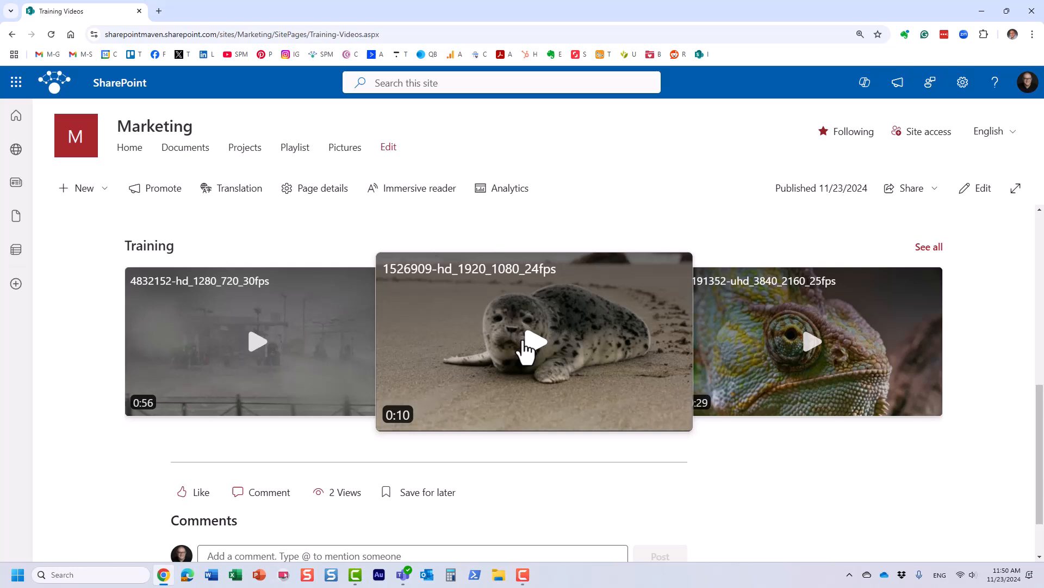
pyautogui.moveTo(536, 350)
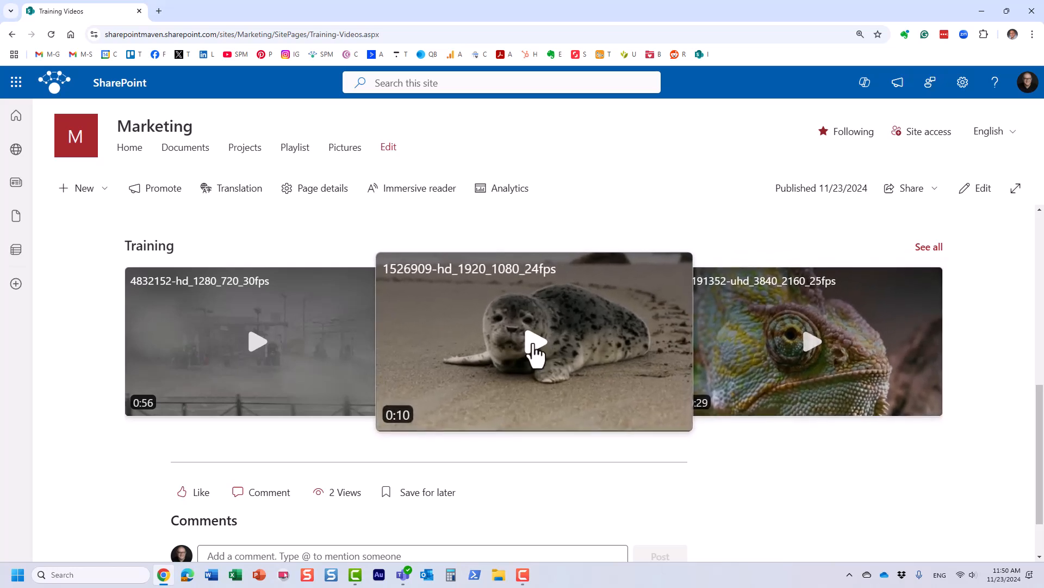
pyautogui.moveTo(339, 346)
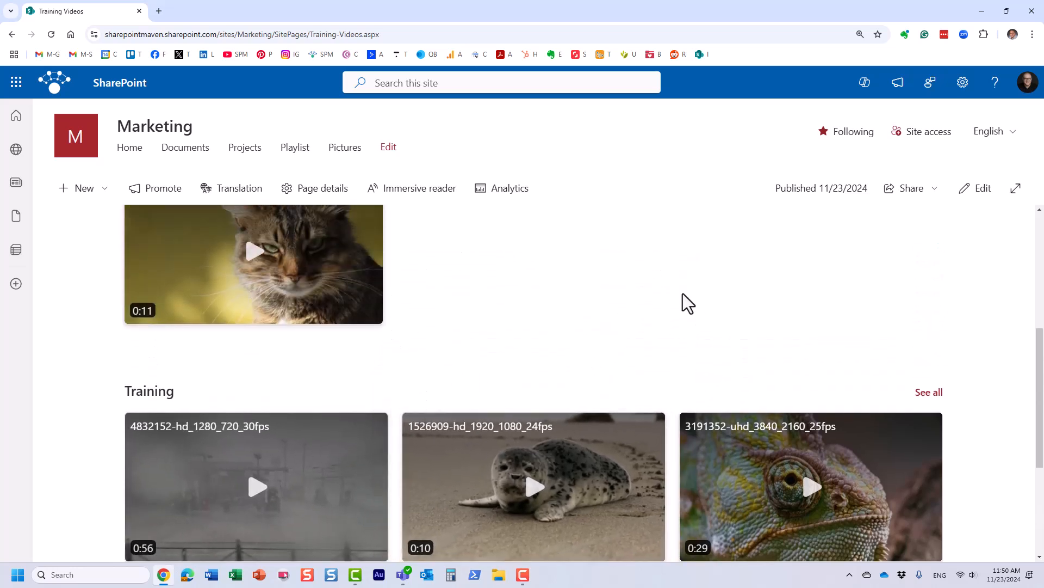
pyautogui.scroll(-3)
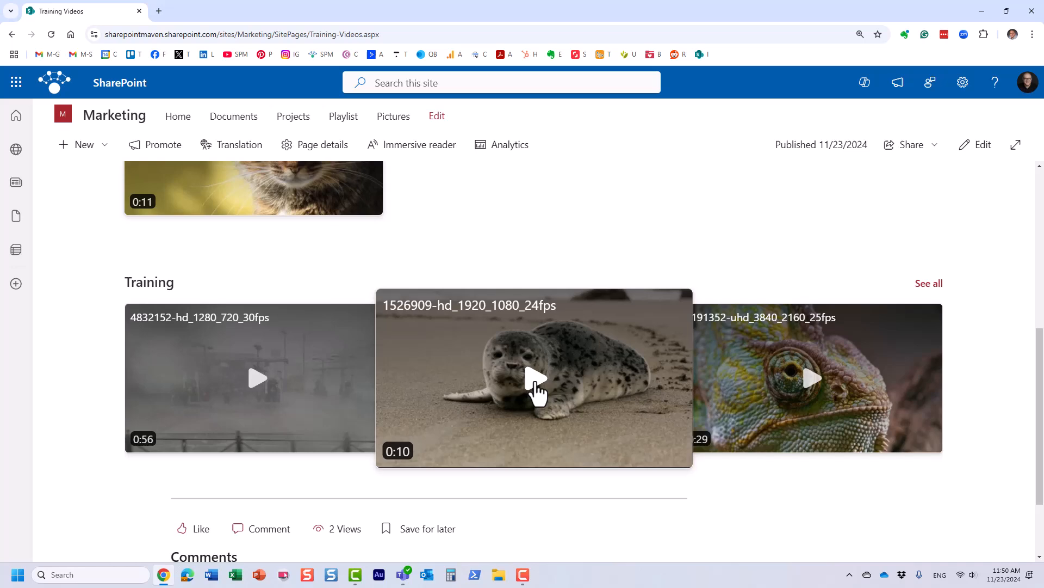
pyautogui.click(534, 377)
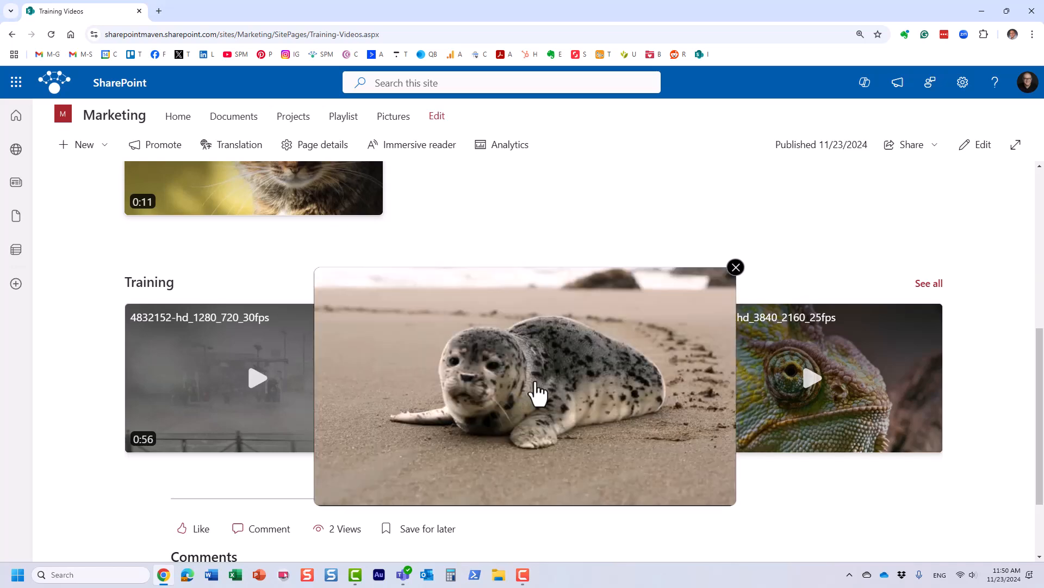
pyautogui.click(525, 385)
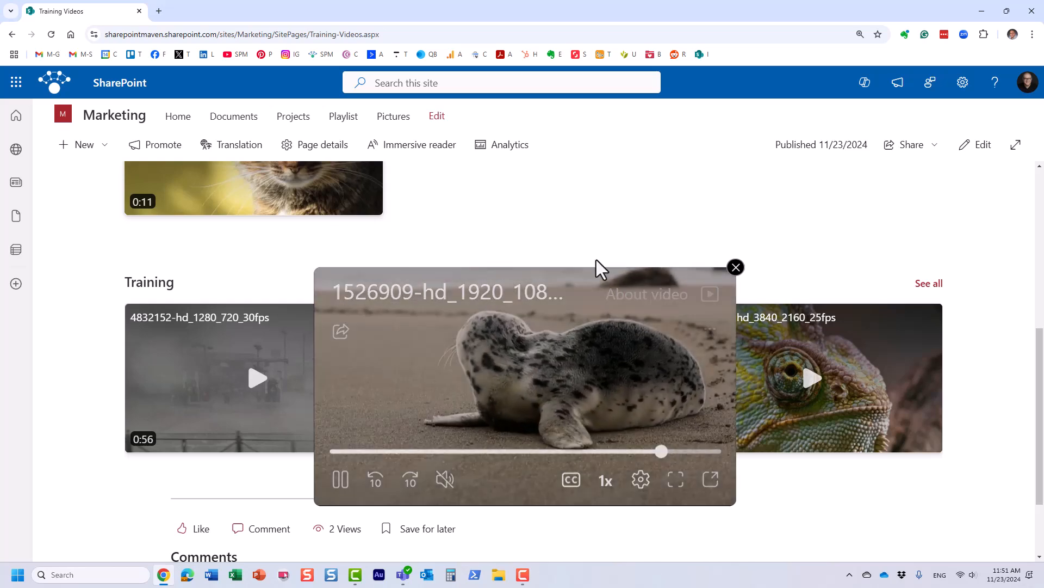
pyautogui.click(341, 478)
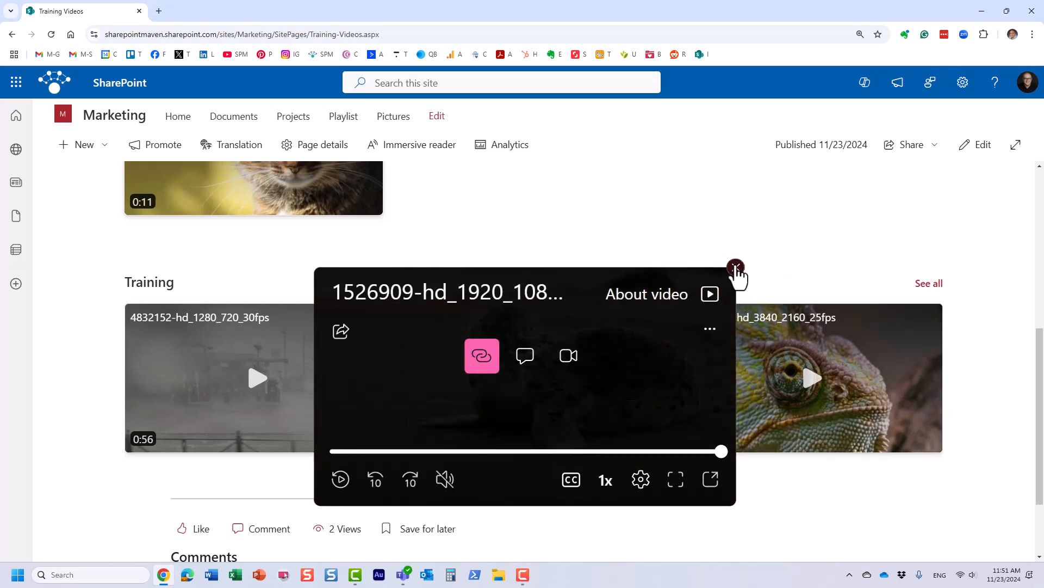
pyautogui.click(735, 267)
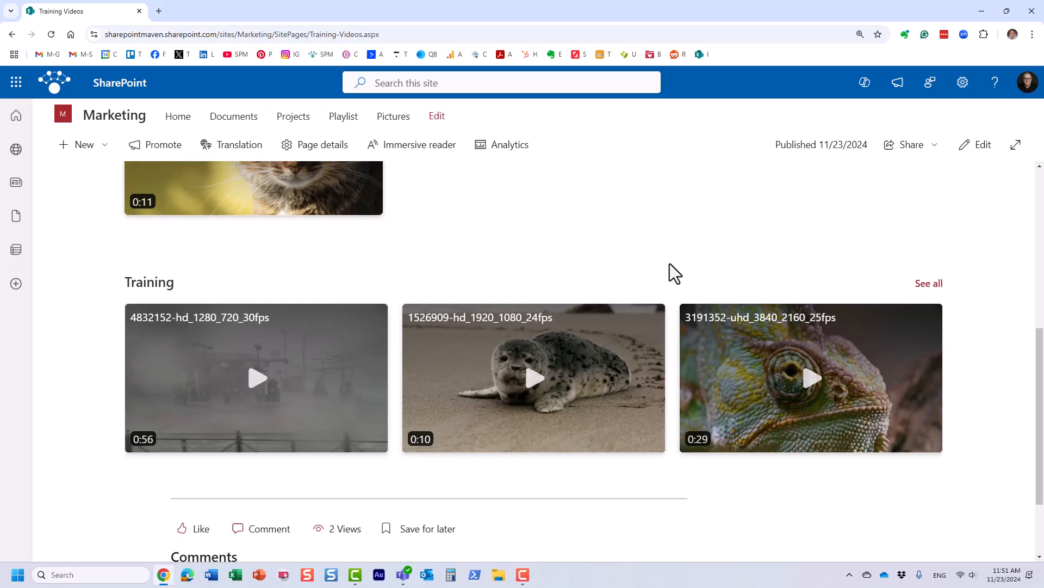
pyautogui.moveTo(613, 153)
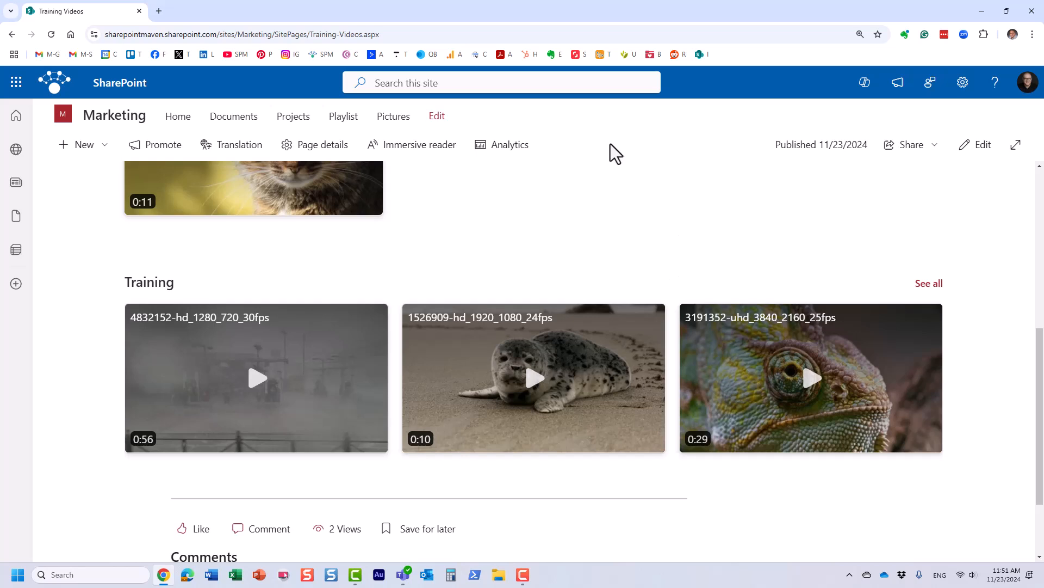
pyautogui.moveTo(982, 170)
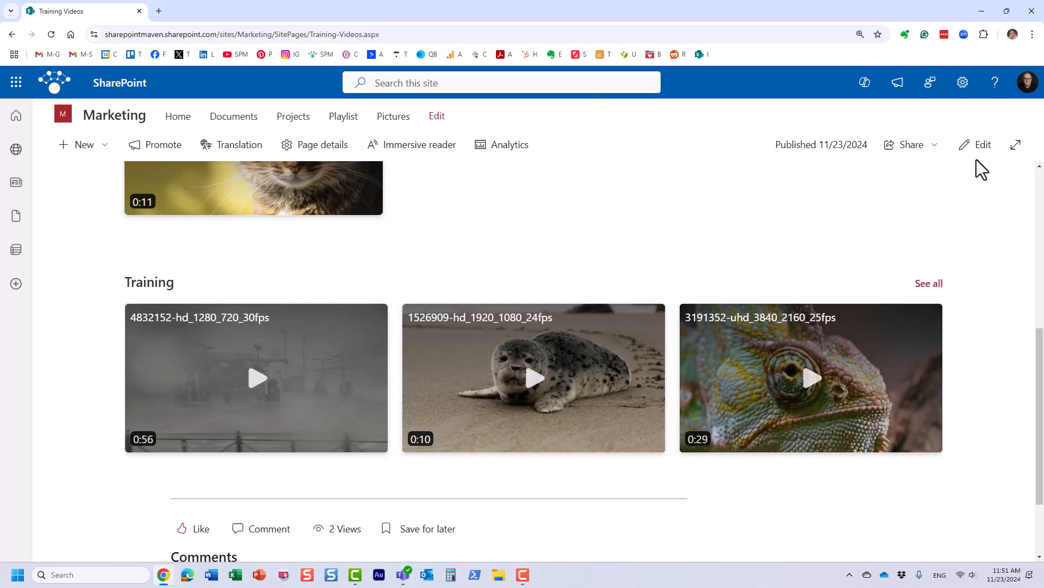
# - Set the Training Stream web part's source to 'Videos on this site'
pyautogui.click(983, 144)
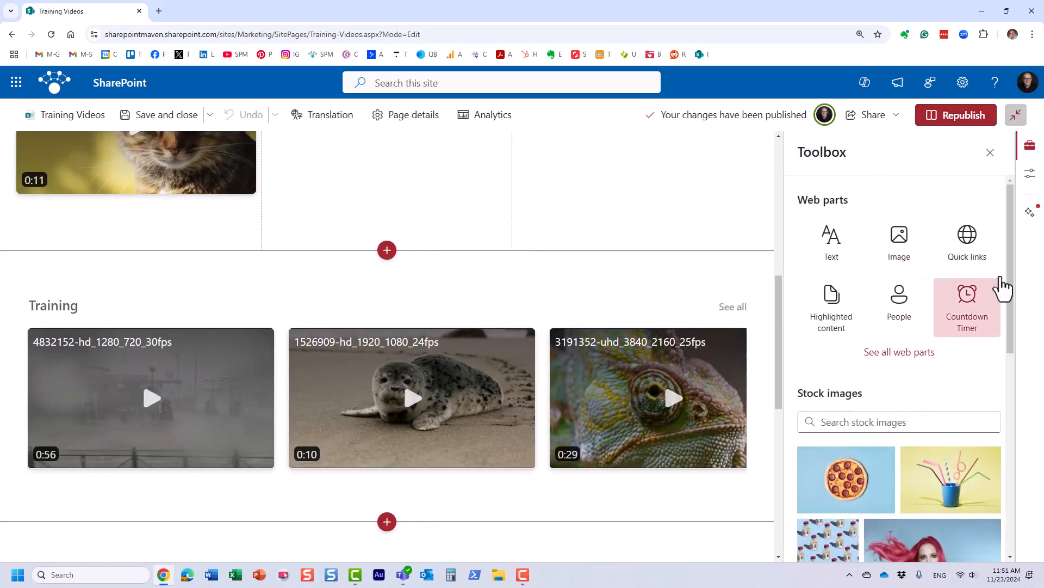
pyautogui.click(990, 152)
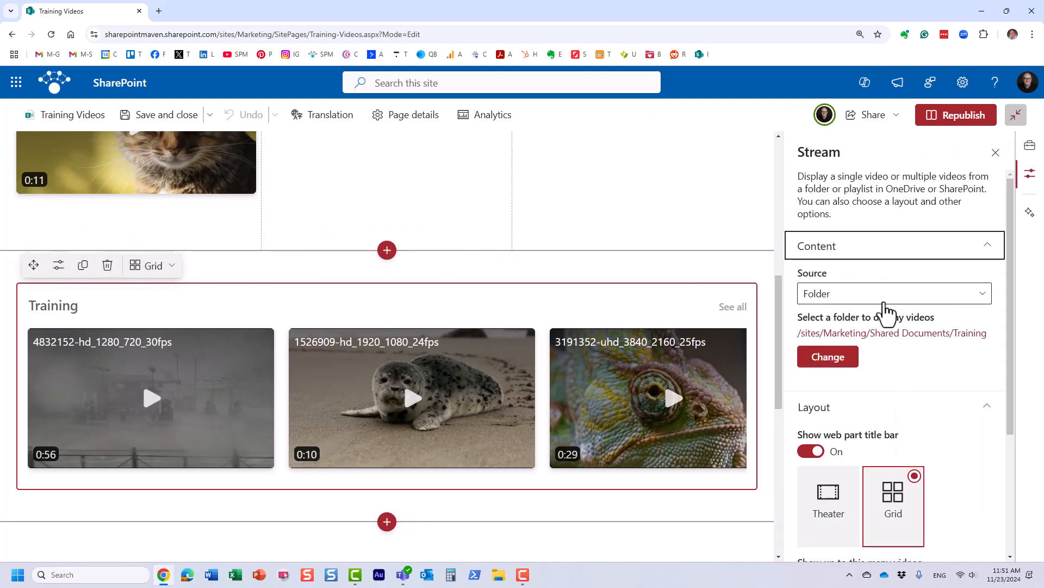
pyautogui.click(894, 293)
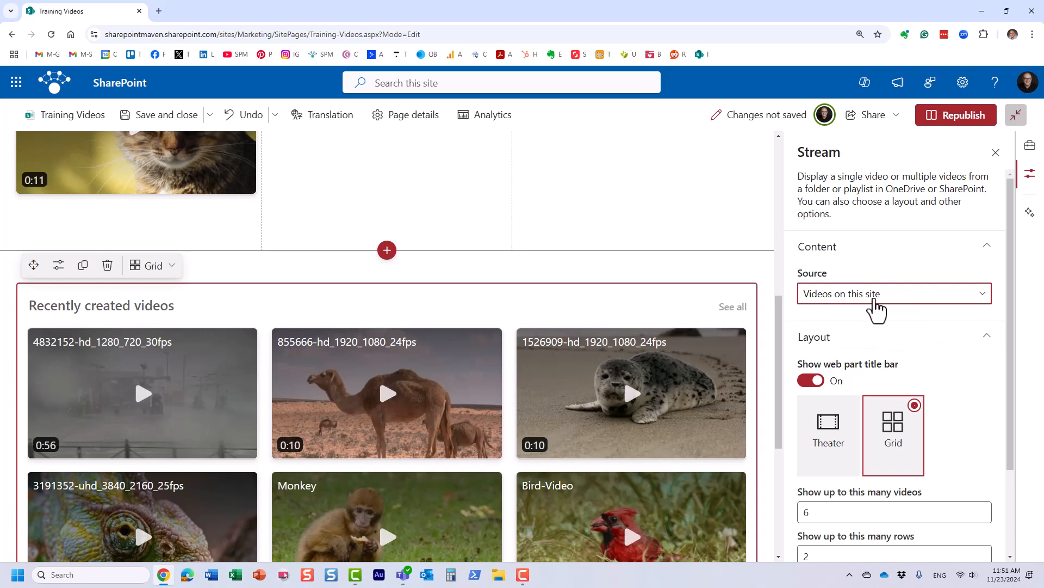
pyautogui.moveTo(891, 314)
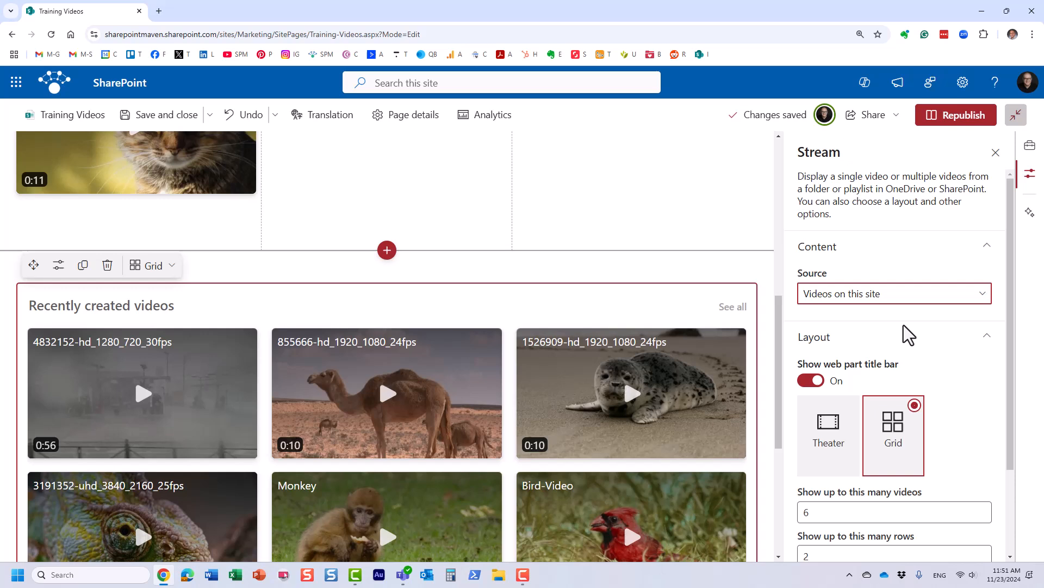
pyautogui.moveTo(508, 373)
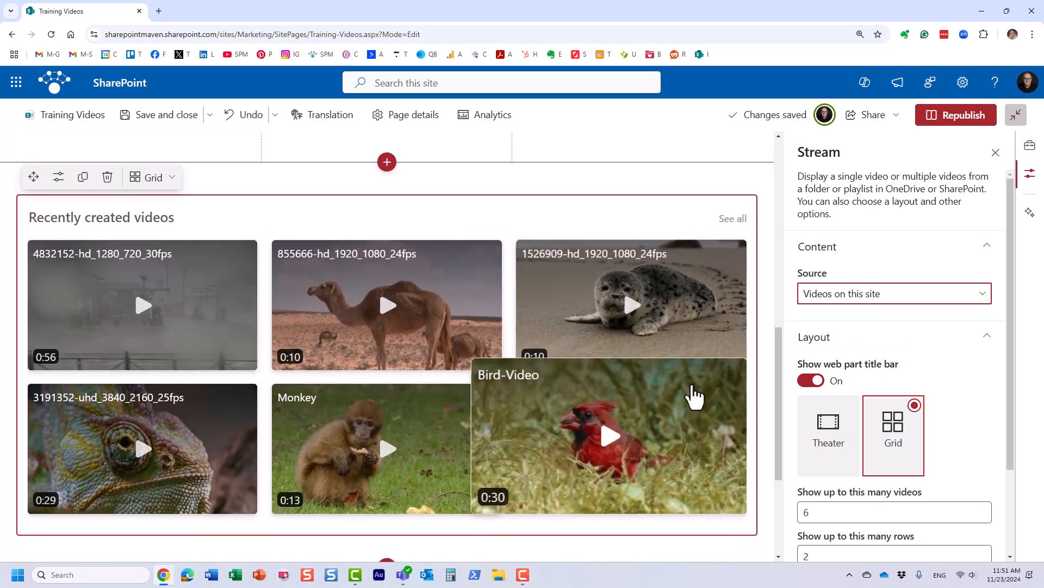
pyautogui.scroll(-3)
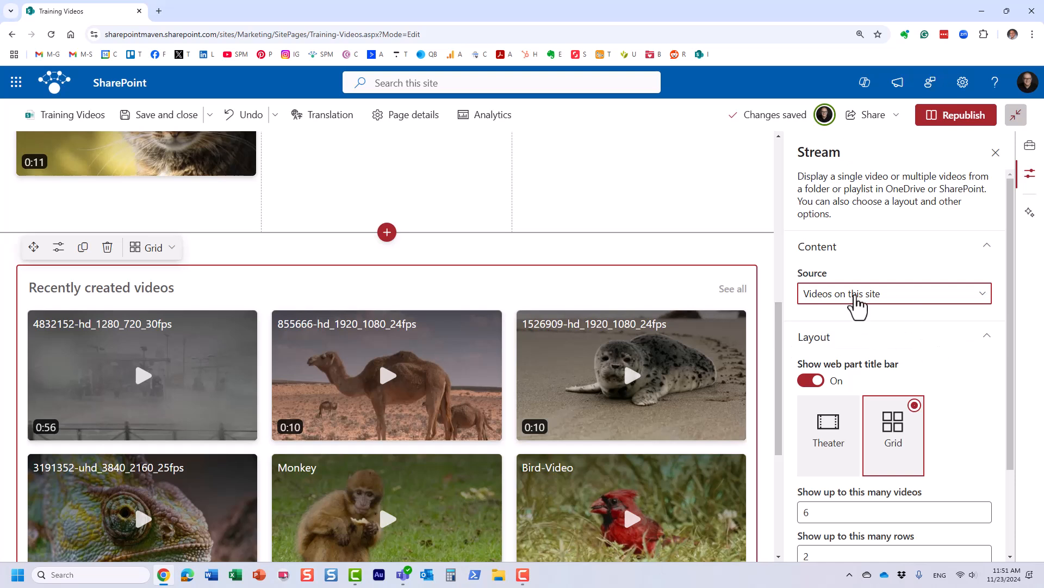
pyautogui.click(894, 293)
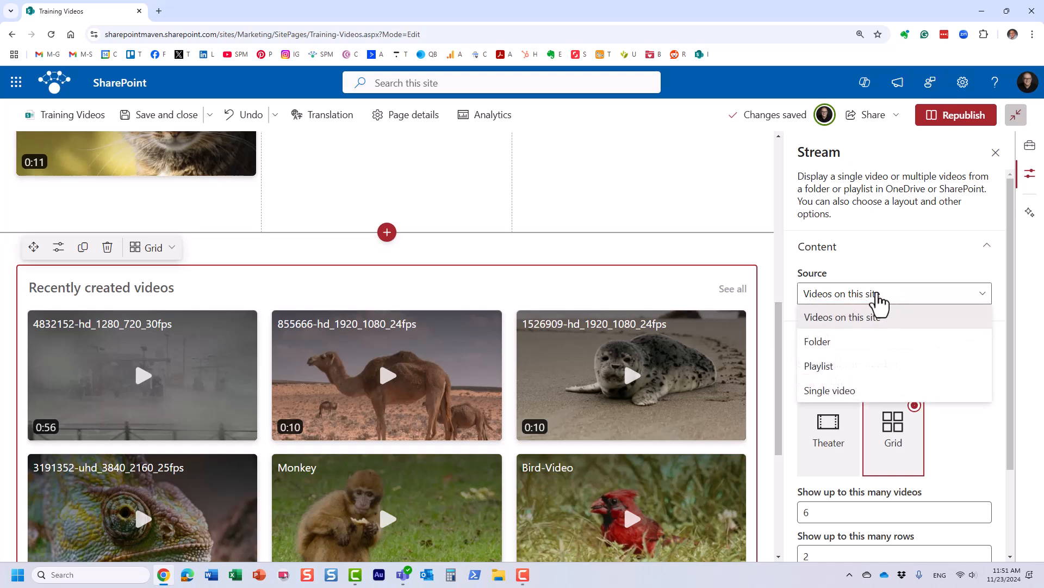
pyautogui.moveTo(840, 346)
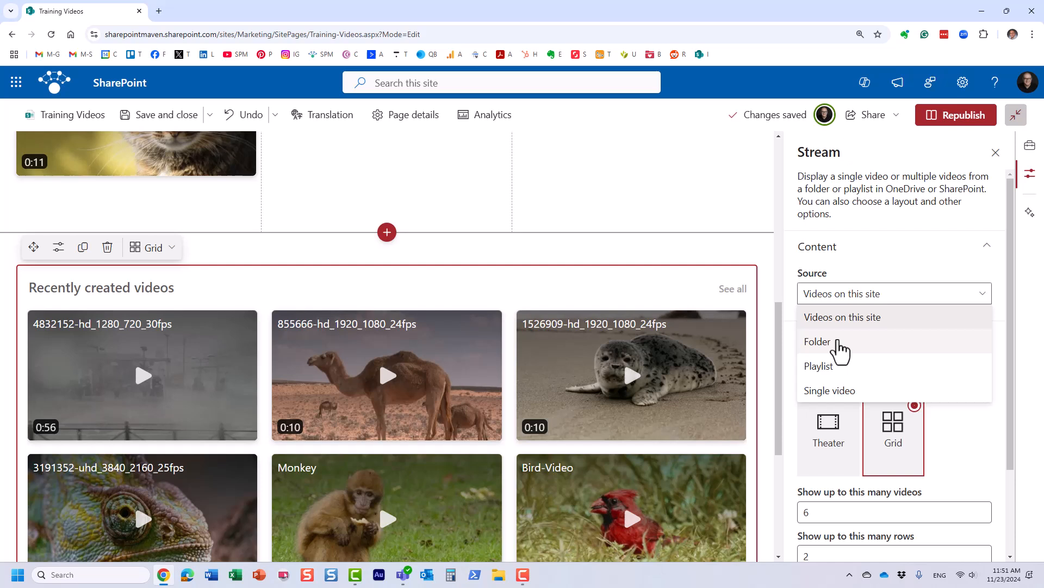
pyautogui.moveTo(819, 341)
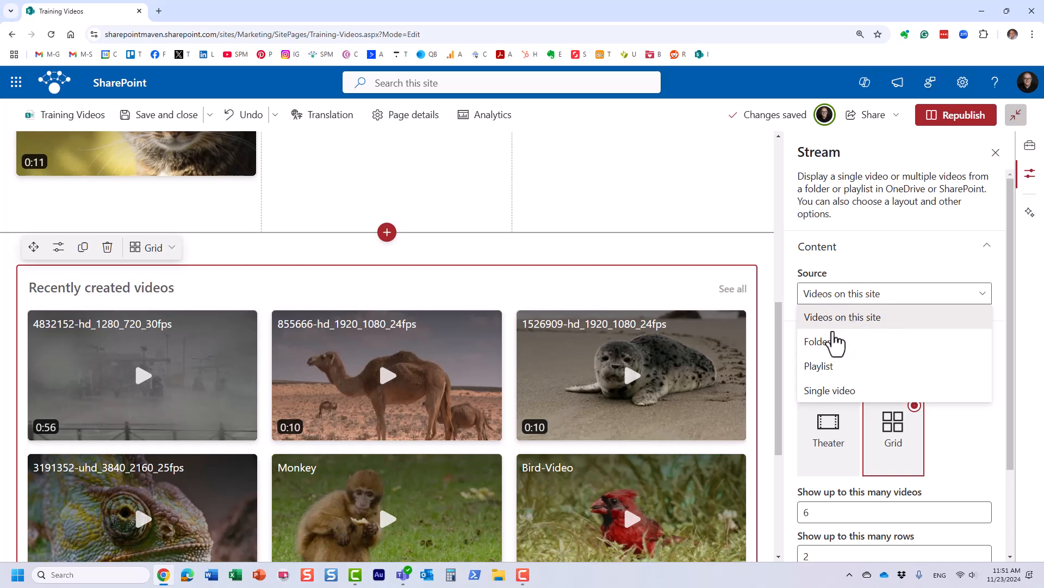
pyautogui.moveTo(817, 341)
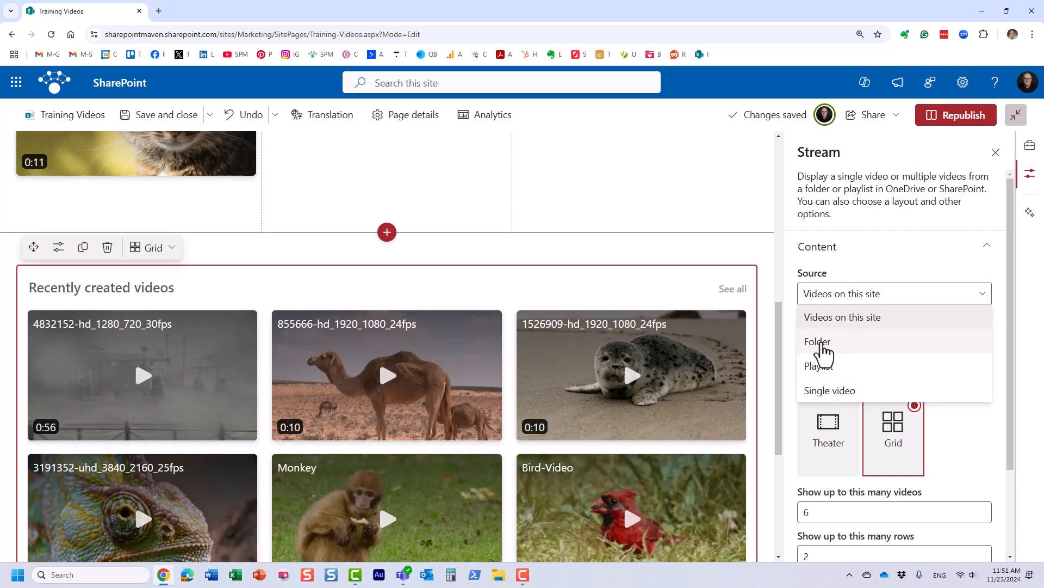
pyautogui.moveTo(829, 353)
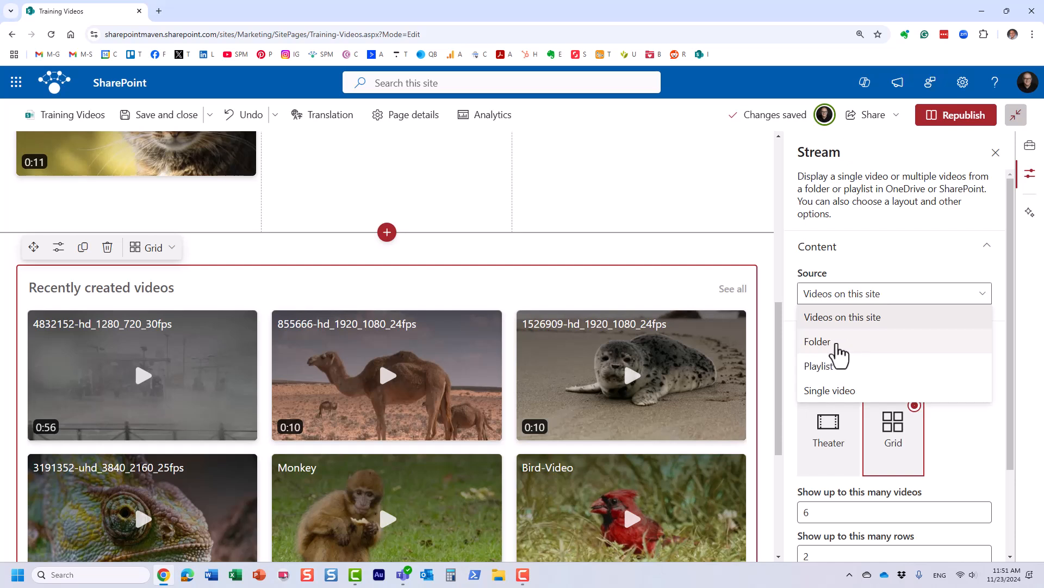
pyautogui.moveTo(846, 370)
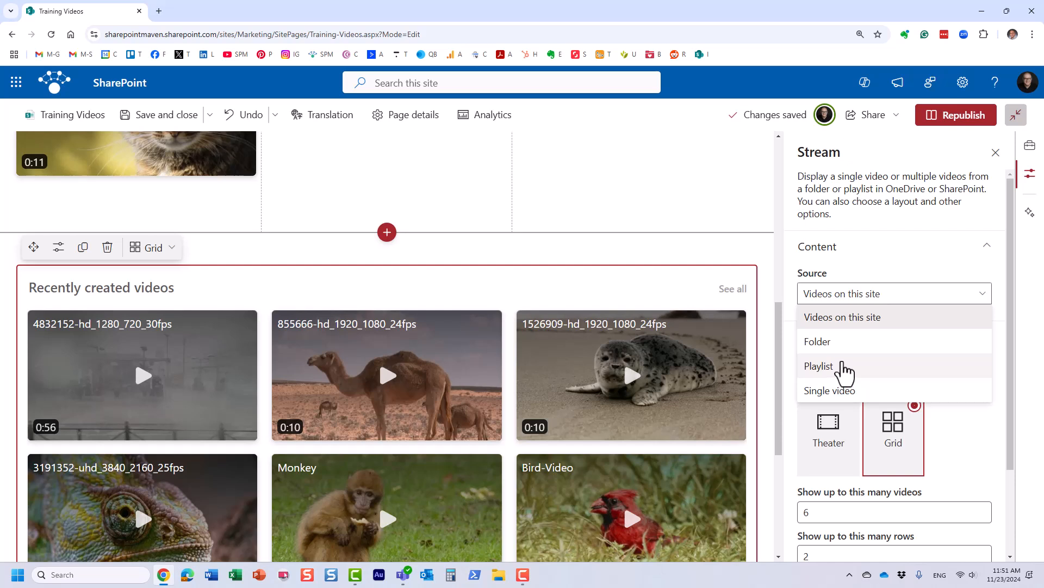
pyautogui.moveTo(996, 154)
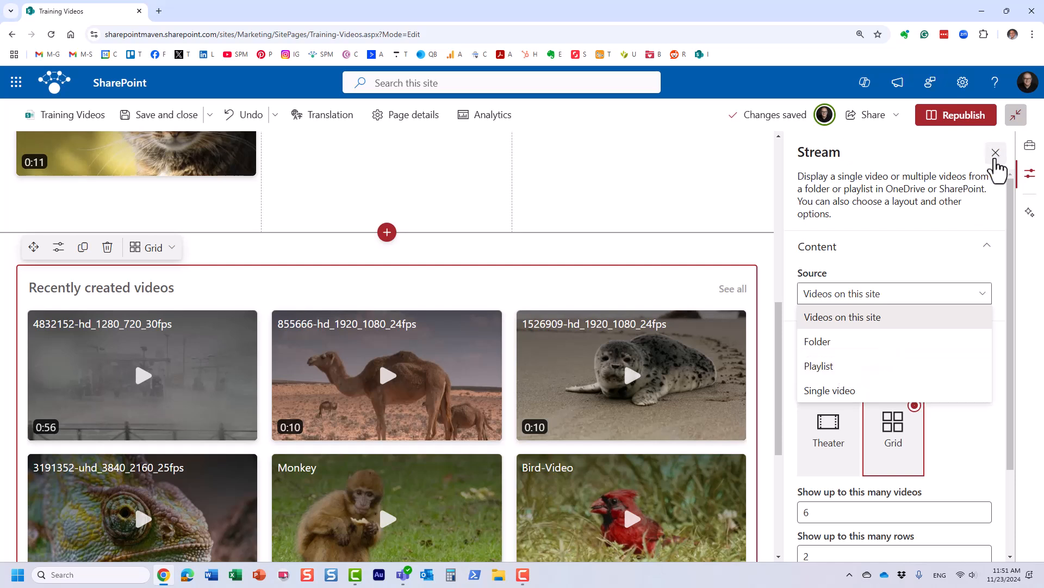
# - Close the Stream property pane and republish the Training Videos page
pyautogui.click(995, 153)
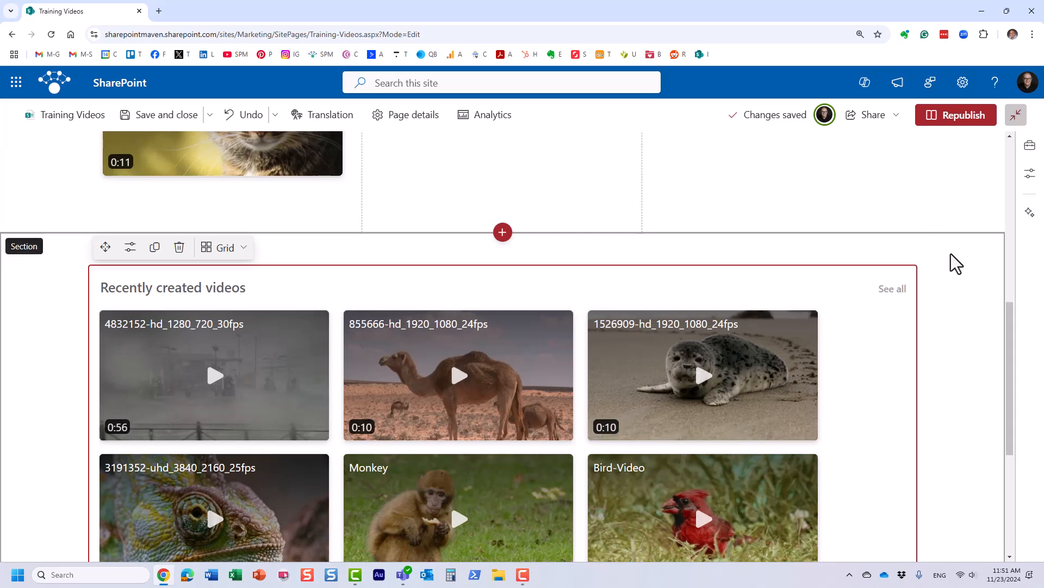
pyautogui.moveTo(952, 286)
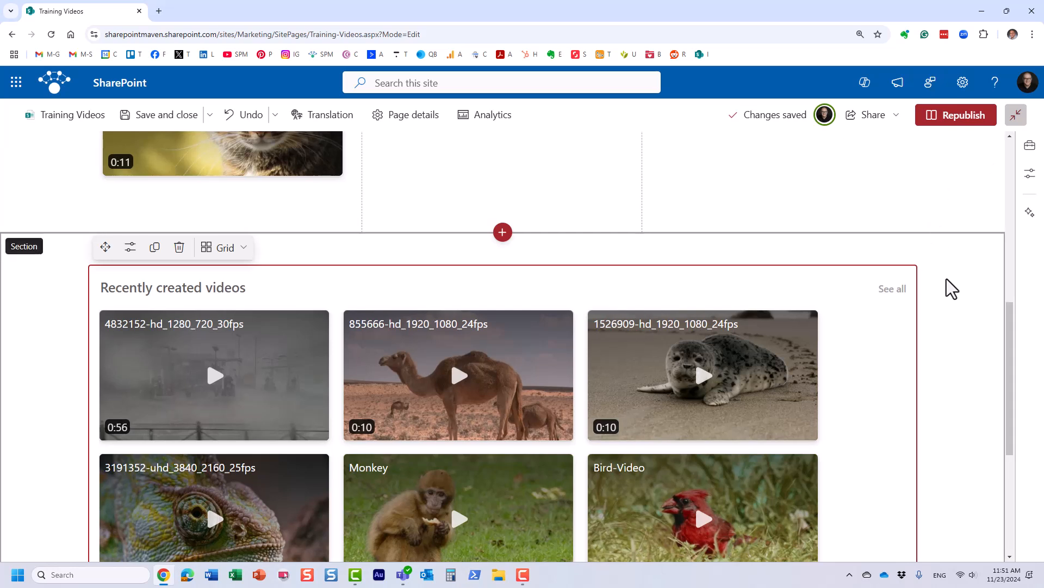
pyautogui.moveTo(956, 295)
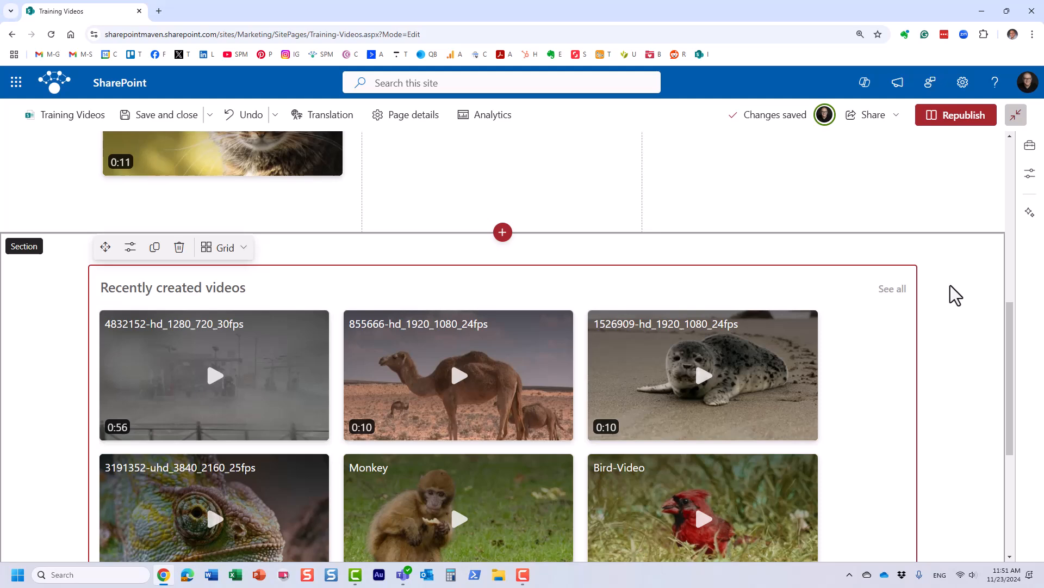
pyautogui.click(956, 115)
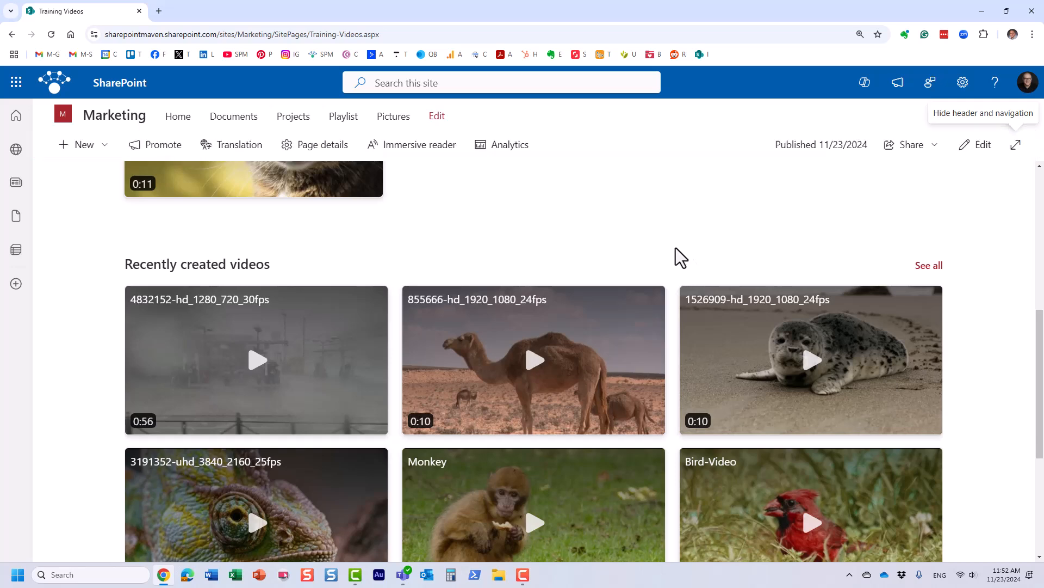
pyautogui.moveTo(610, 253)
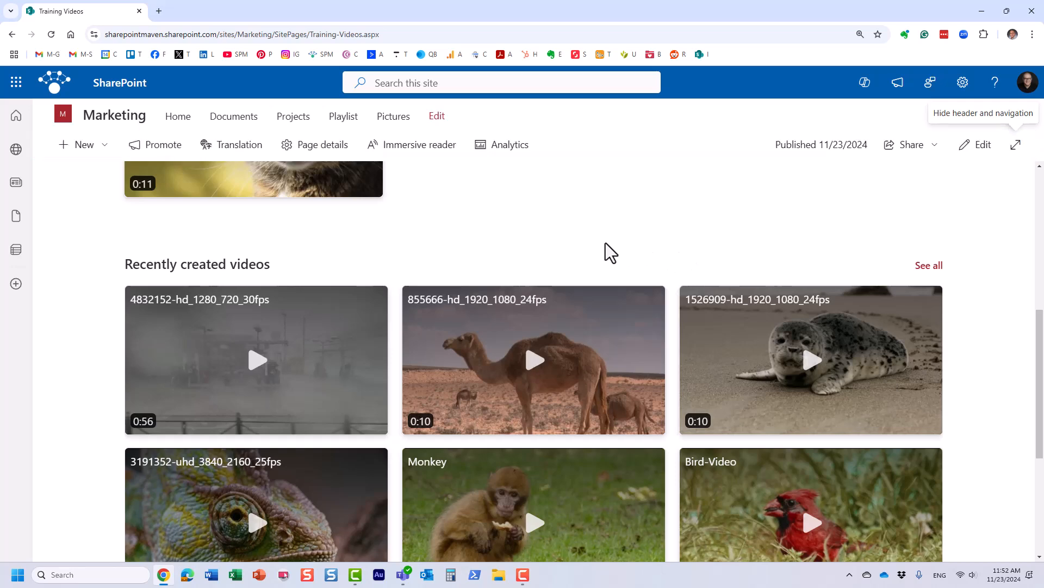